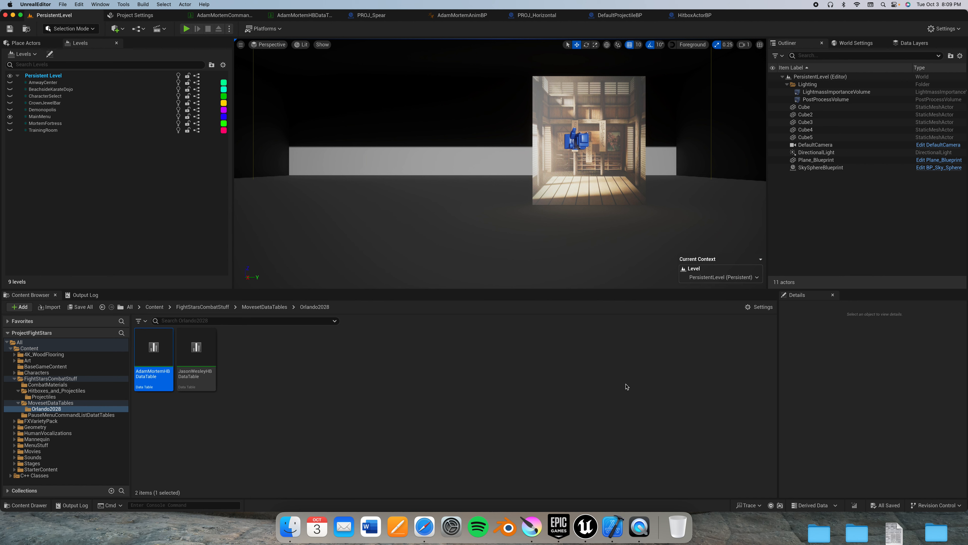
mouse_move(589, 379)
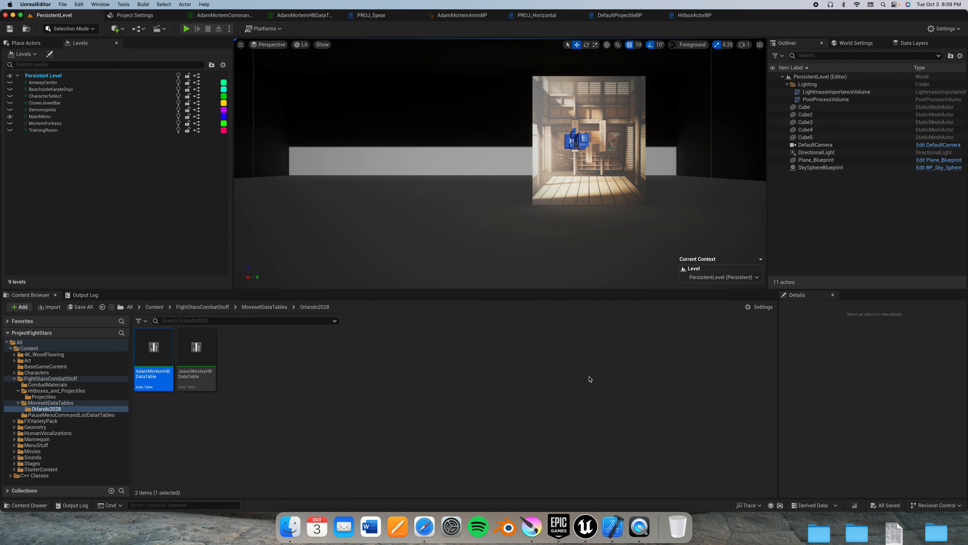
mouse_move(585, 378)
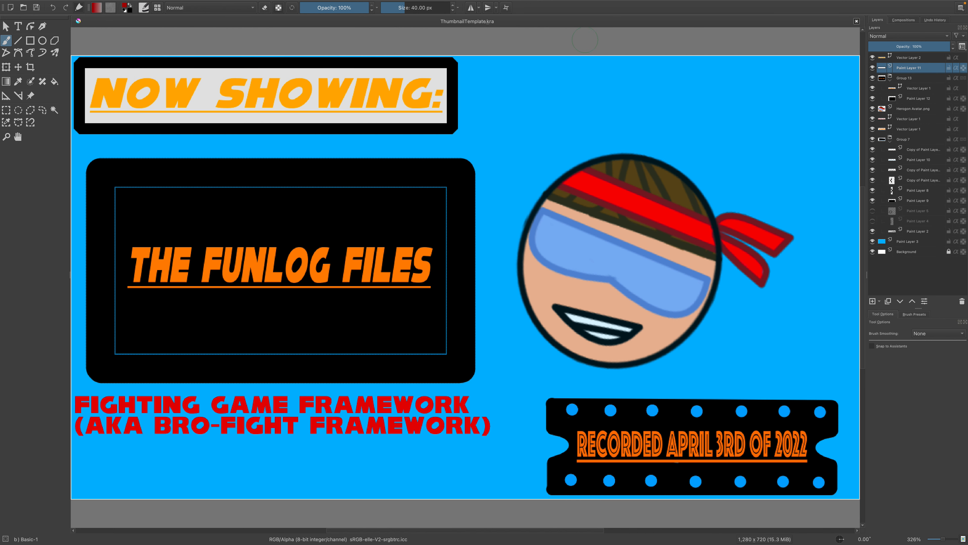
mouse_move(389, 96)
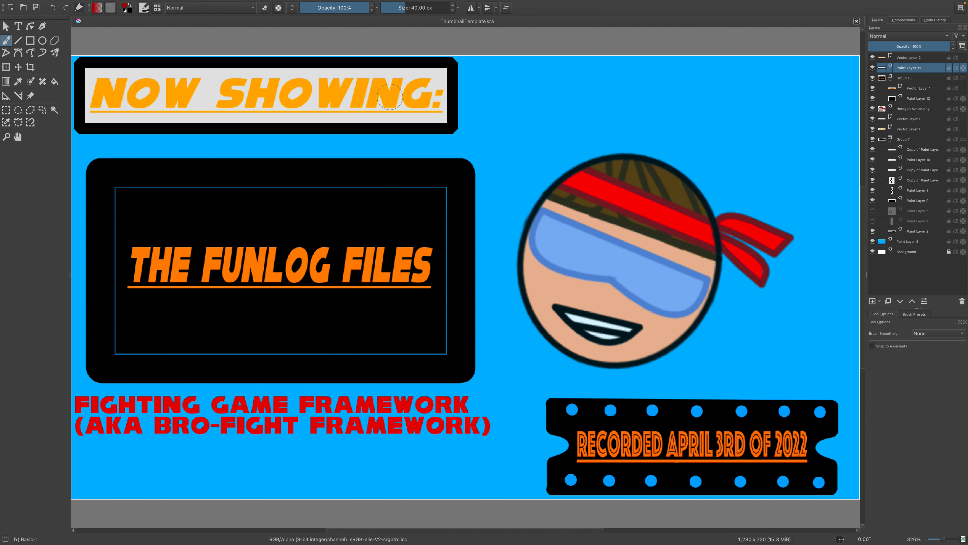
mouse_move(461, 286)
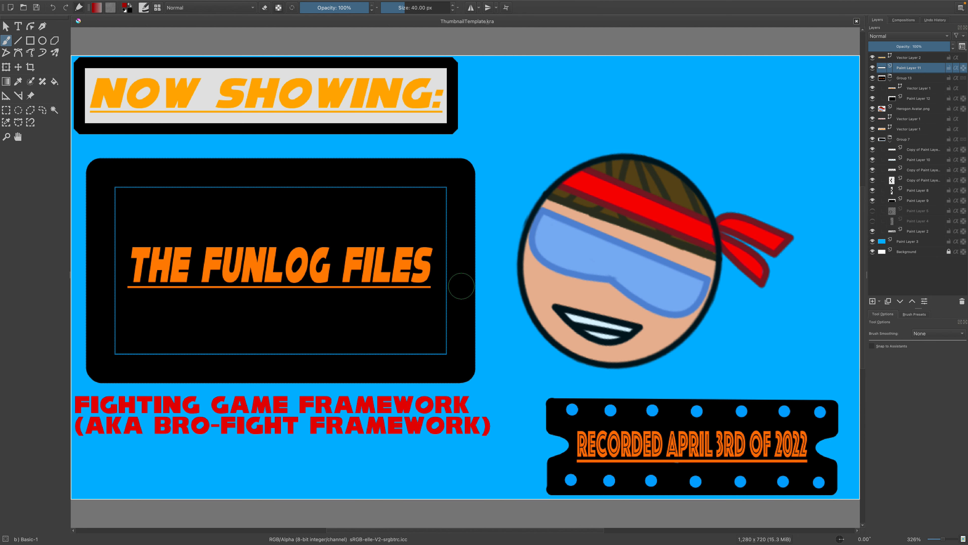
mouse_move(445, 298)
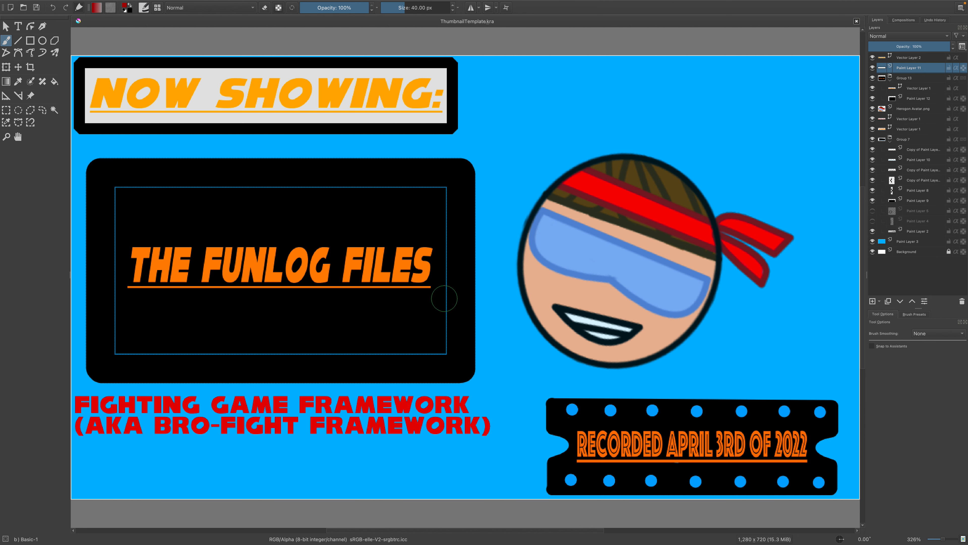
mouse_move(609, 248)
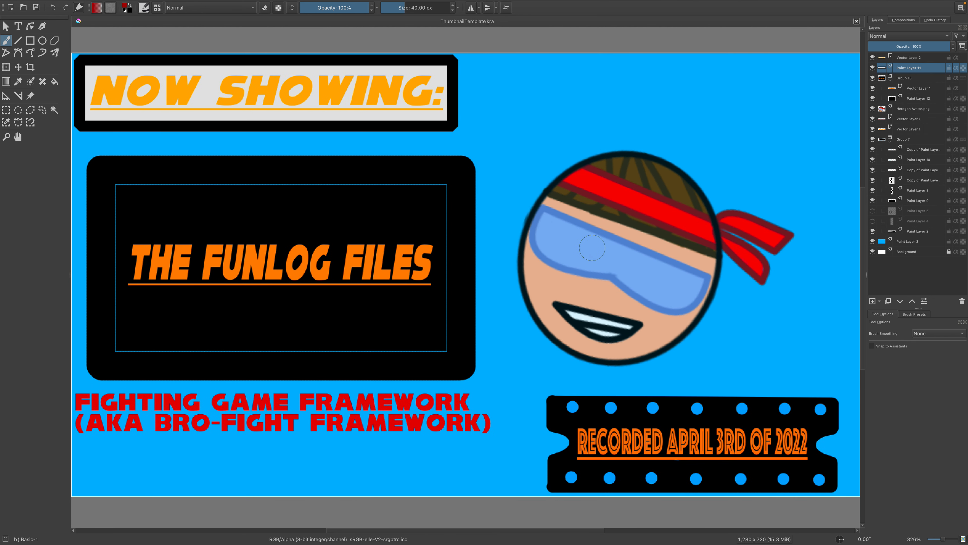
mouse_move(849, 383)
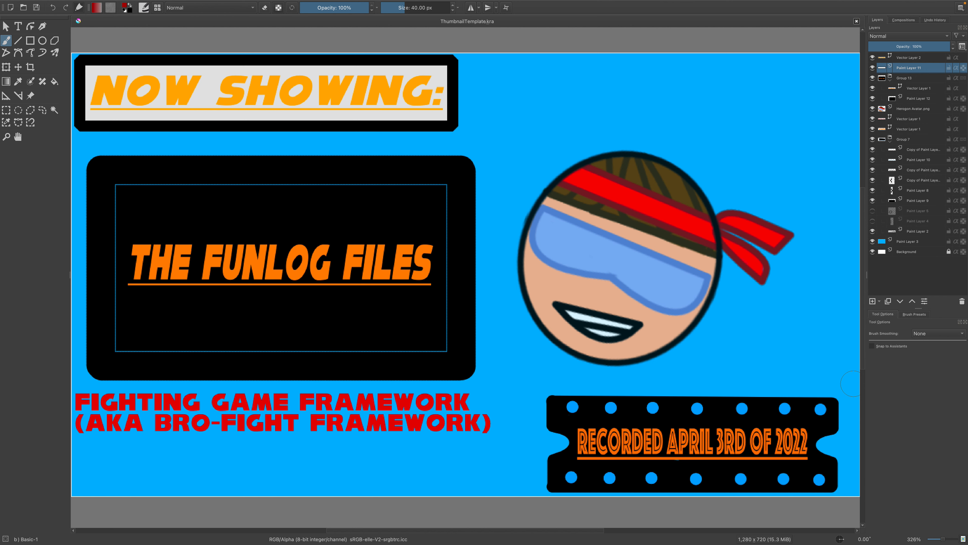
mouse_move(789, 431)
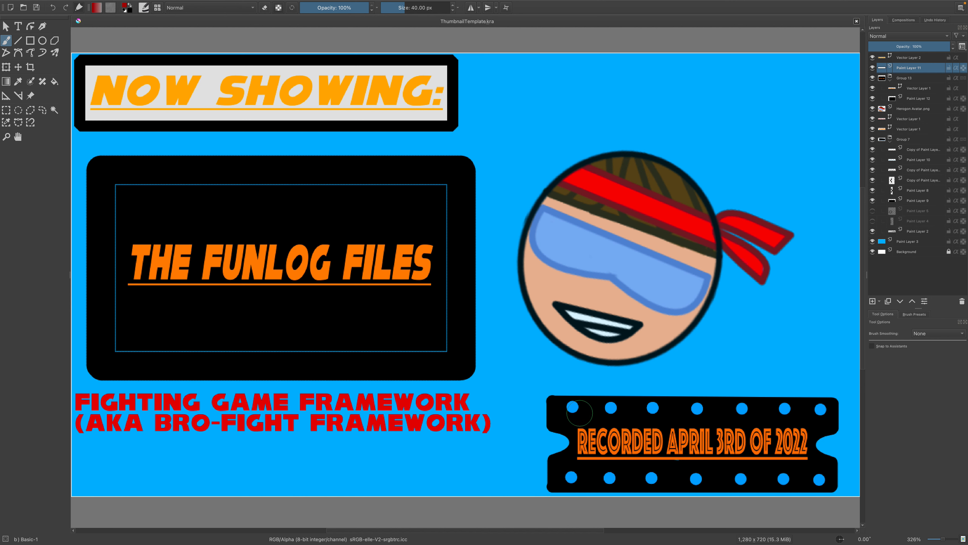
mouse_move(505, 387)
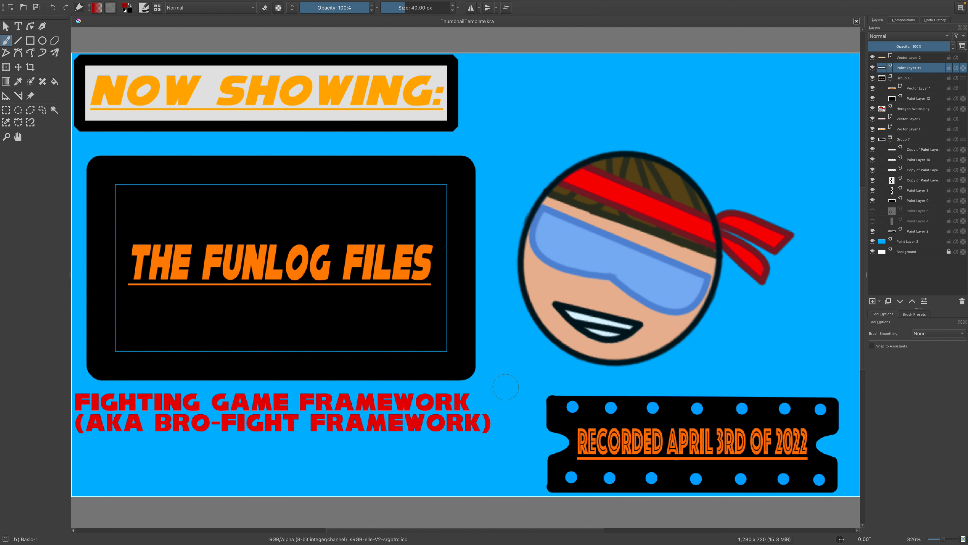
mouse_move(209, 99)
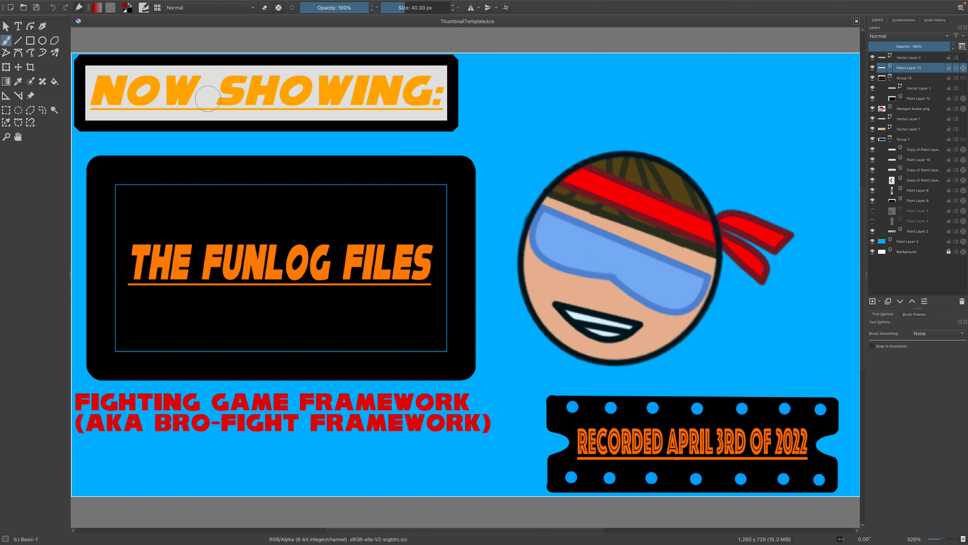
mouse_move(325, 91)
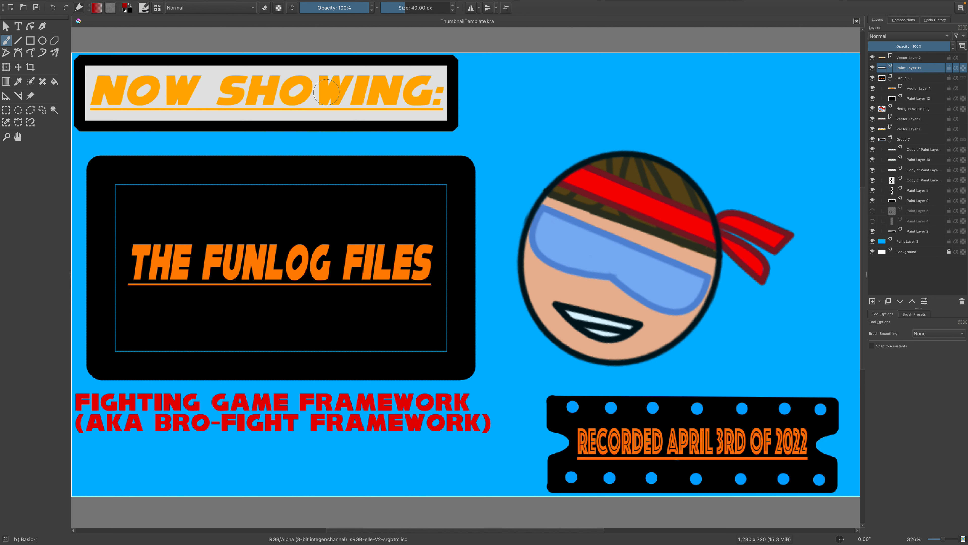
mouse_move(473, 164)
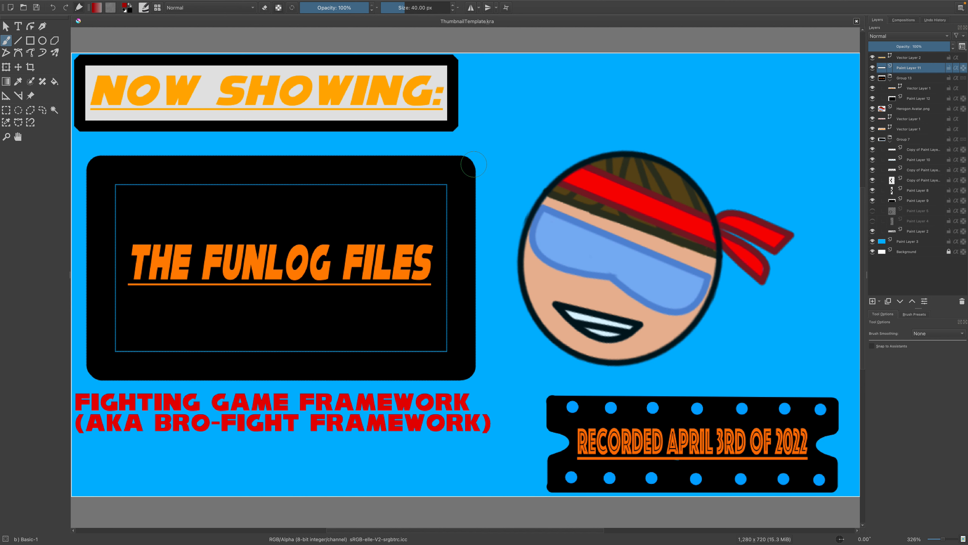
mouse_move(532, 203)
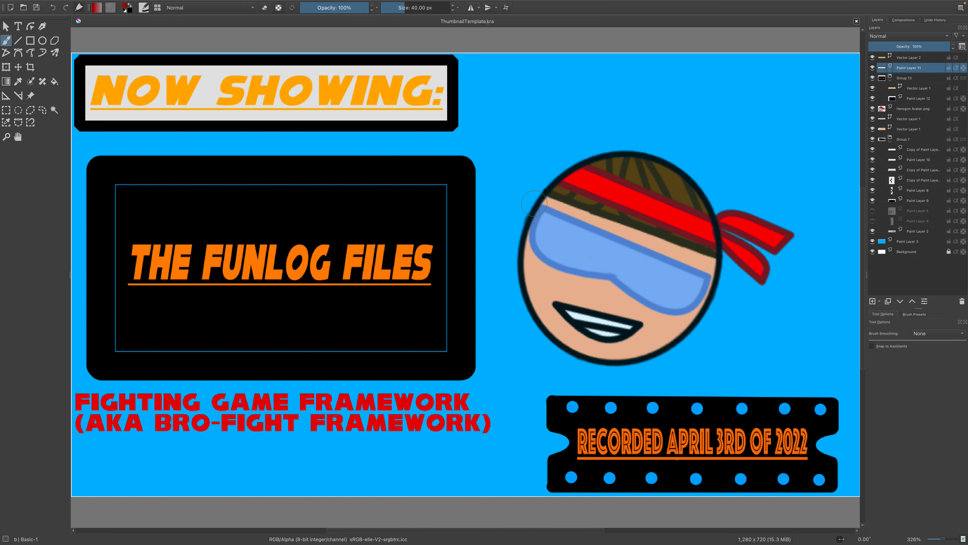
mouse_move(200, 264)
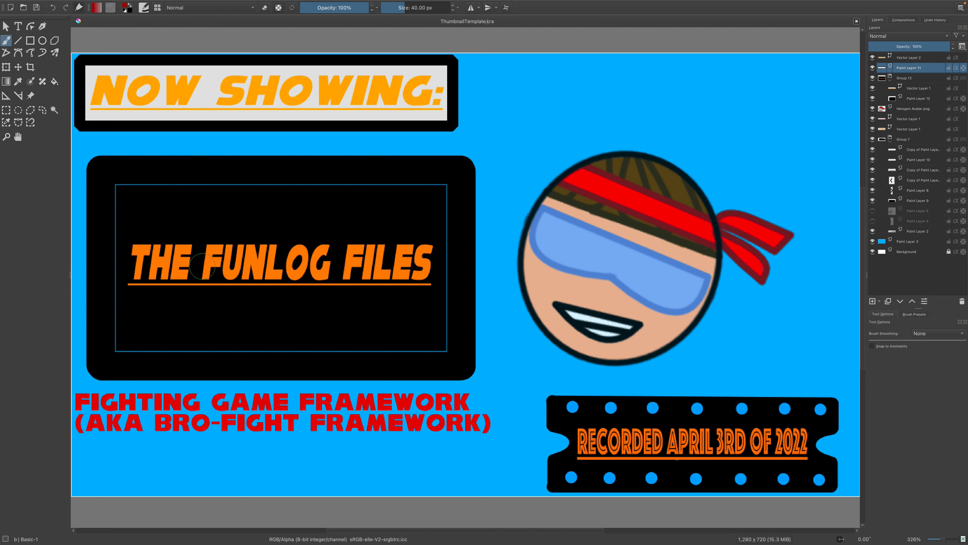
mouse_move(556, 275)
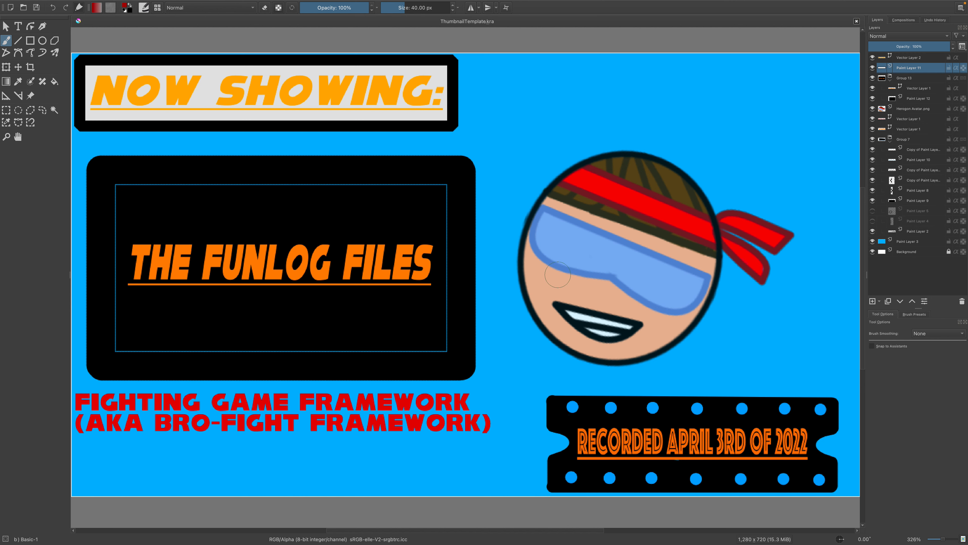
mouse_move(549, 271)
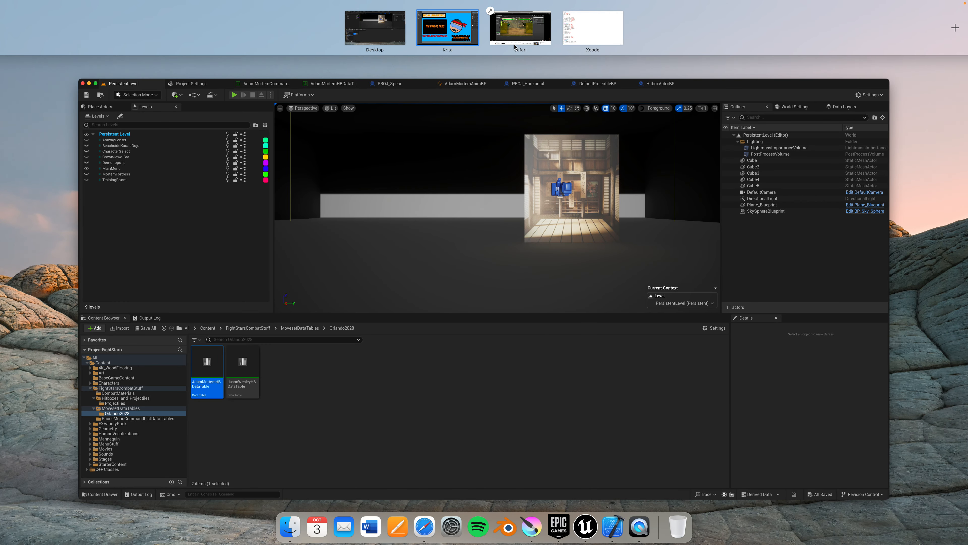
Step: Bring the YouTube channel home page forward and scroll to its Videos shelf
click(519, 27)
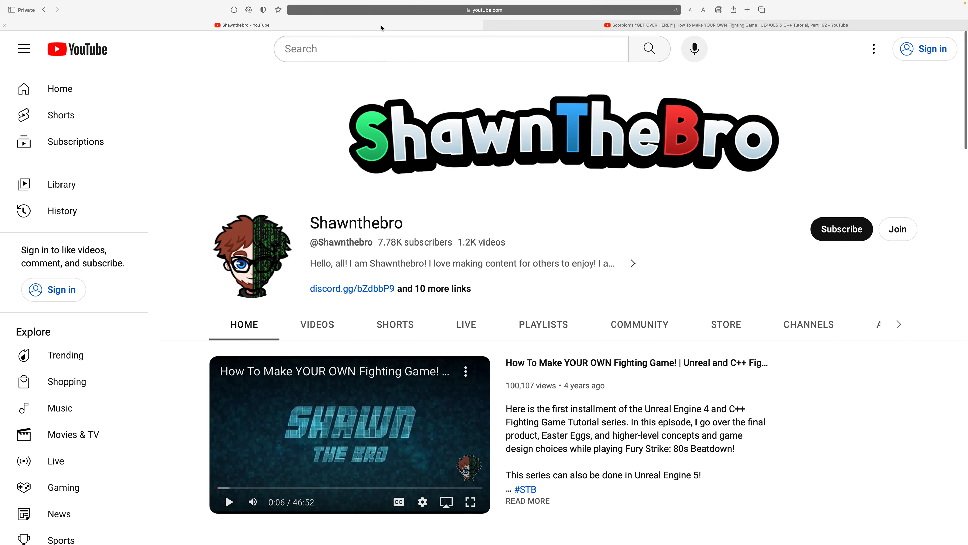
mouse_move(518, 201)
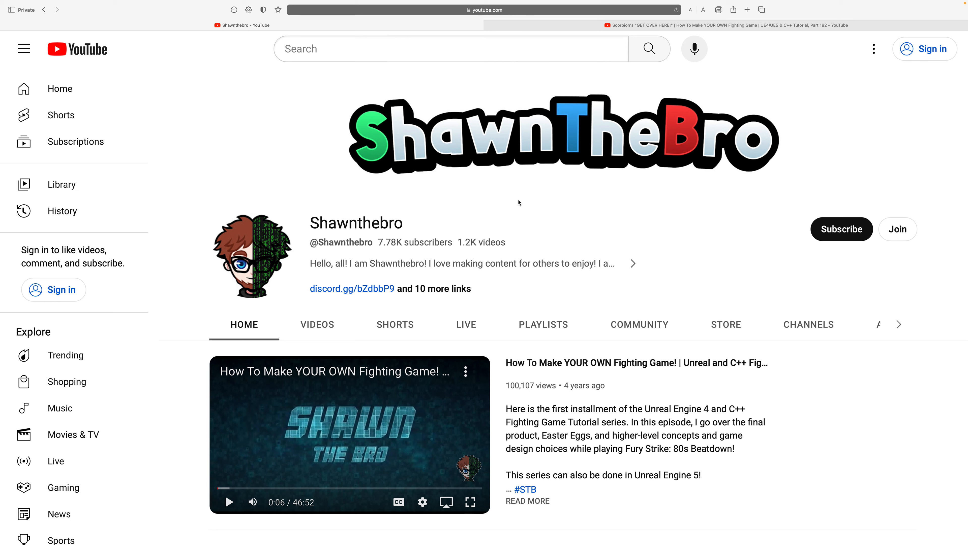
scroll(down, 3)
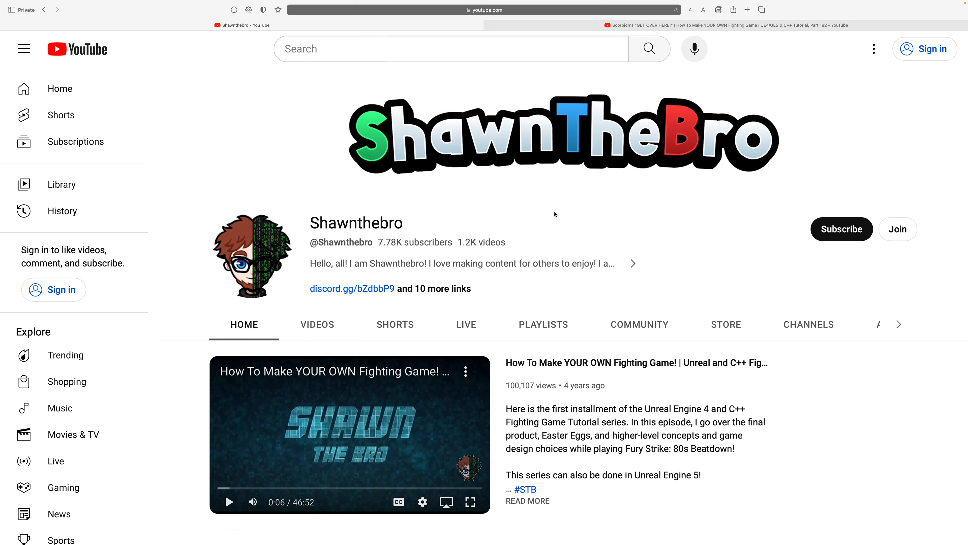
scroll(down, 3)
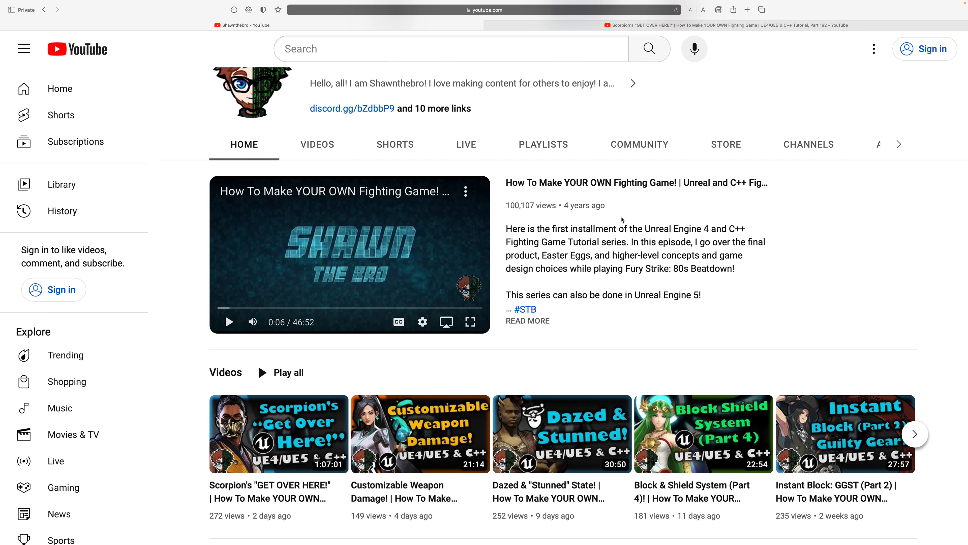
mouse_move(630, 207)
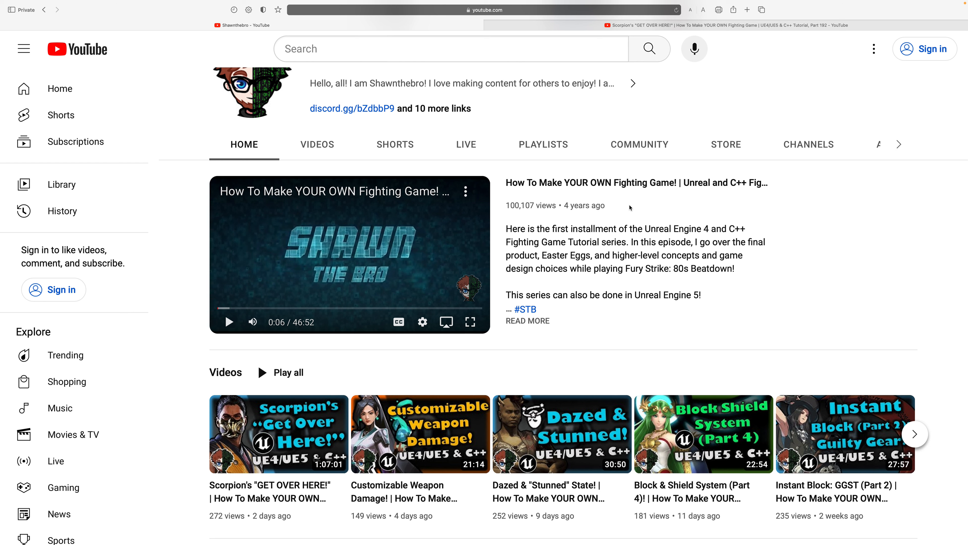
mouse_move(617, 182)
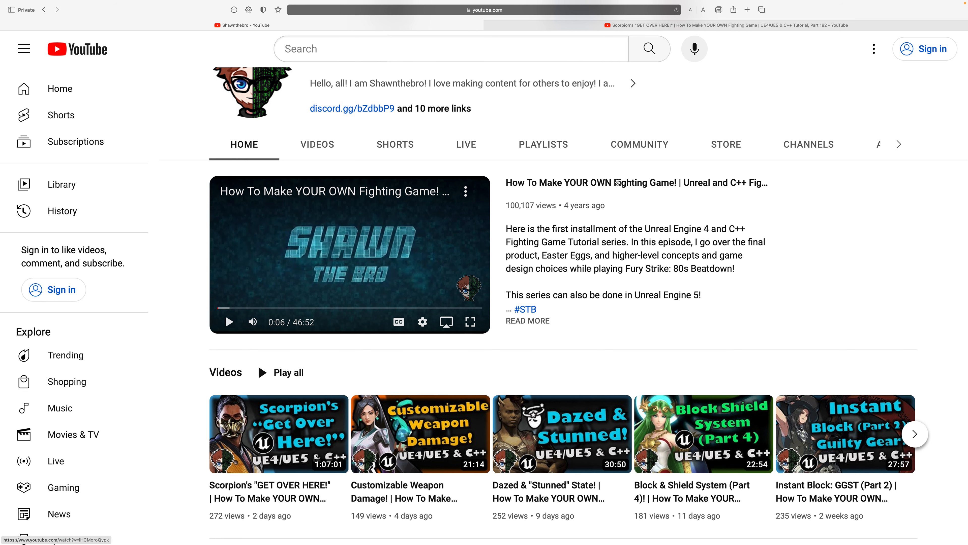
scroll(up, 3)
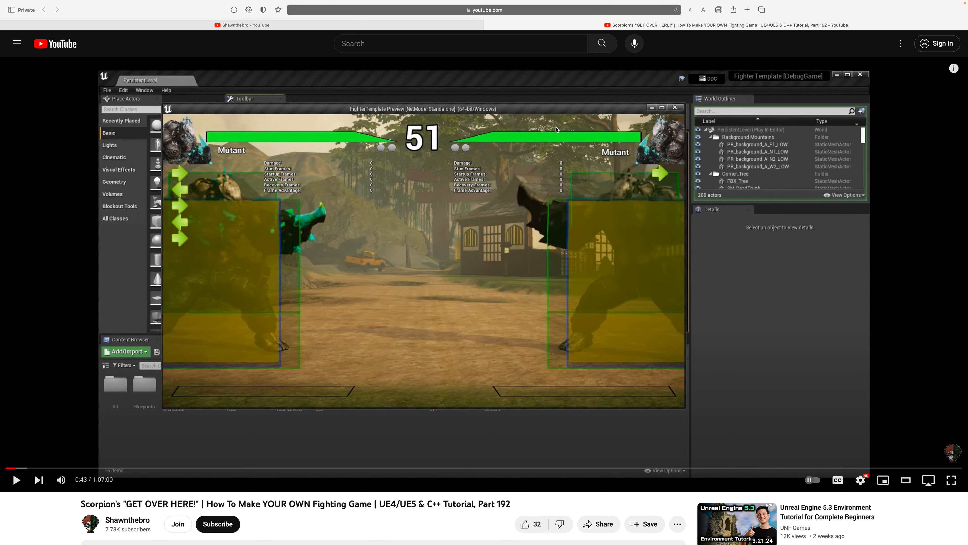
Step: Expand the Scorpion's "GET OVER HERE!" Part 192 video's full description
scroll(down, 3)
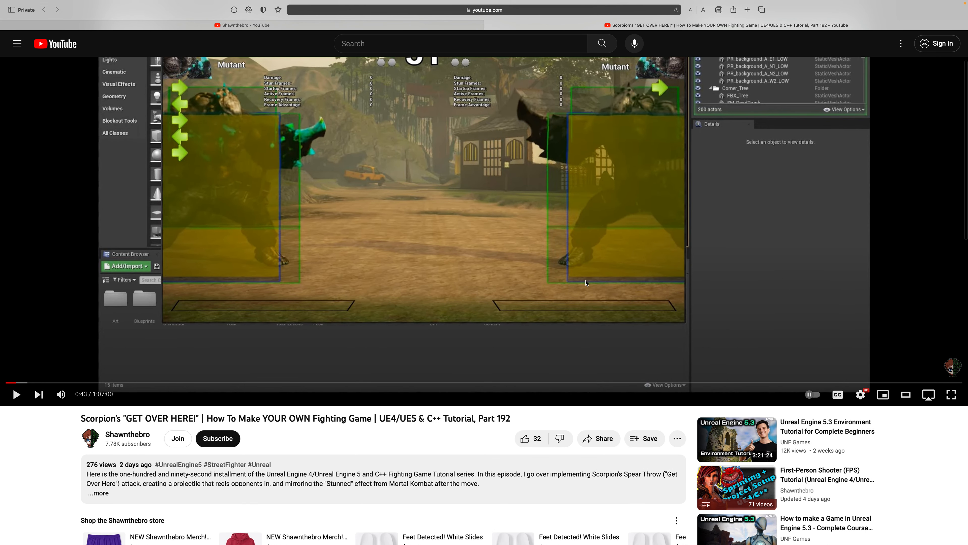
click(97, 492)
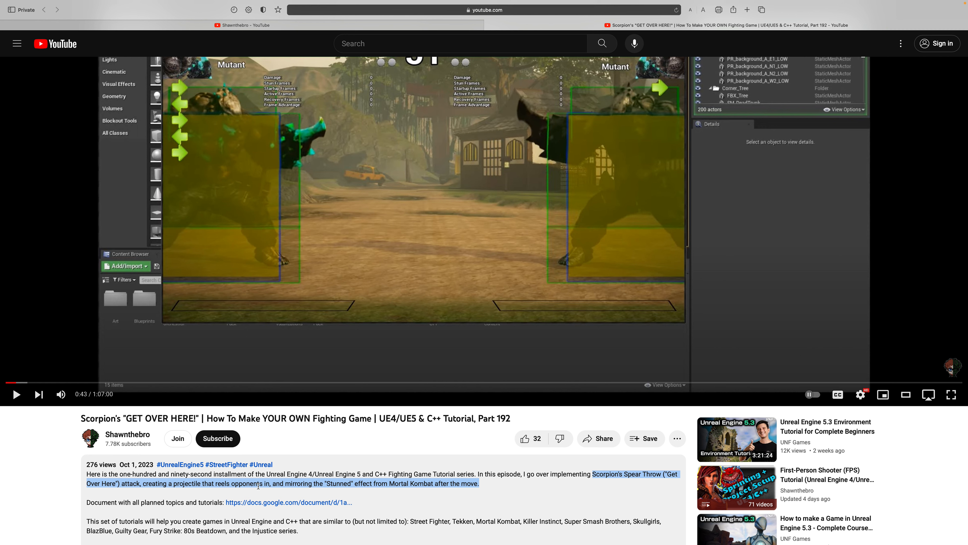
mouse_move(504, 482)
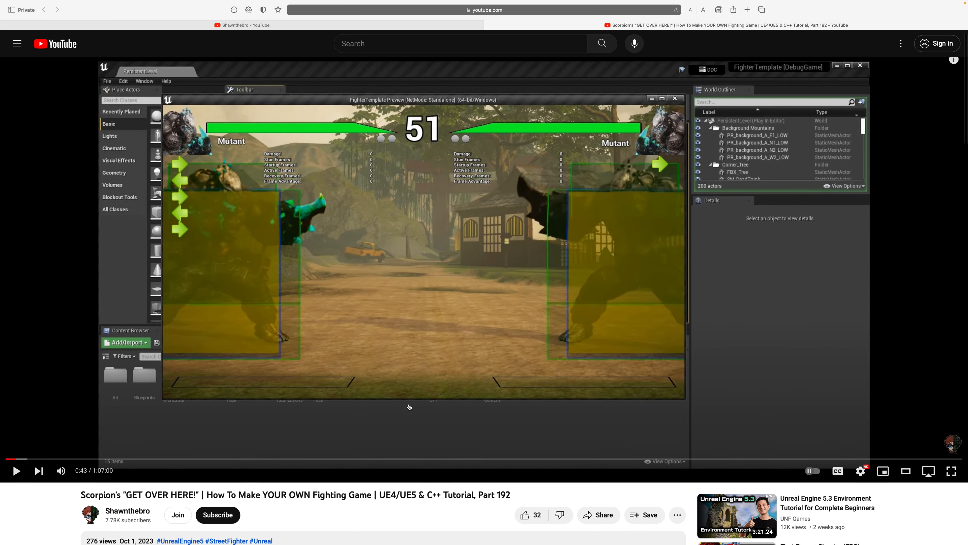
click(16, 479)
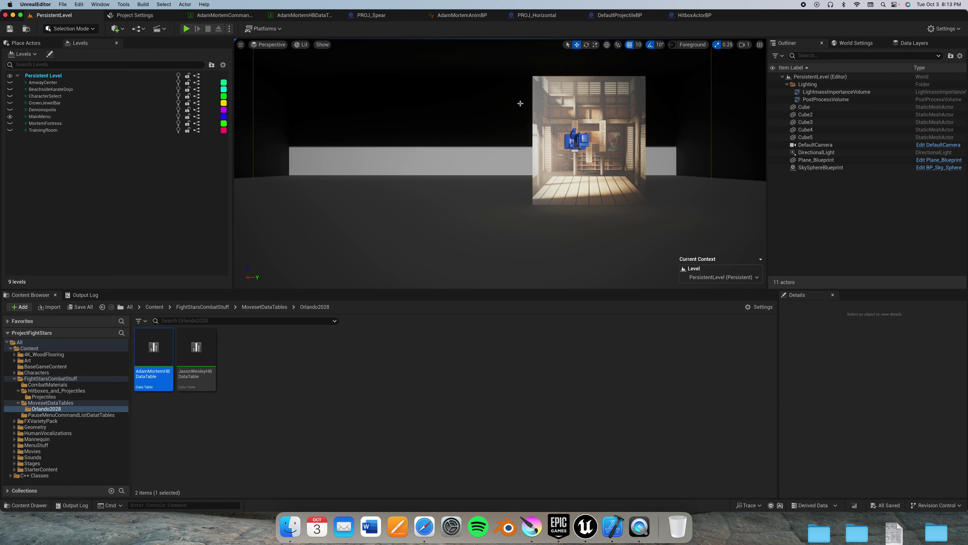
mouse_move(522, 121)
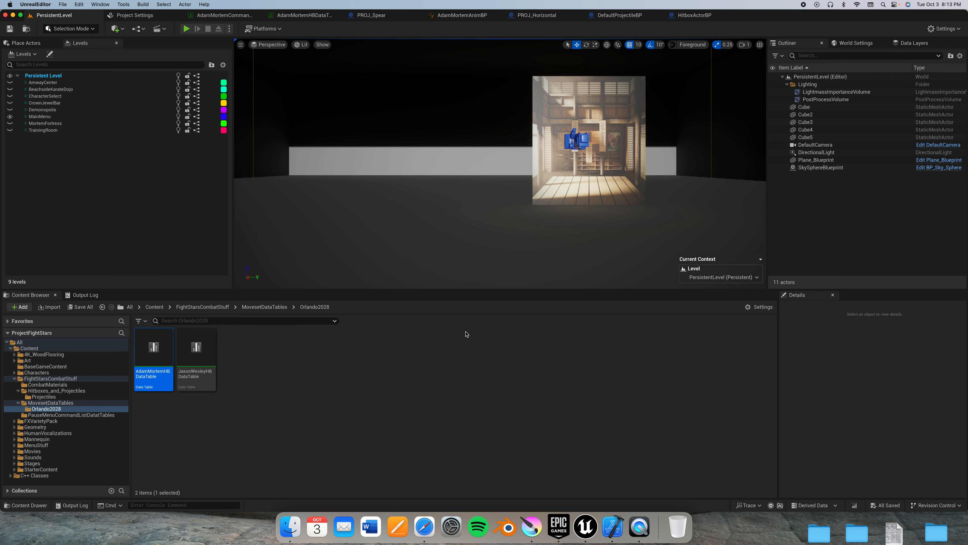
mouse_move(279, 422)
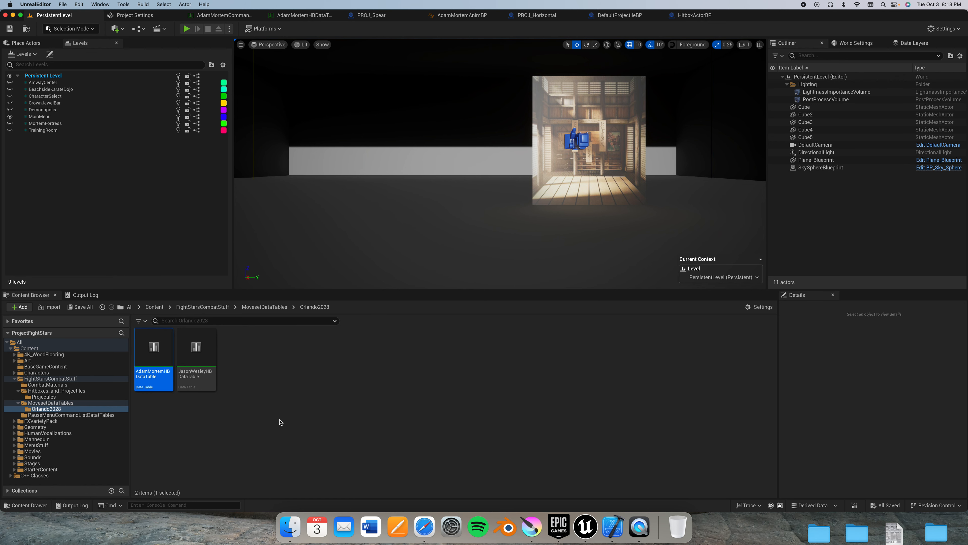
Step: Check the parent class in Class Settings for PROJ_Spear and PROJ_Horizontal, then bring up DefaultProjectileBP
click(368, 15)
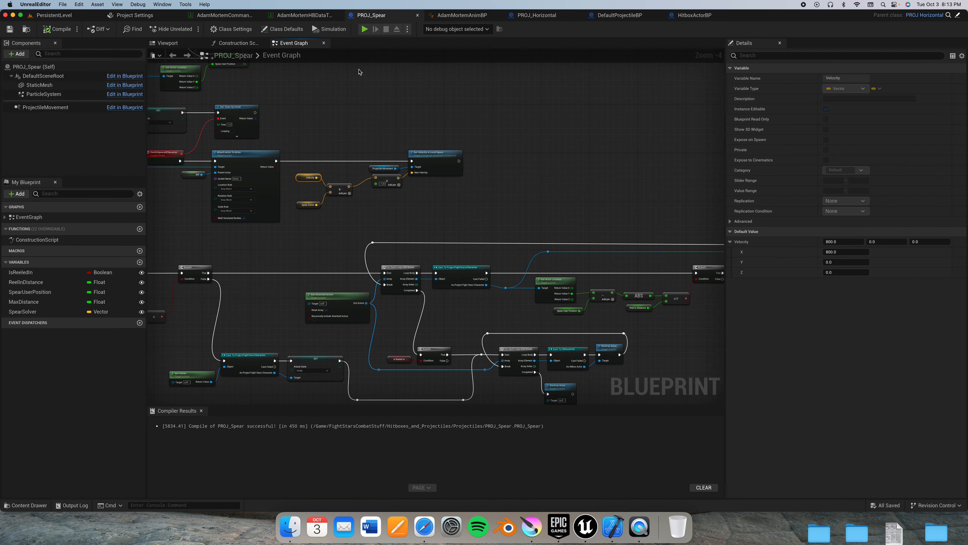
click(233, 30)
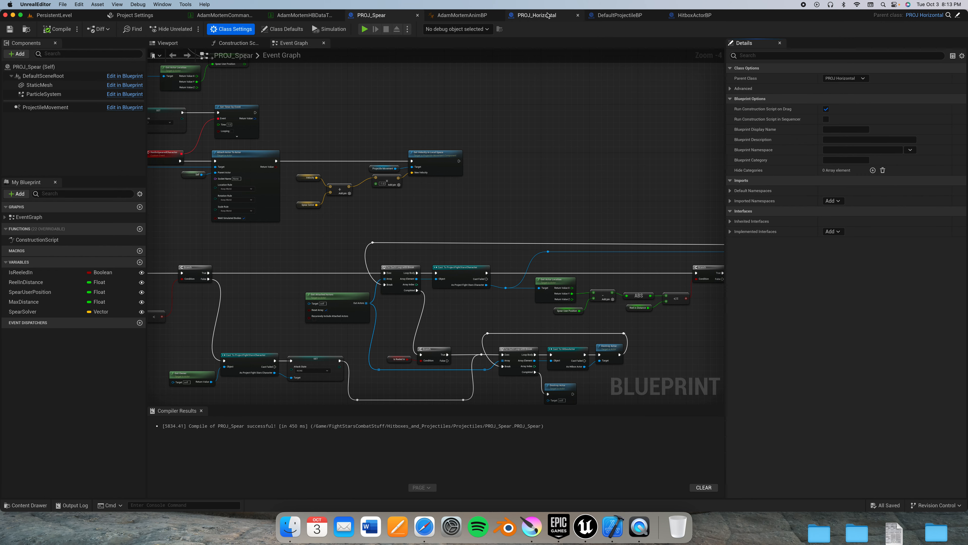
click(534, 15)
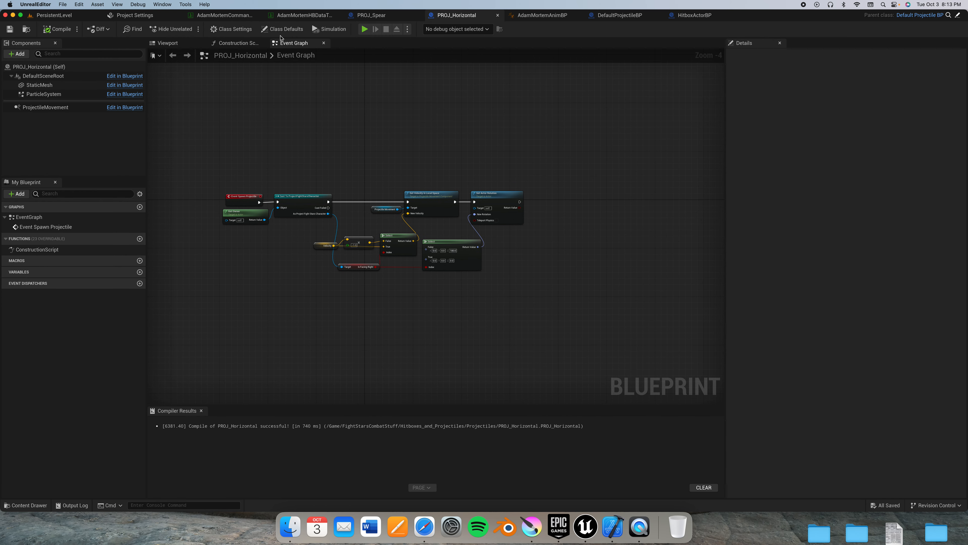
click(233, 30)
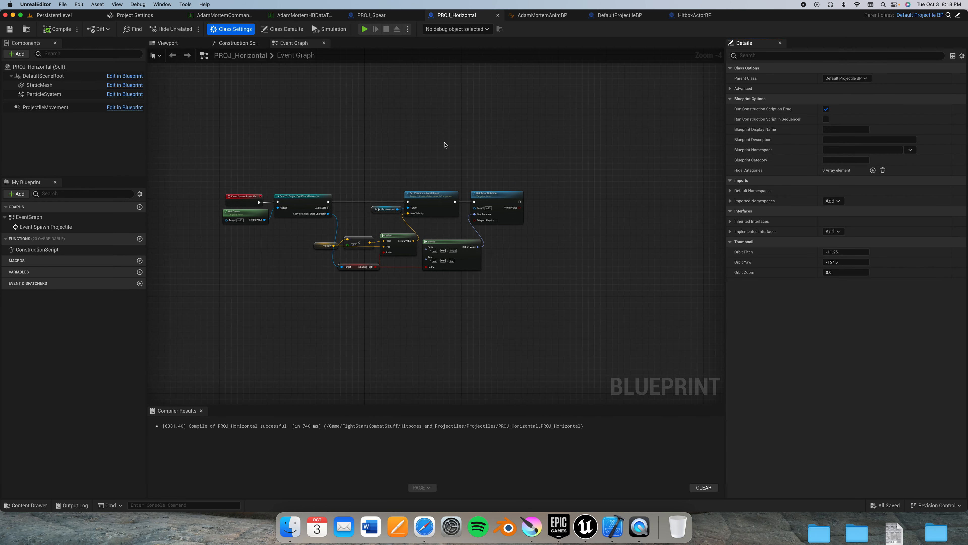
mouse_move(451, 145)
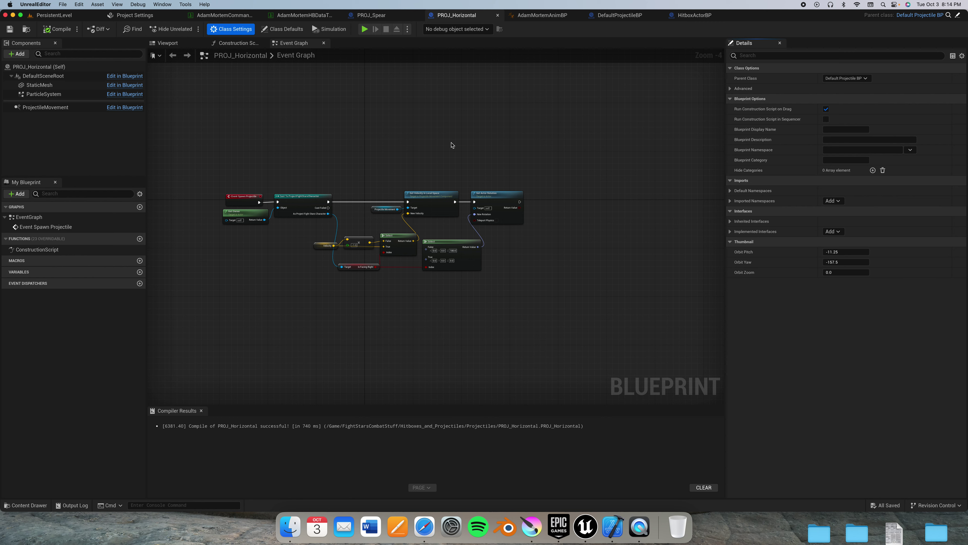
mouse_move(472, 158)
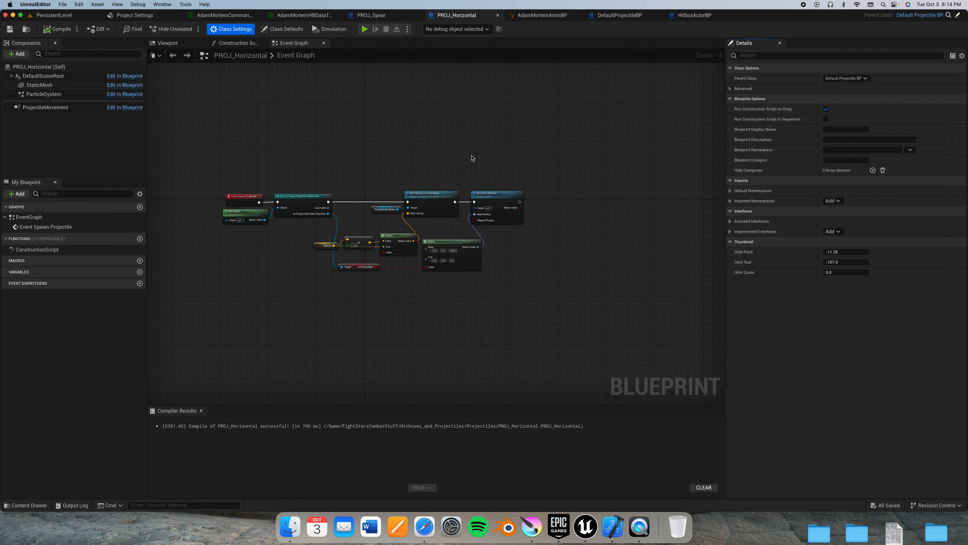
mouse_move(361, 4)
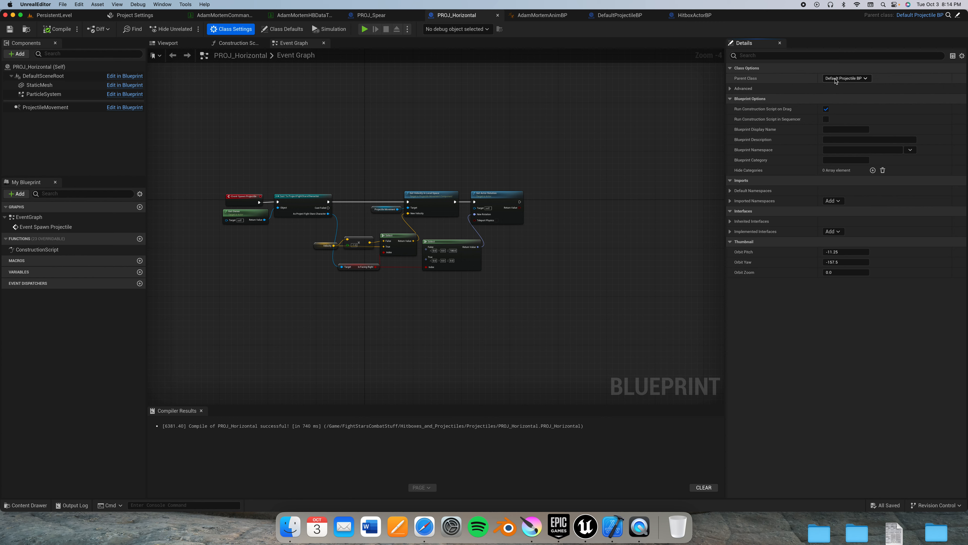
mouse_move(848, 81)
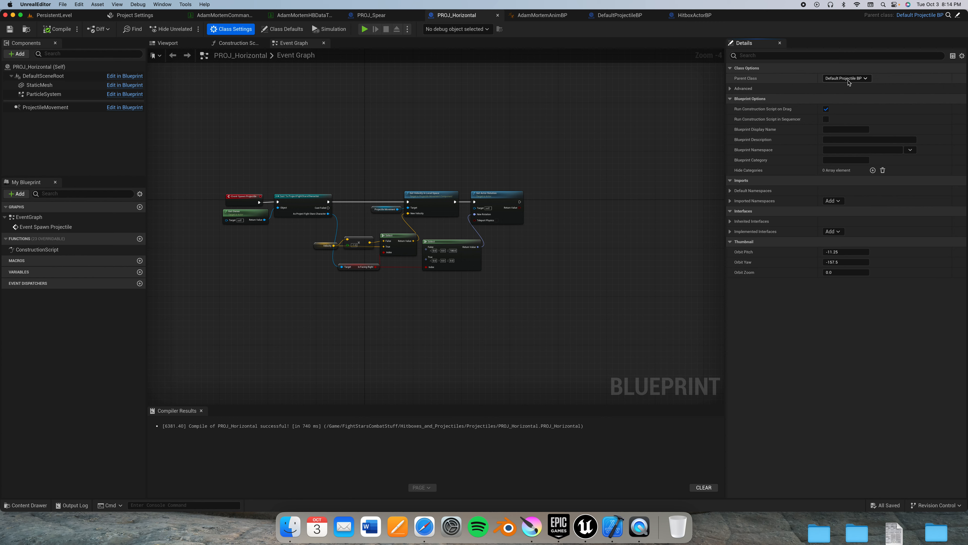
mouse_move(642, 15)
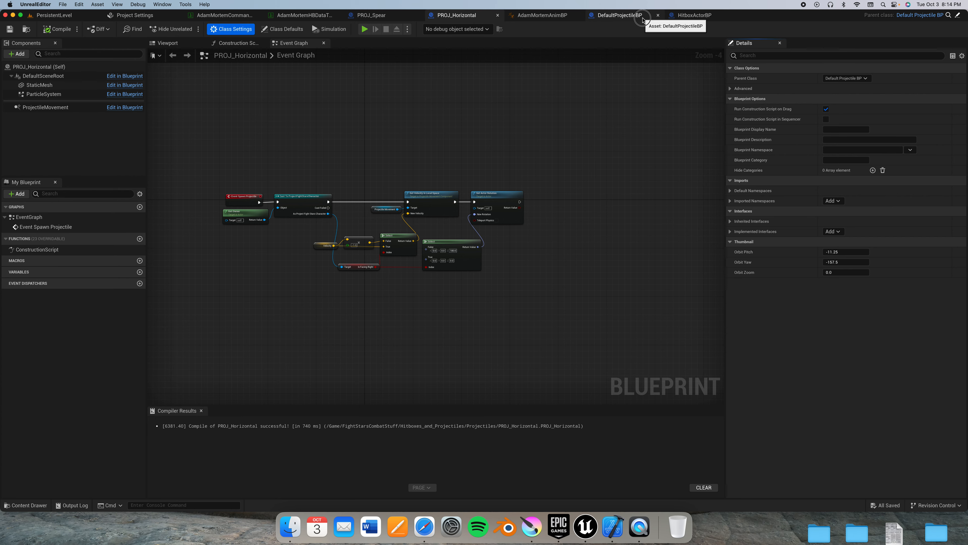
click(616, 14)
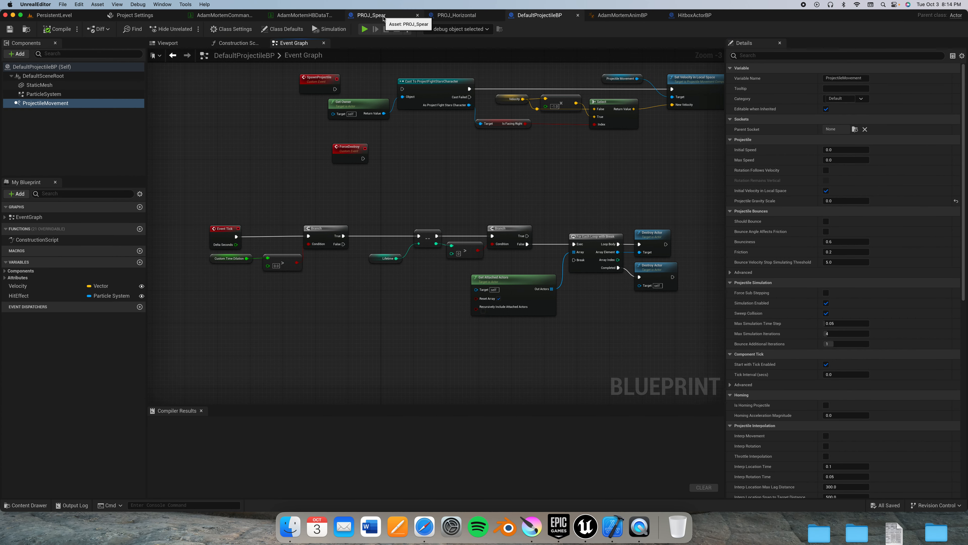
Step: Follow PROJ_Spear's Parent: Spawn Projectile call into DefaultProjectileBP's SpawnProjectile event
click(370, 15)
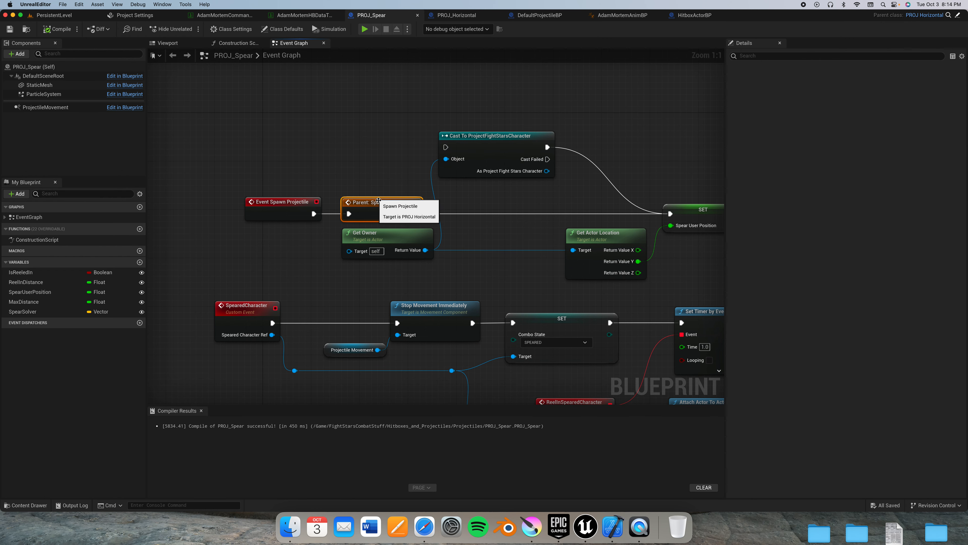
click(381, 202)
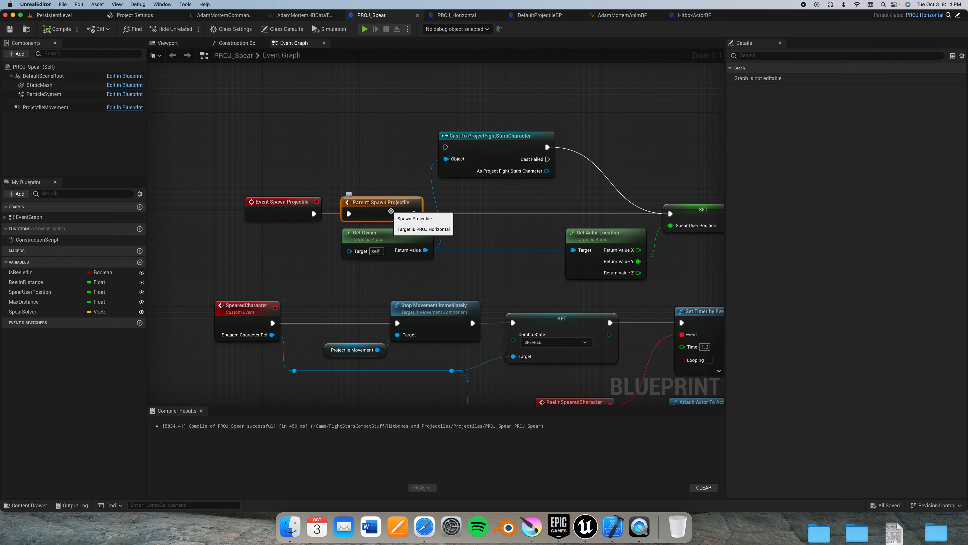
click(537, 15)
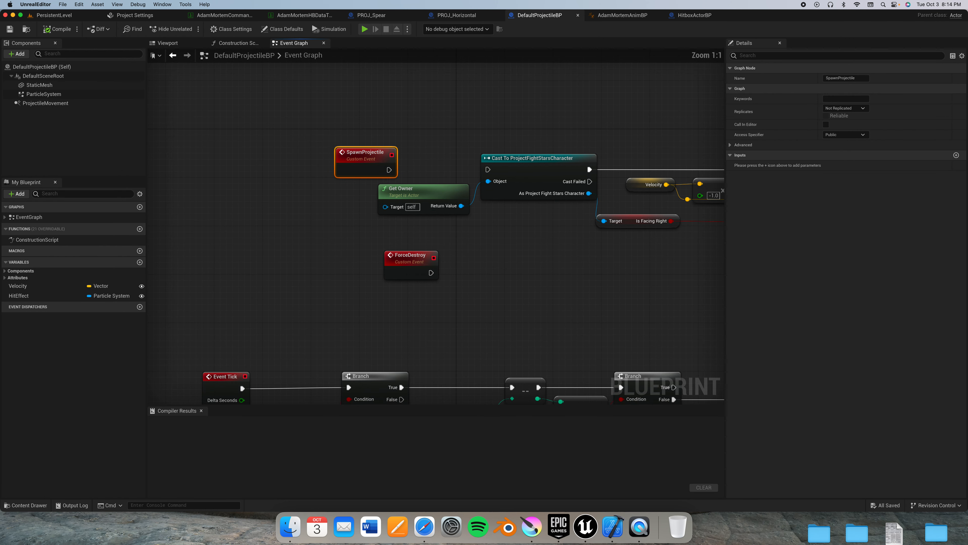
click(457, 15)
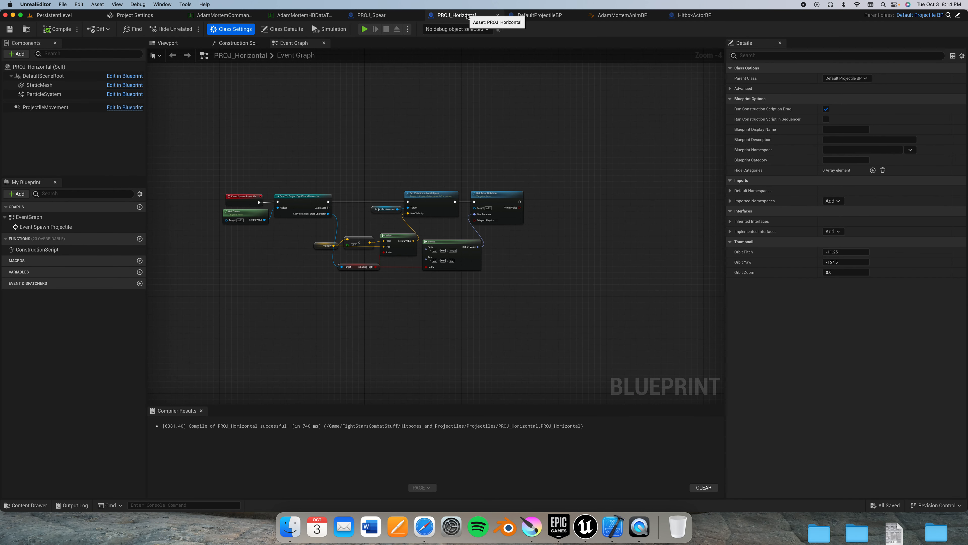
click(537, 15)
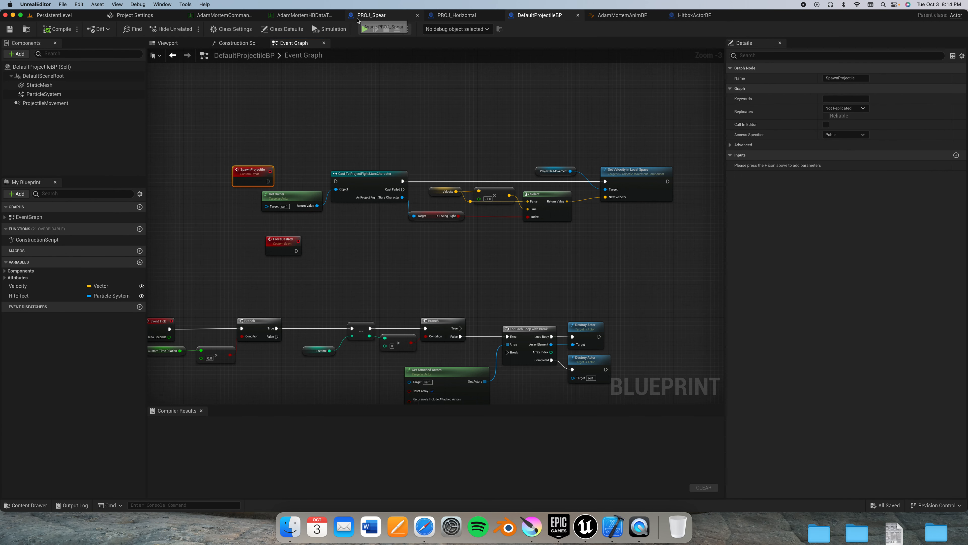
click(371, 15)
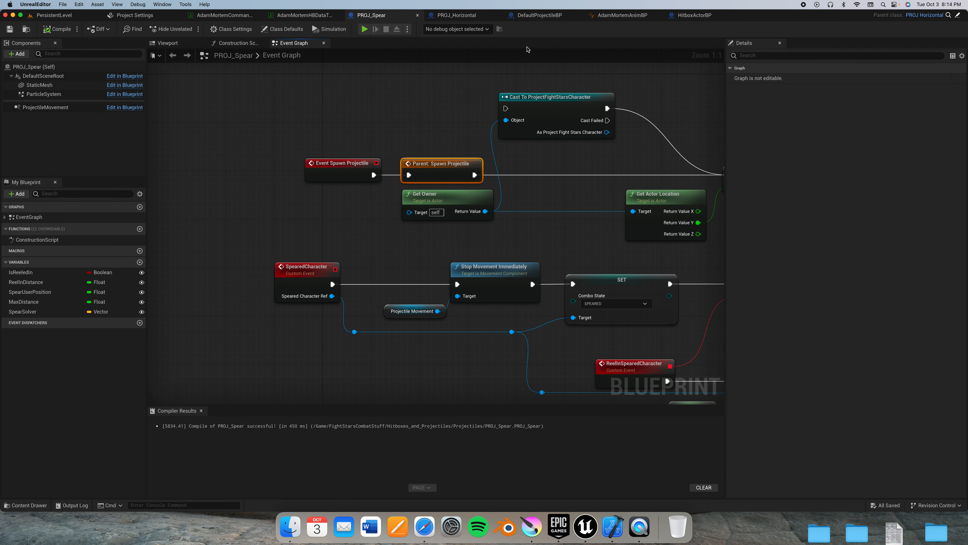
click(536, 15)
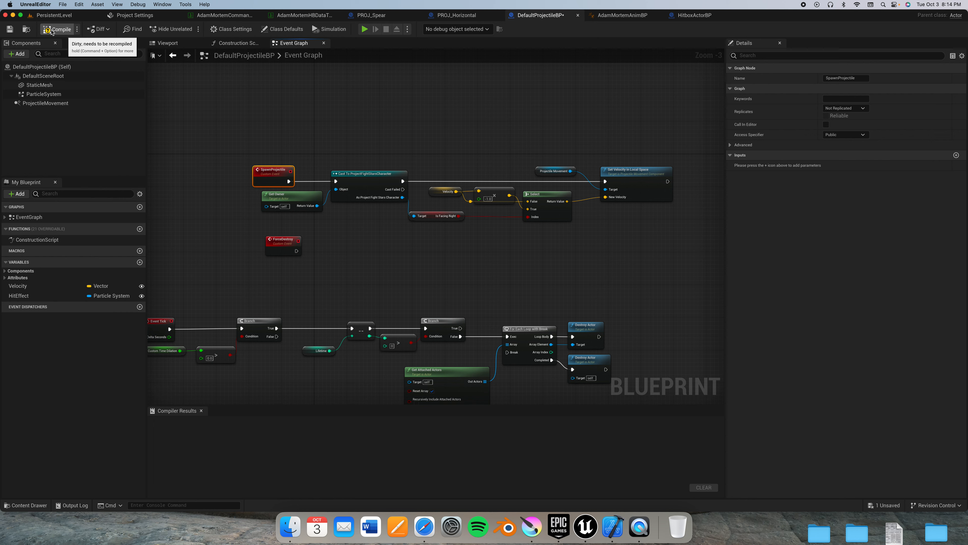
Step: Recompile DefaultProjectileBP, check the spawn event's connection options, and return to PROJ_Horizontal
click(60, 29)
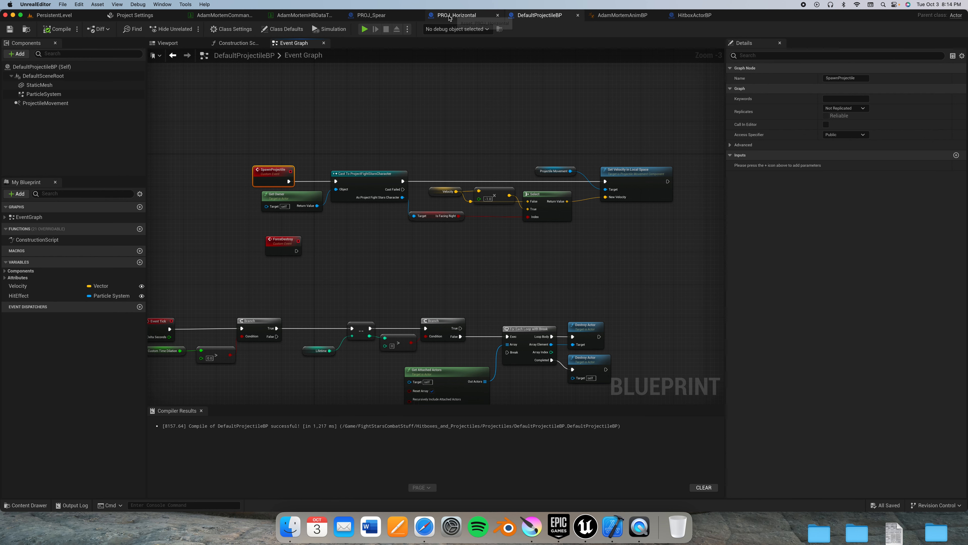
click(454, 15)
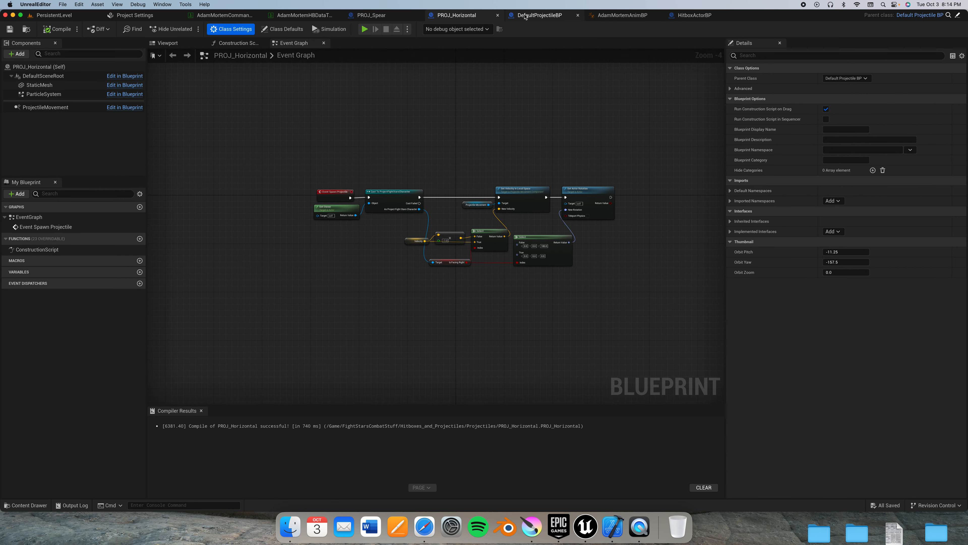
click(539, 15)
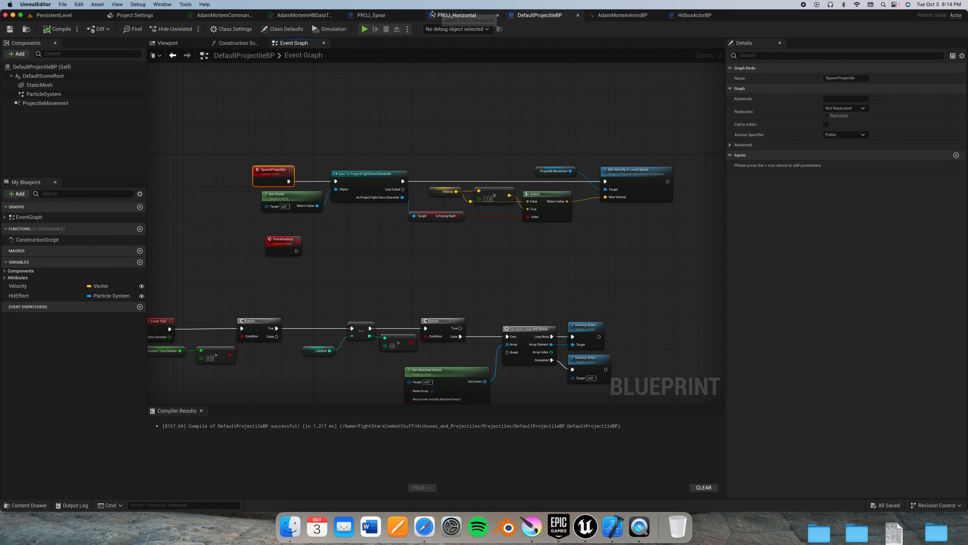
right_click(287, 179)
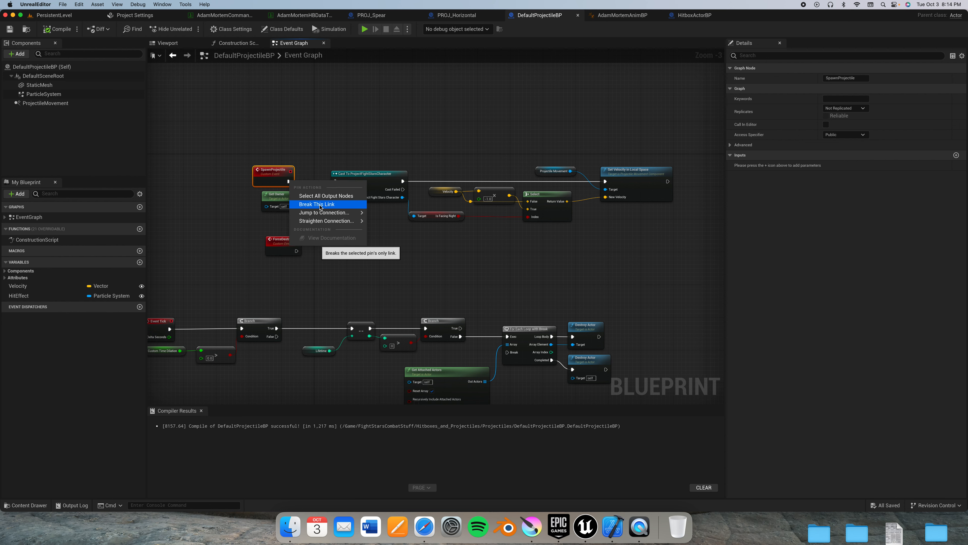
click(457, 15)
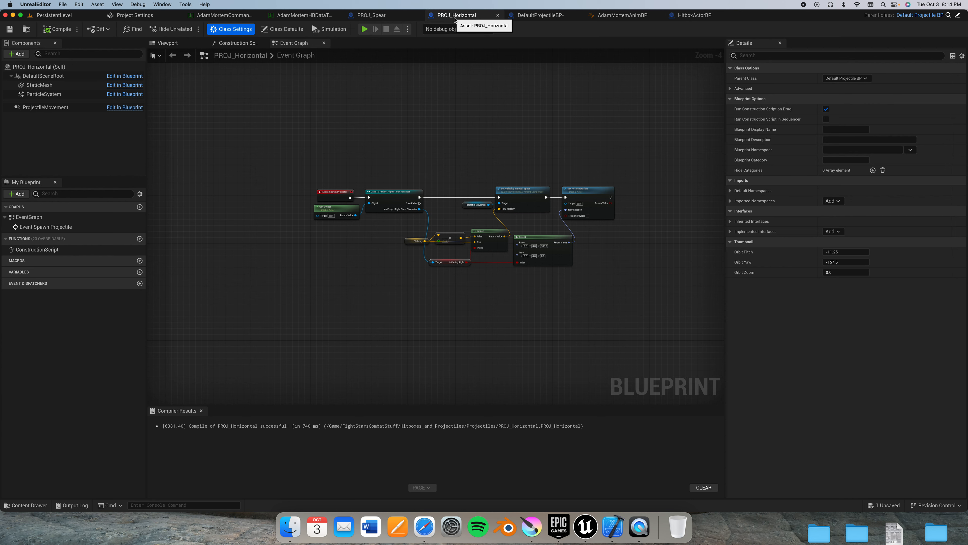
scroll(up, 3)
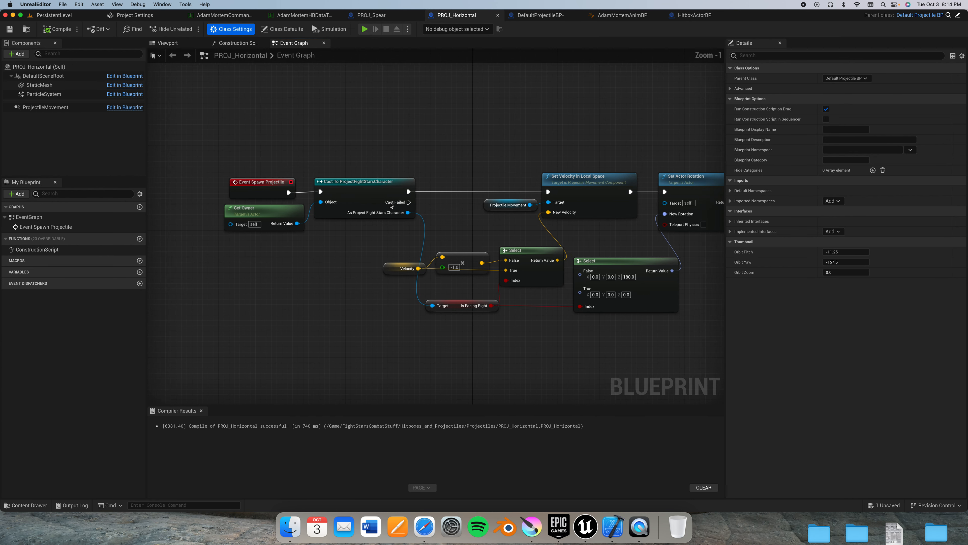
scroll(down, 3)
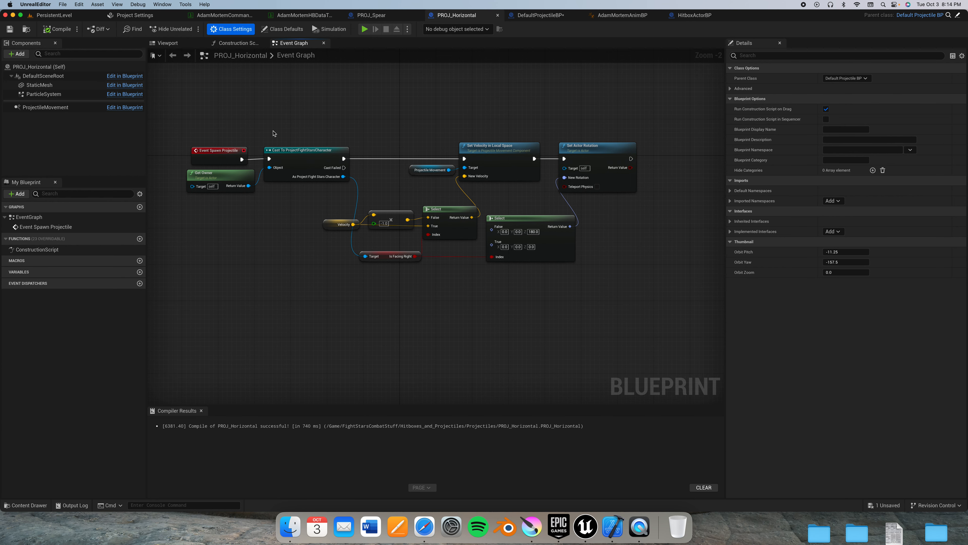
mouse_move(240, 119)
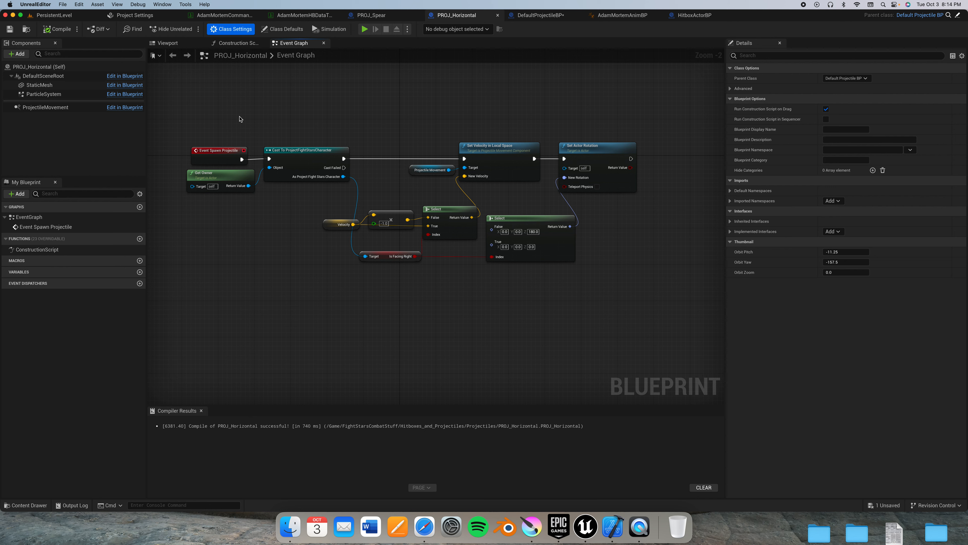
mouse_move(495, 155)
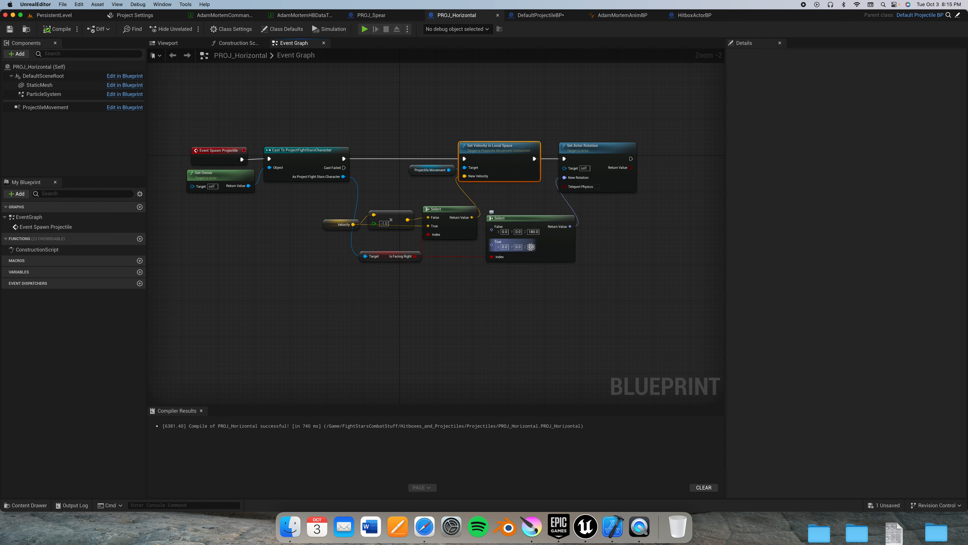
mouse_move(390, 256)
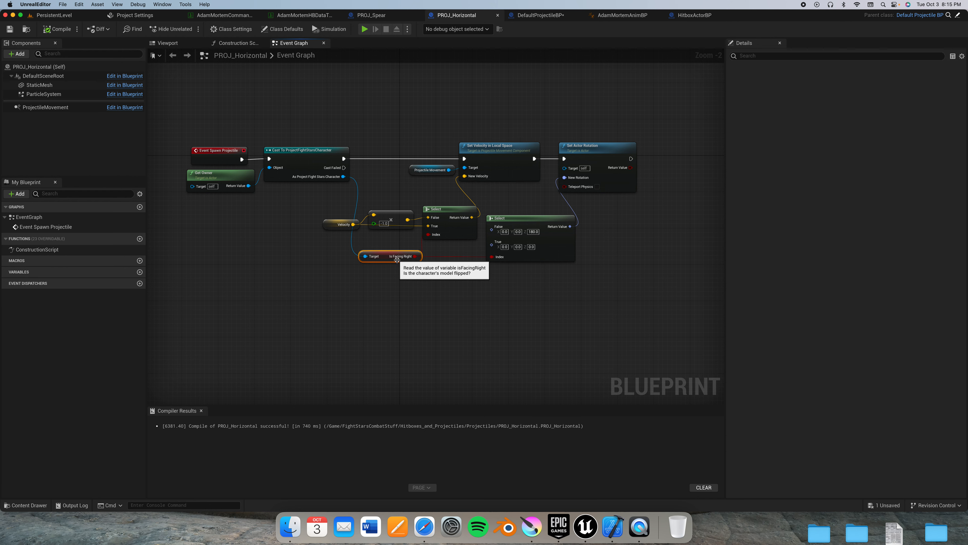
click(368, 15)
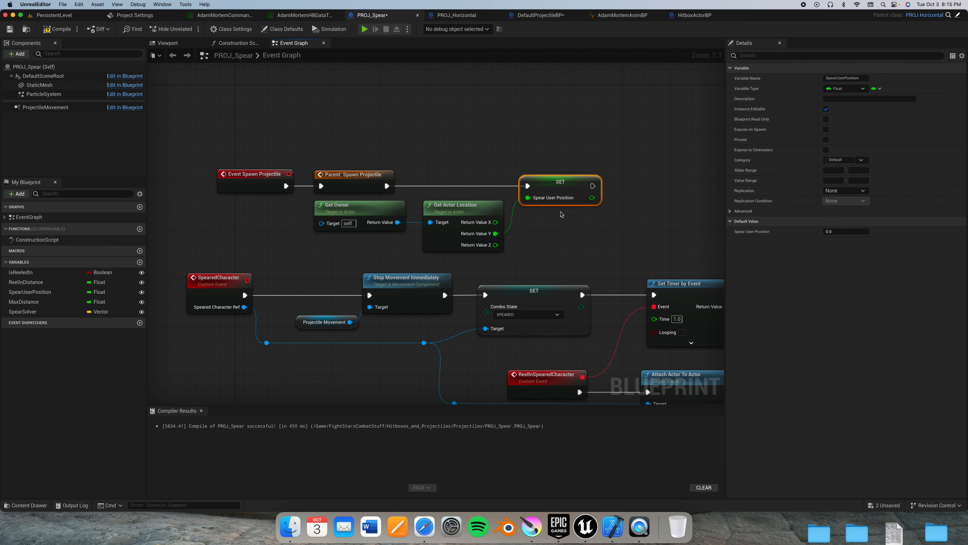
mouse_move(489, 211)
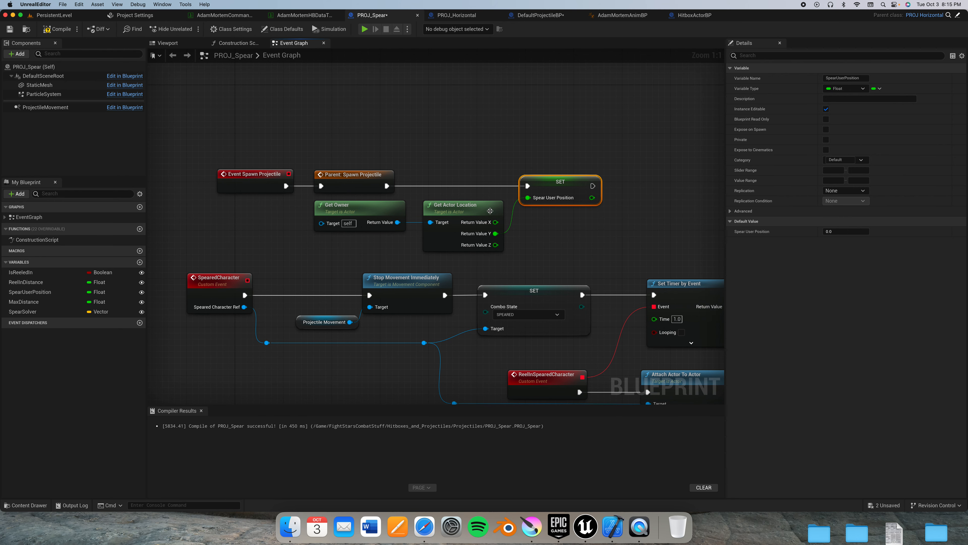
mouse_move(491, 234)
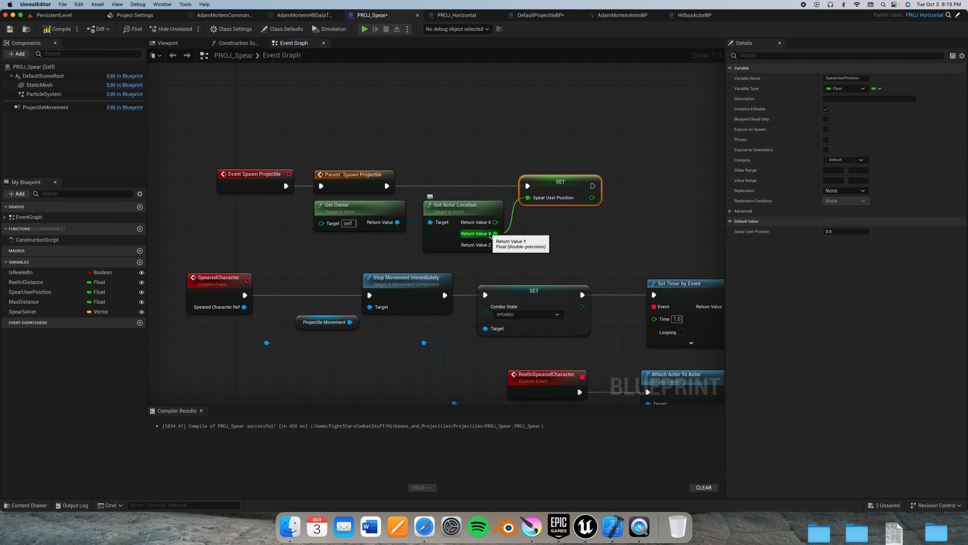
mouse_move(381, 213)
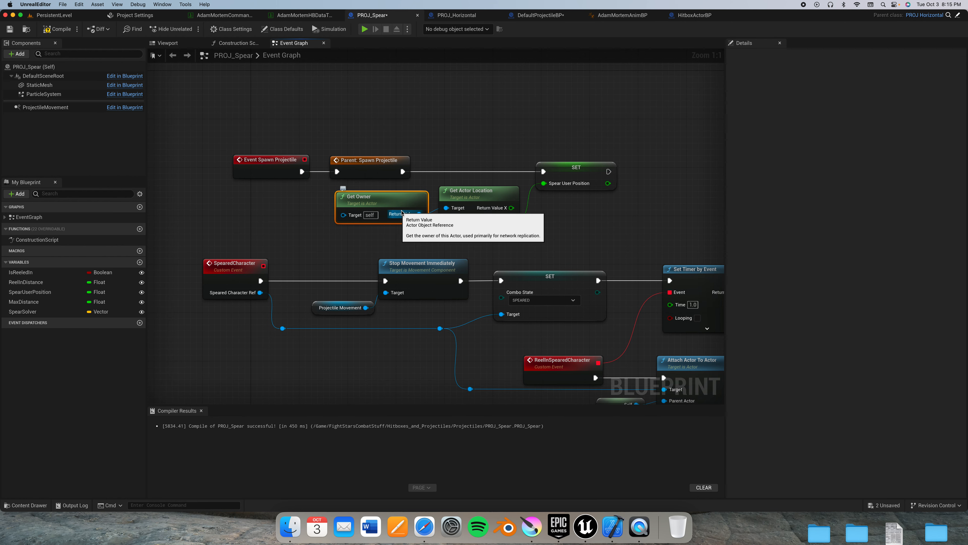
scroll(down, 3)
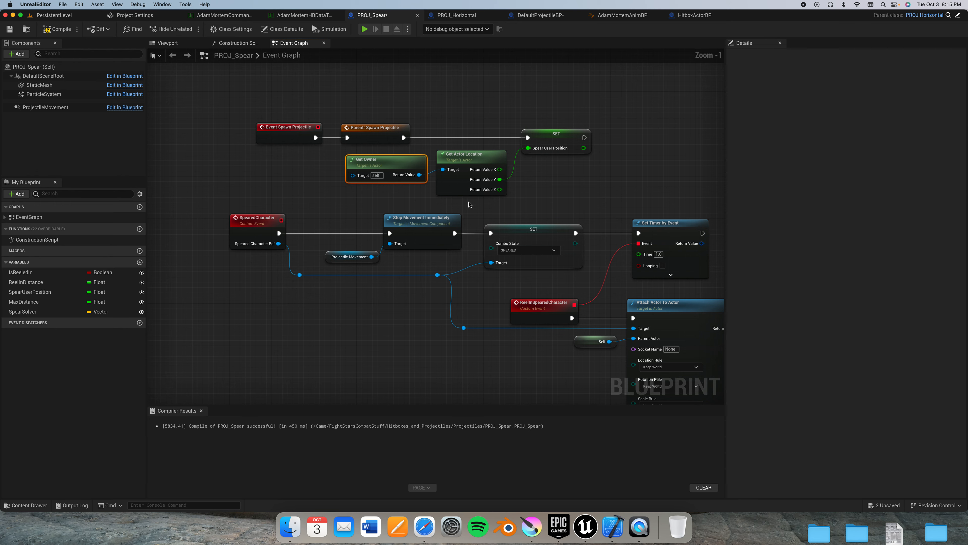
scroll(down, 3)
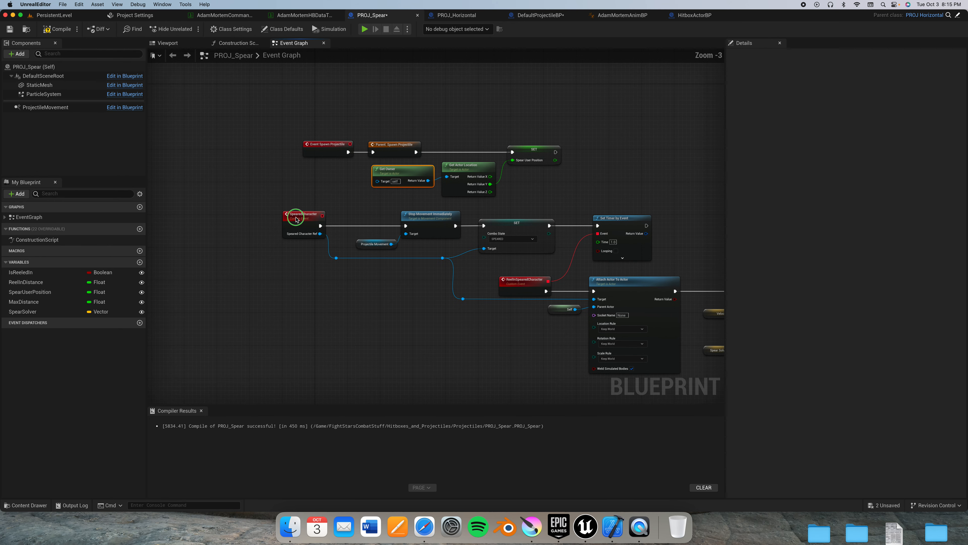
click(298, 218)
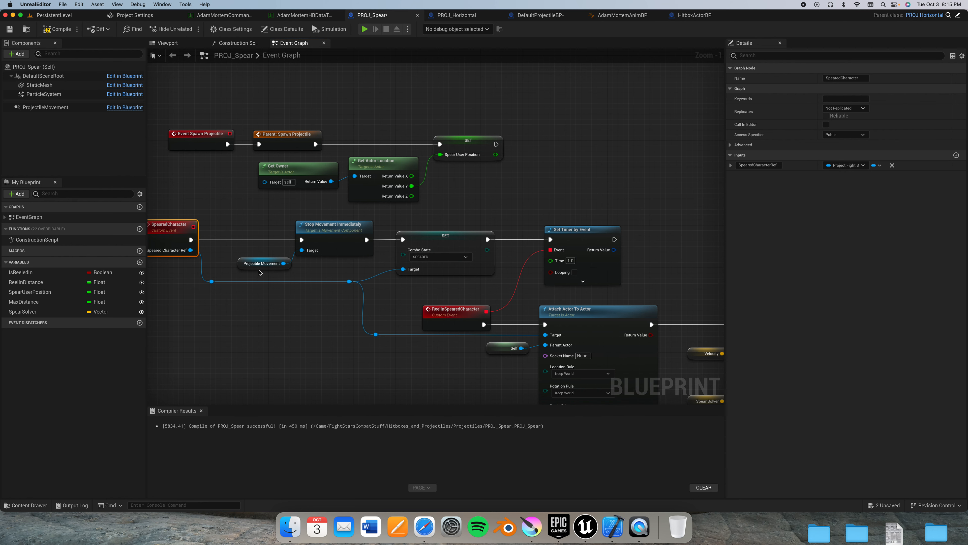
click(244, 264)
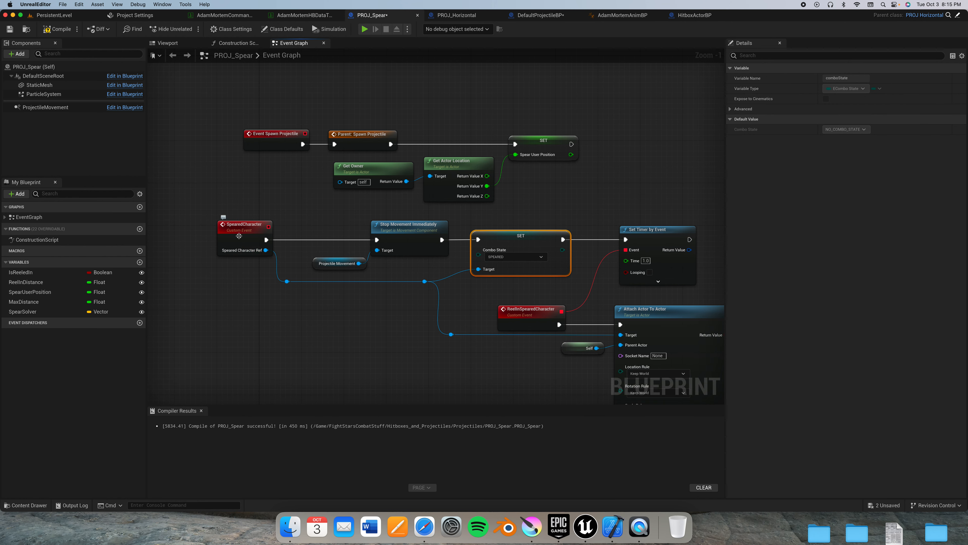
mouse_move(520, 274)
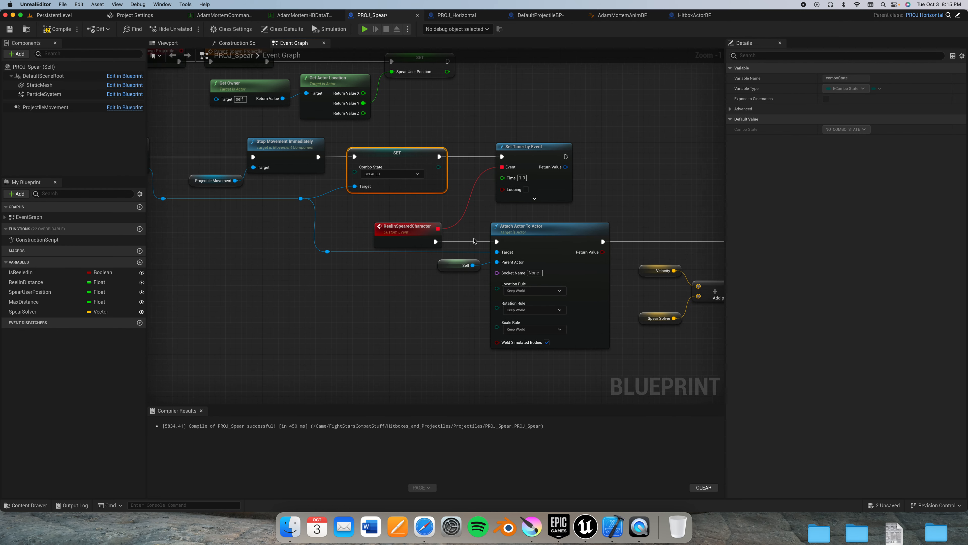
click(187, 160)
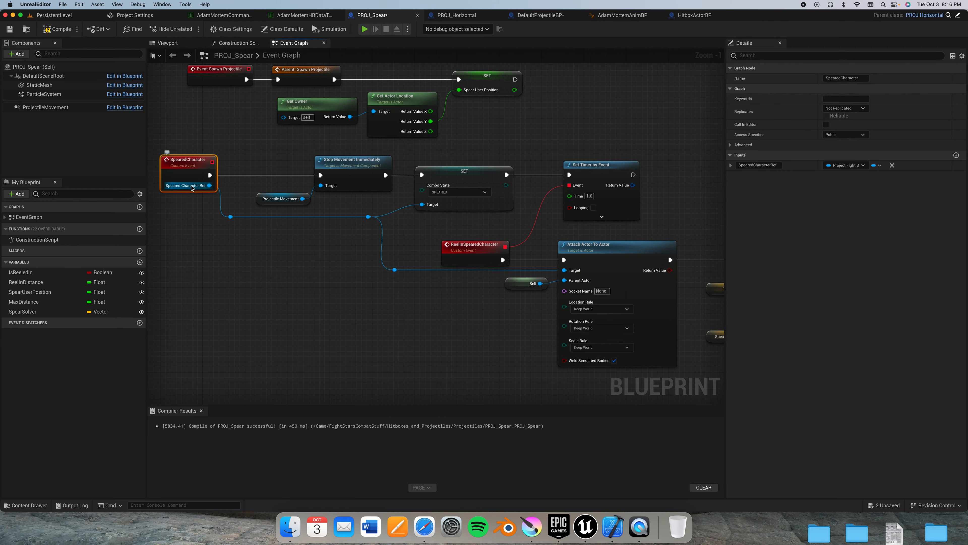
mouse_move(845, 165)
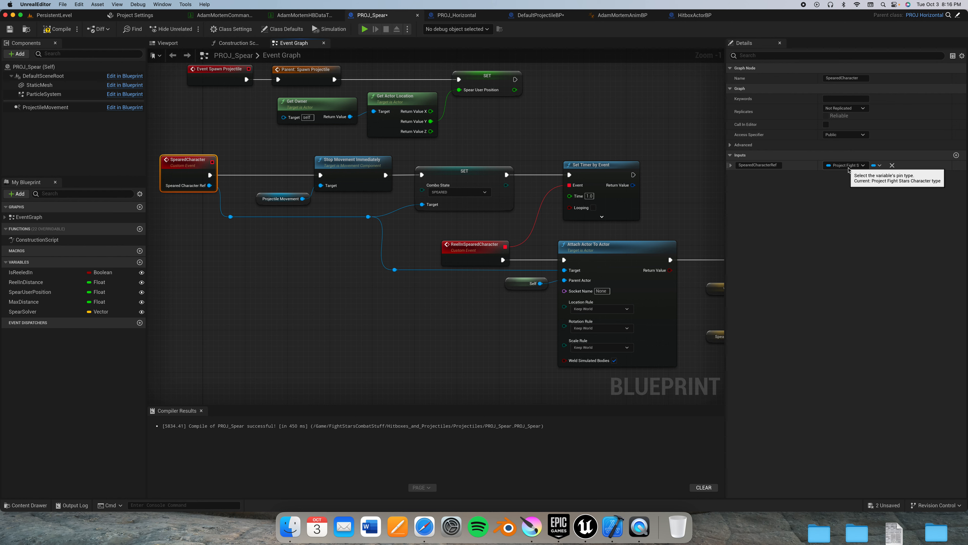
mouse_move(538, 250)
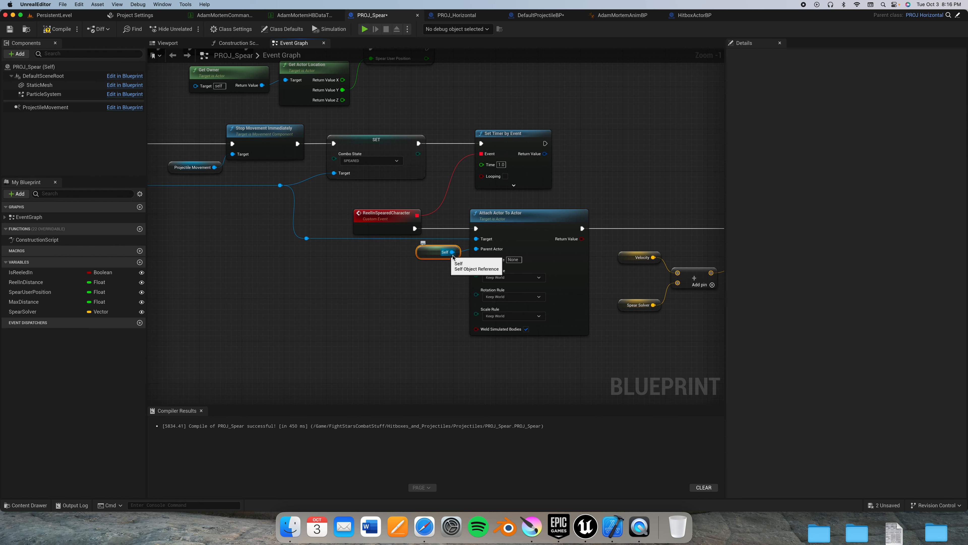
mouse_move(512, 259)
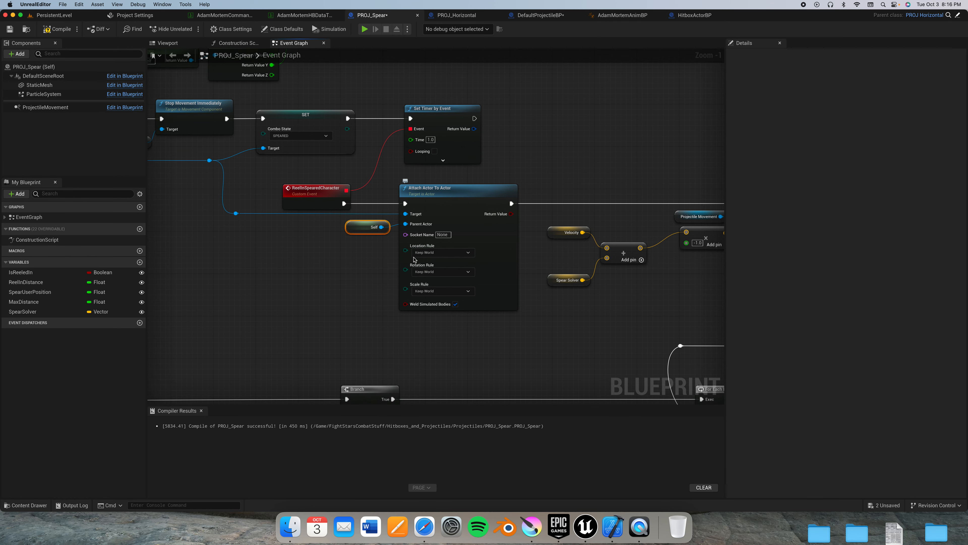
mouse_move(438, 259)
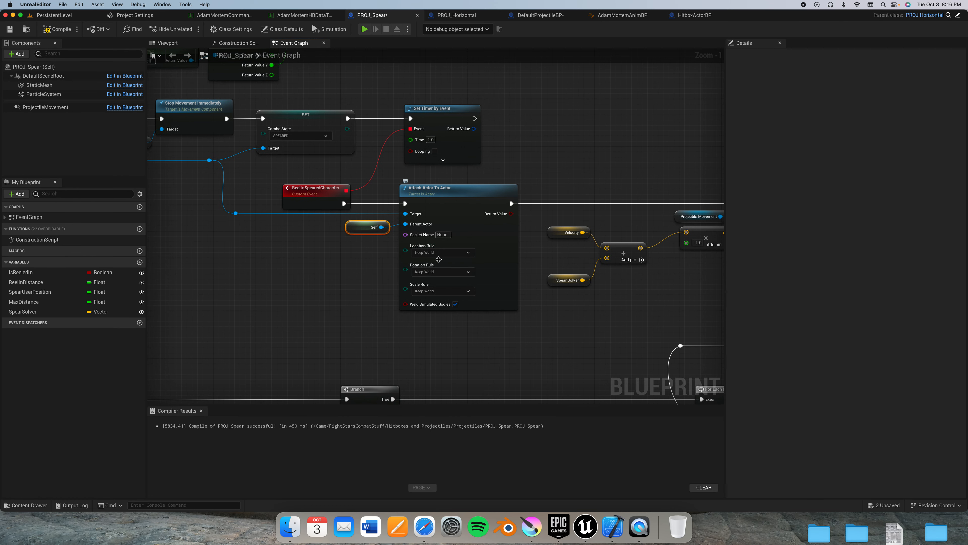
mouse_move(441, 291)
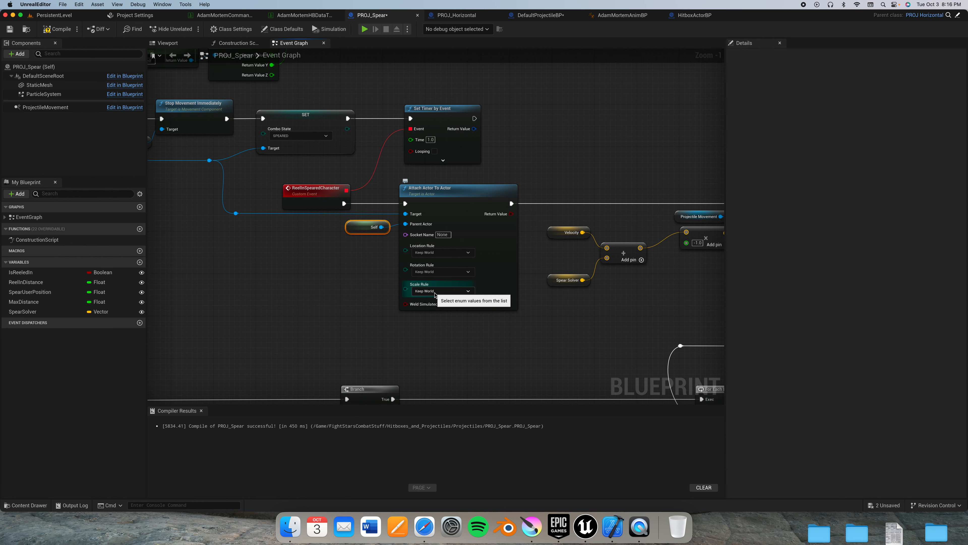
mouse_move(430, 304)
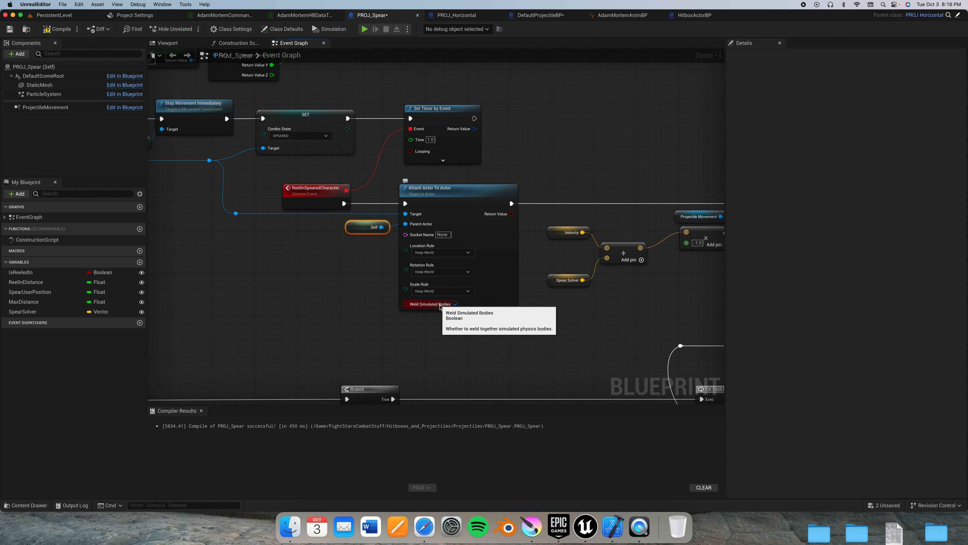
mouse_move(456, 307)
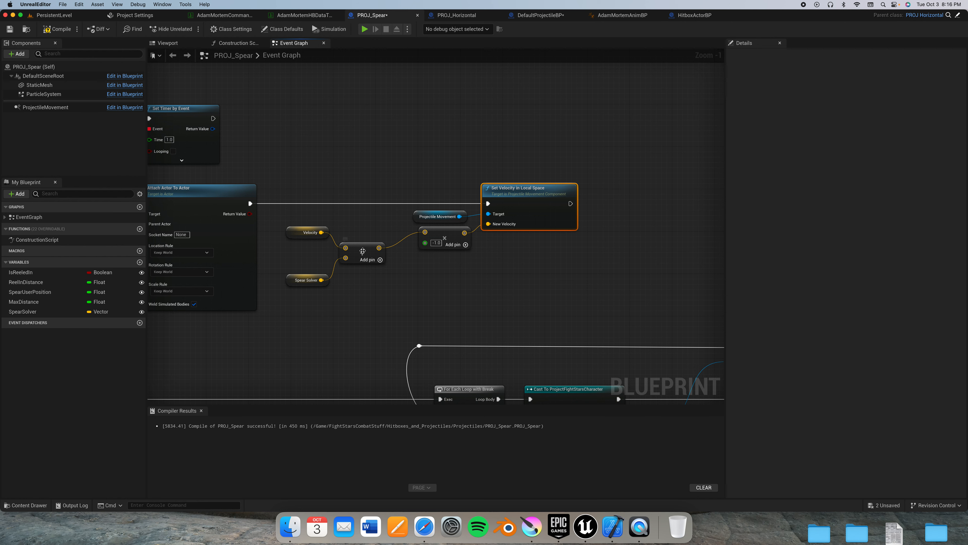
click(307, 259)
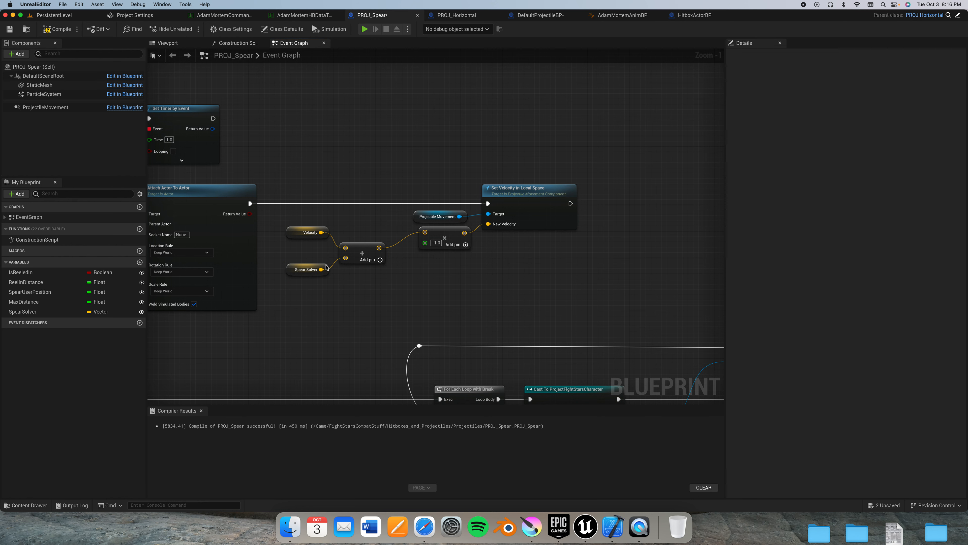
click(307, 269)
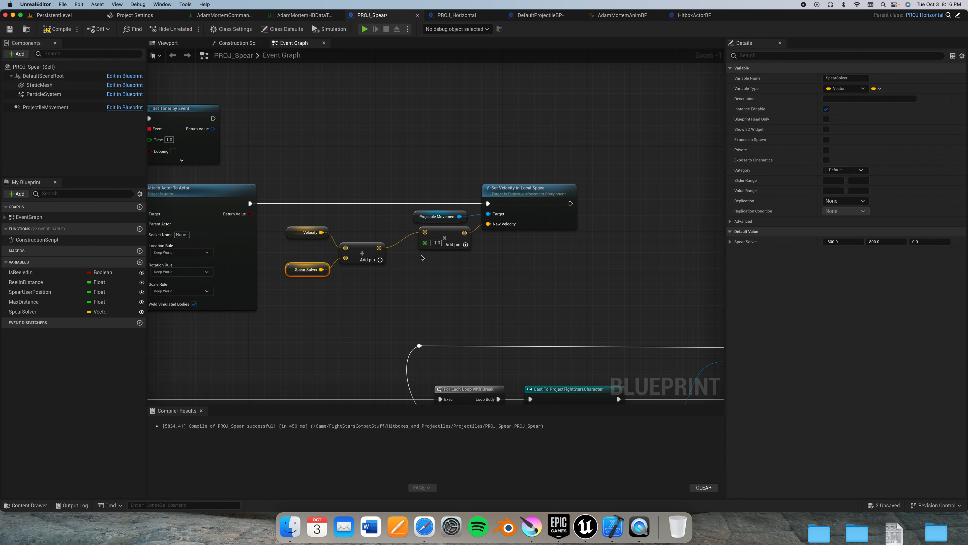
mouse_move(72, 8)
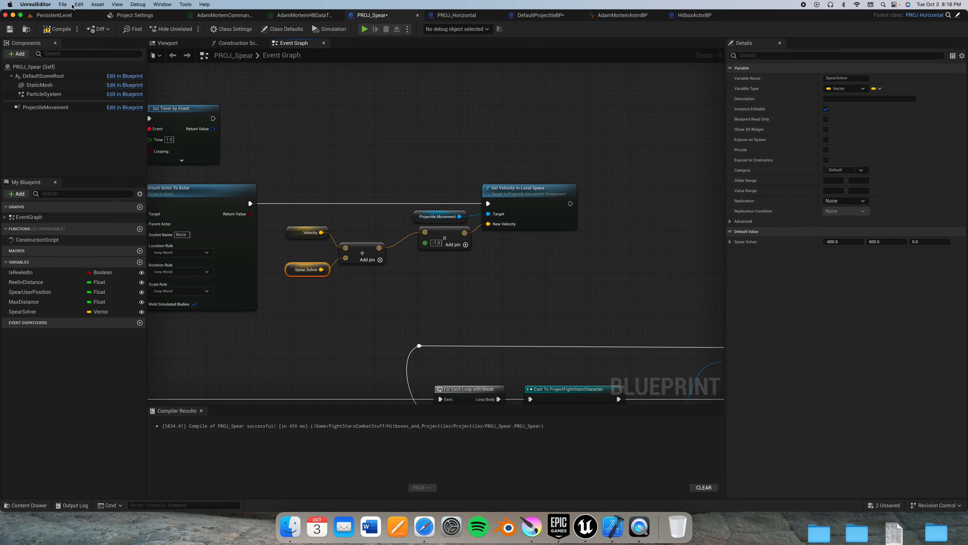
click(52, 15)
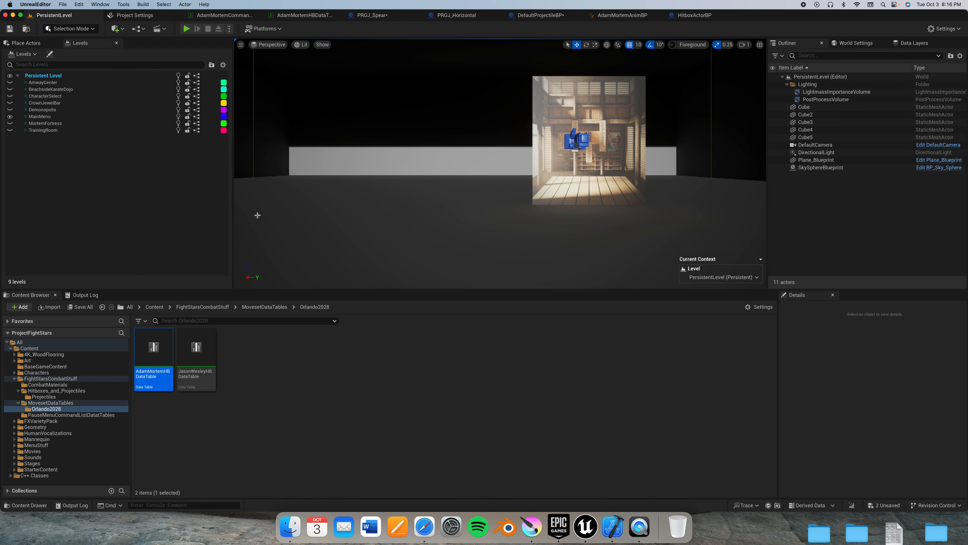
mouse_move(309, 127)
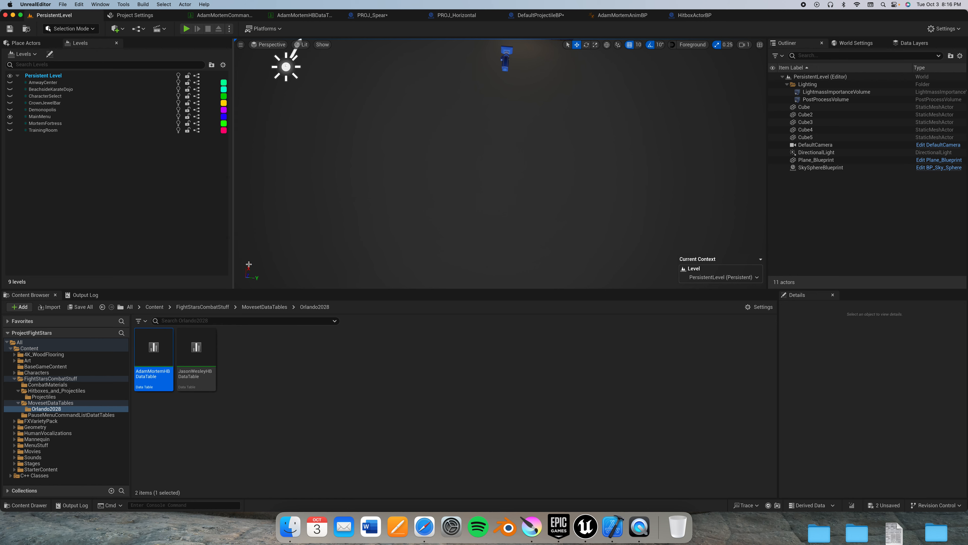
mouse_move(348, 127)
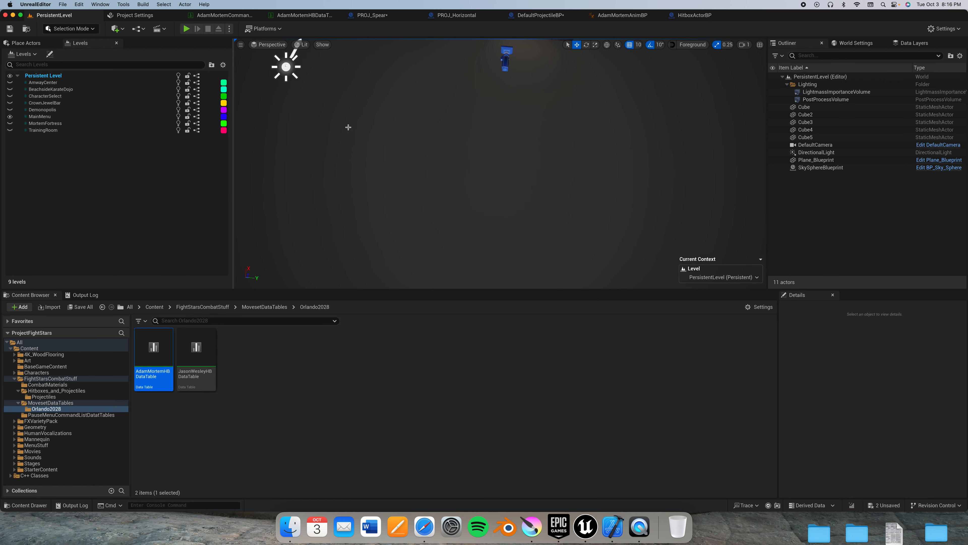
click(368, 15)
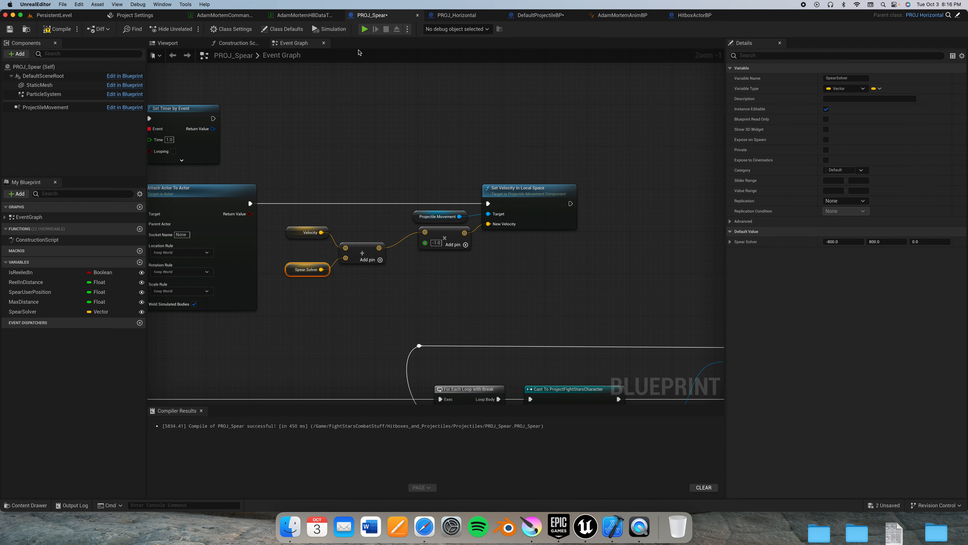
mouse_move(104, 83)
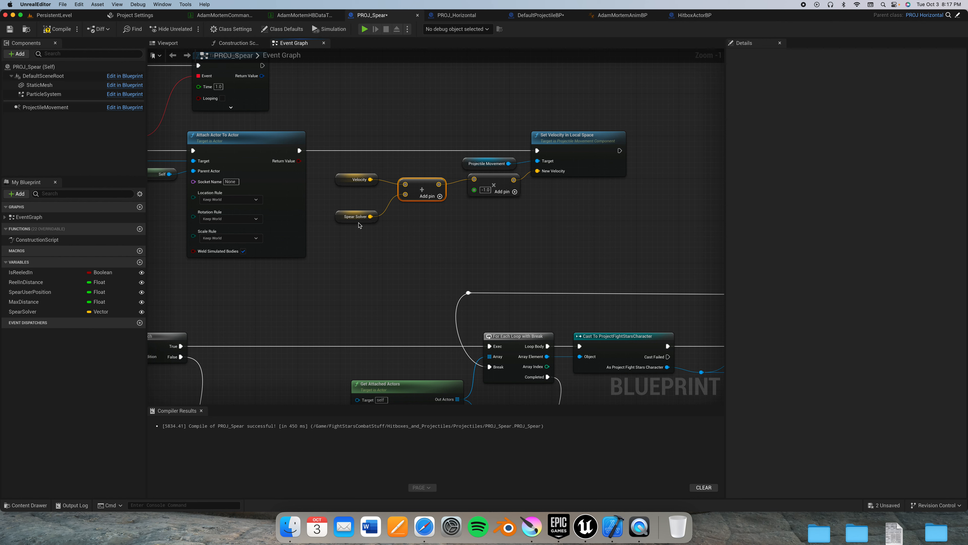
click(356, 216)
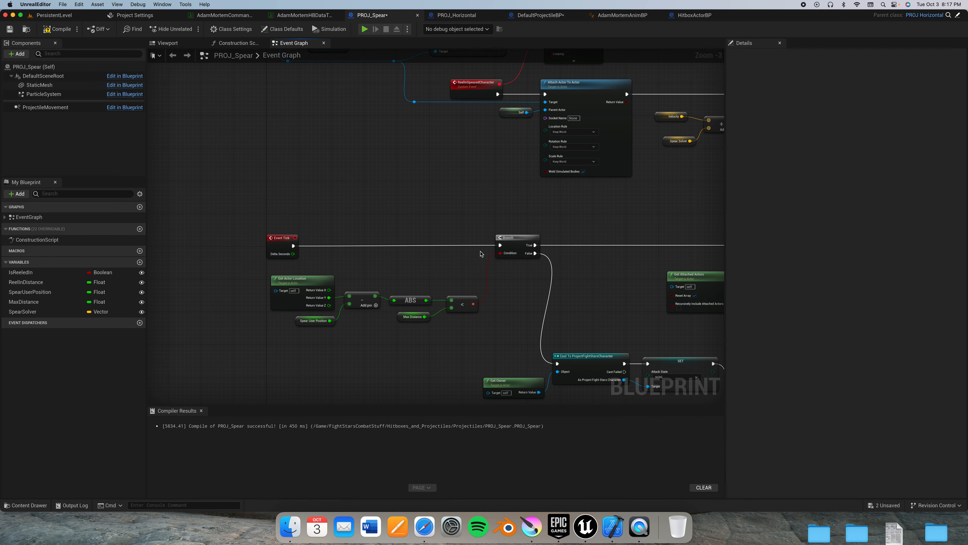
scroll(up, 3)
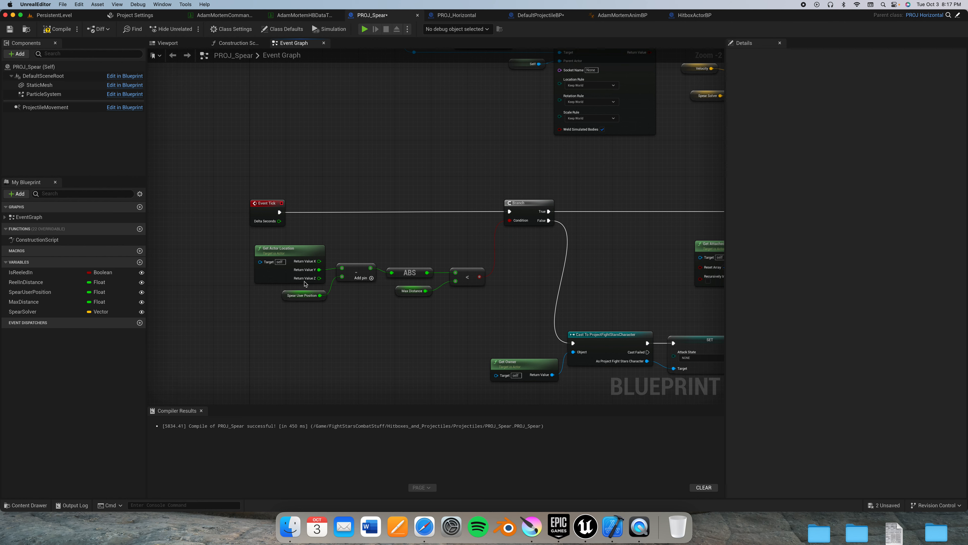
mouse_move(358, 275)
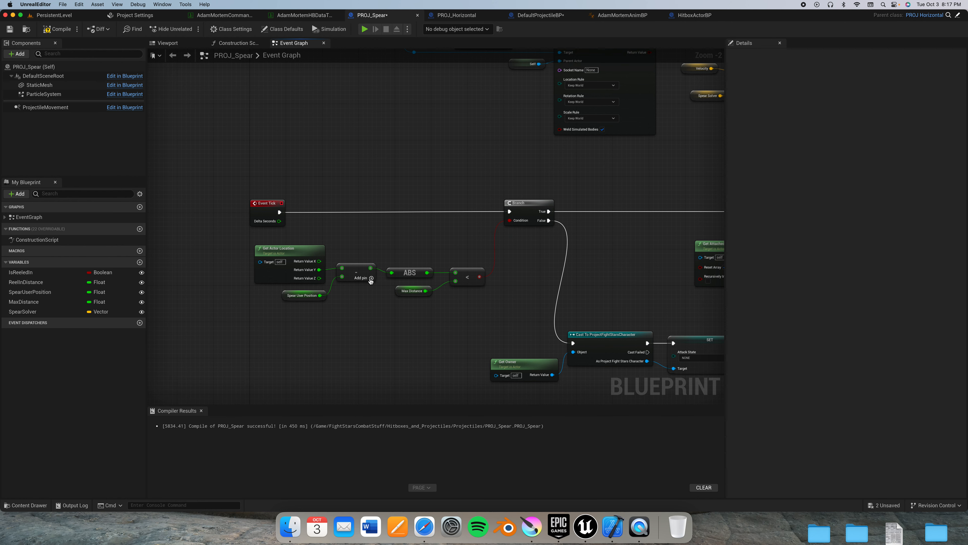
mouse_move(410, 272)
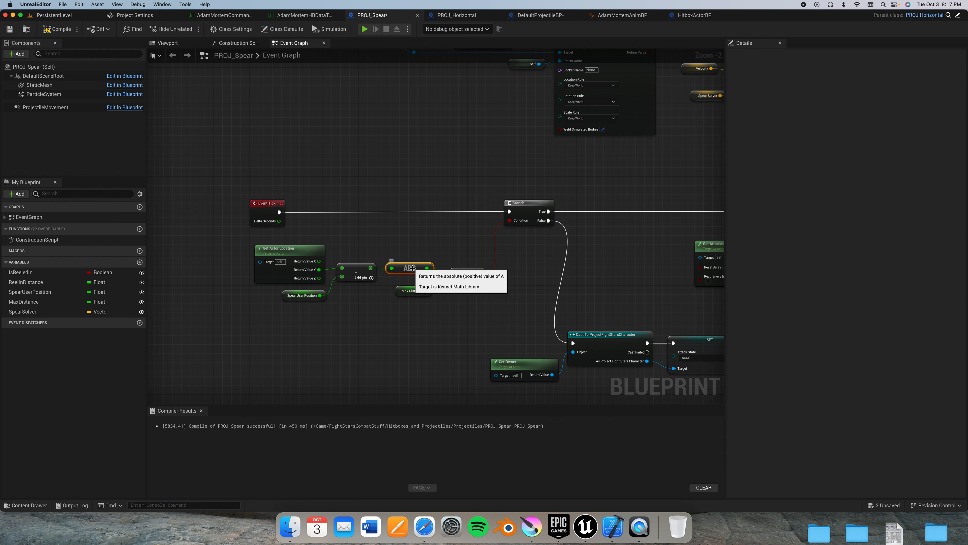
mouse_move(470, 277)
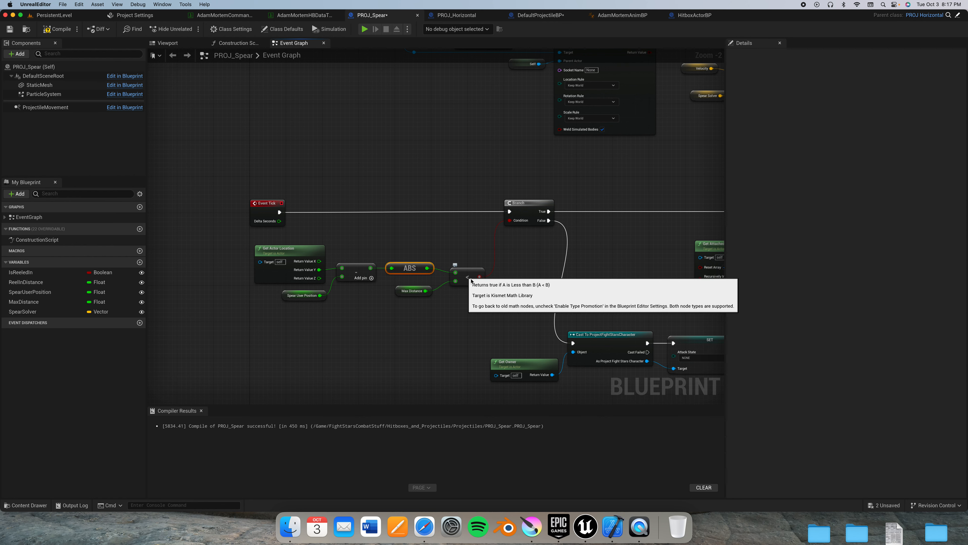
mouse_move(426, 298)
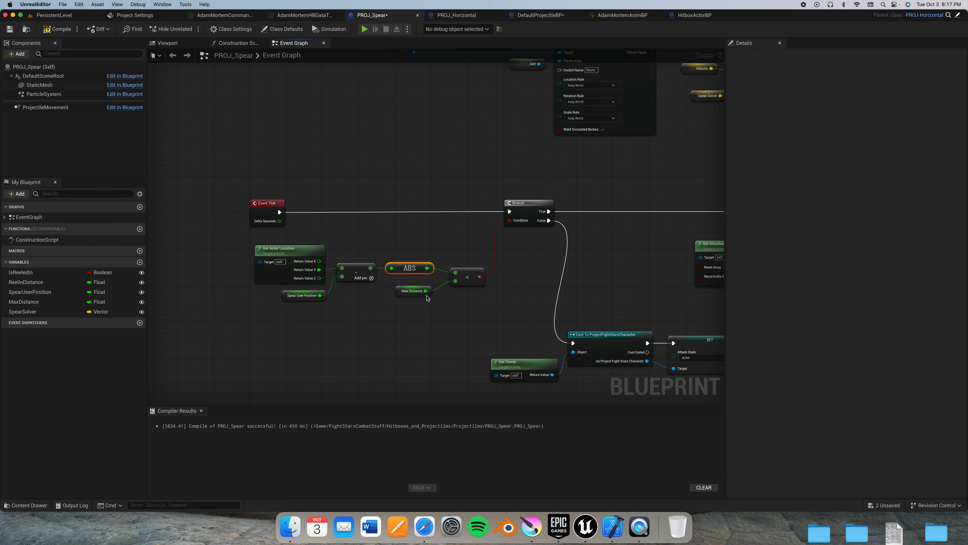
click(424, 295)
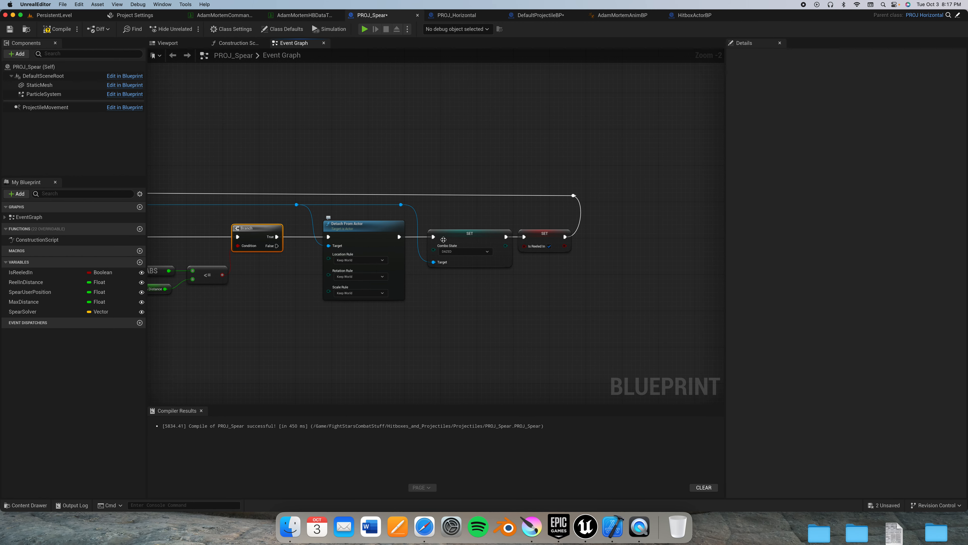
click(465, 234)
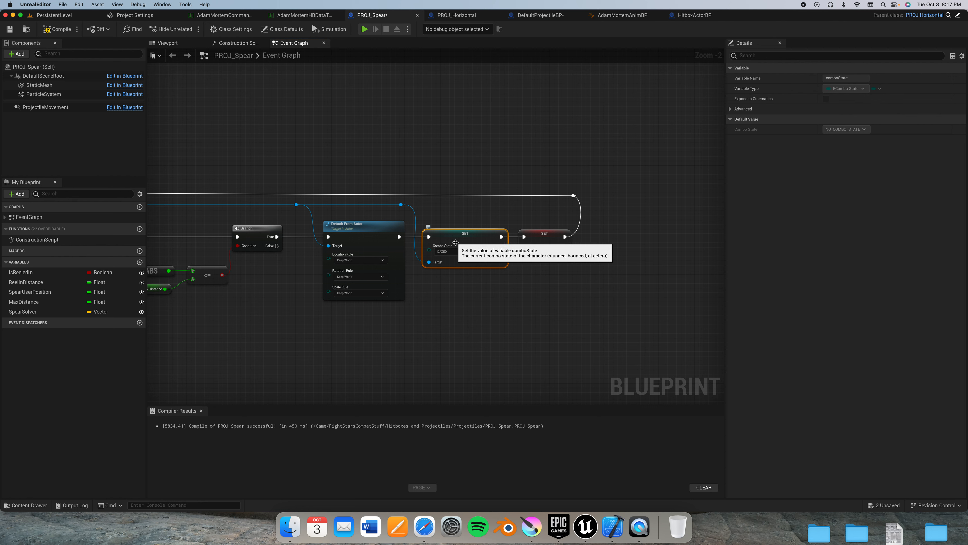
click(544, 233)
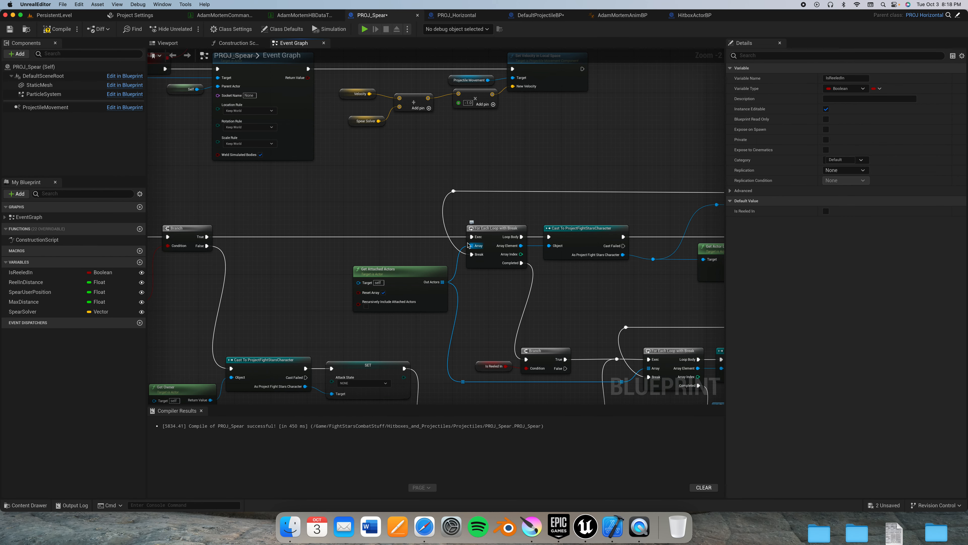
mouse_move(474, 245)
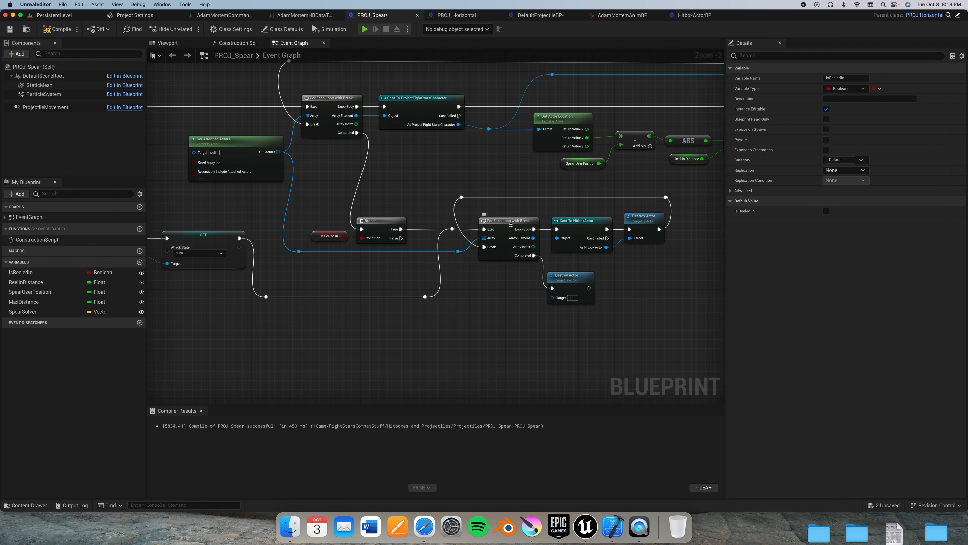
mouse_move(286, 158)
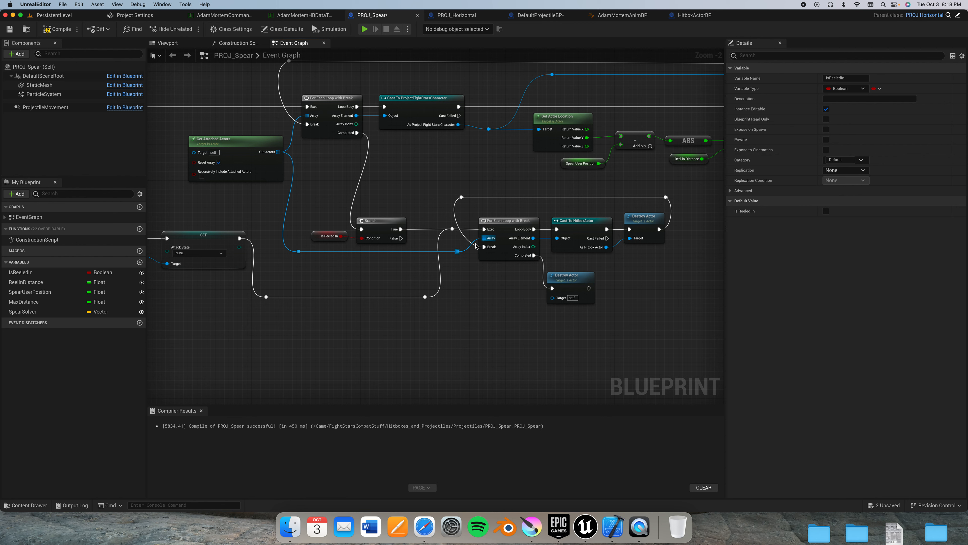
mouse_move(525, 238)
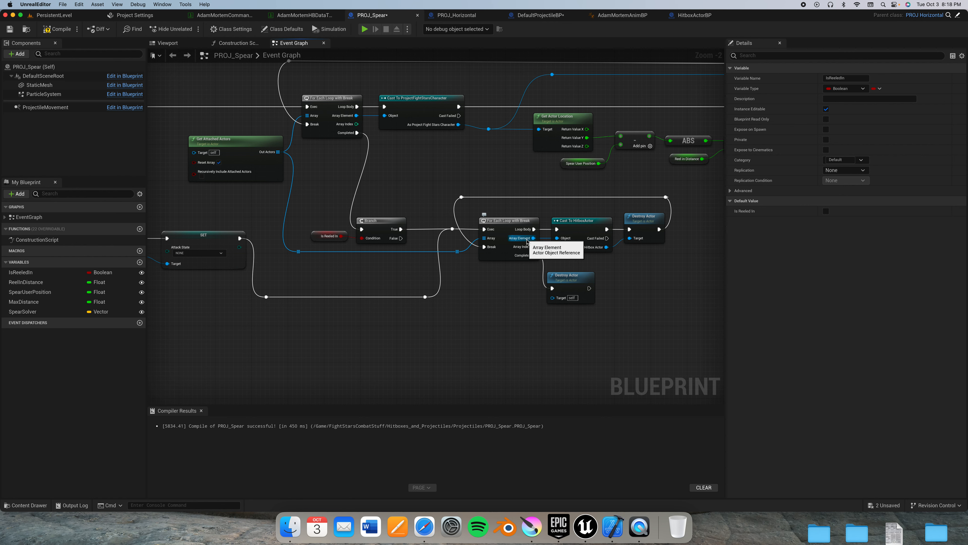
mouse_move(569, 238)
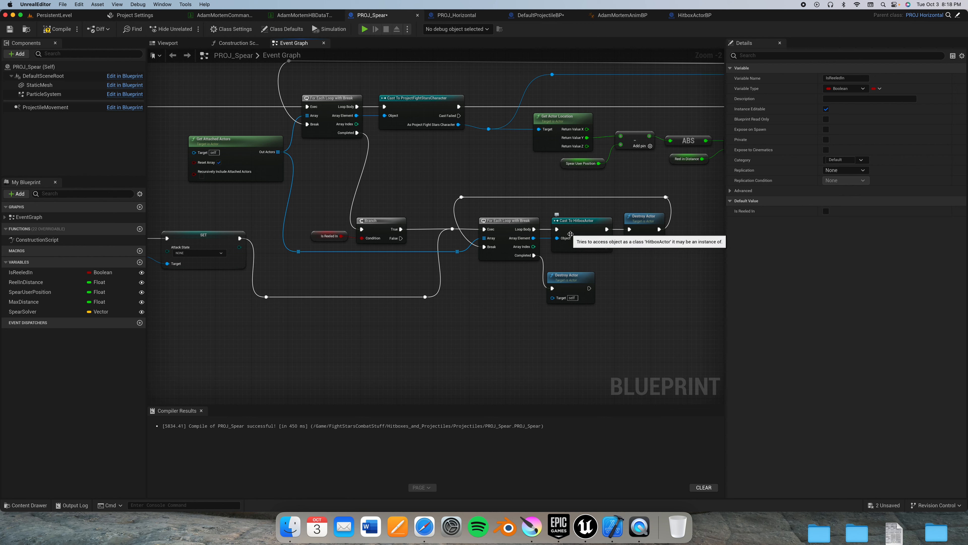
mouse_move(652, 223)
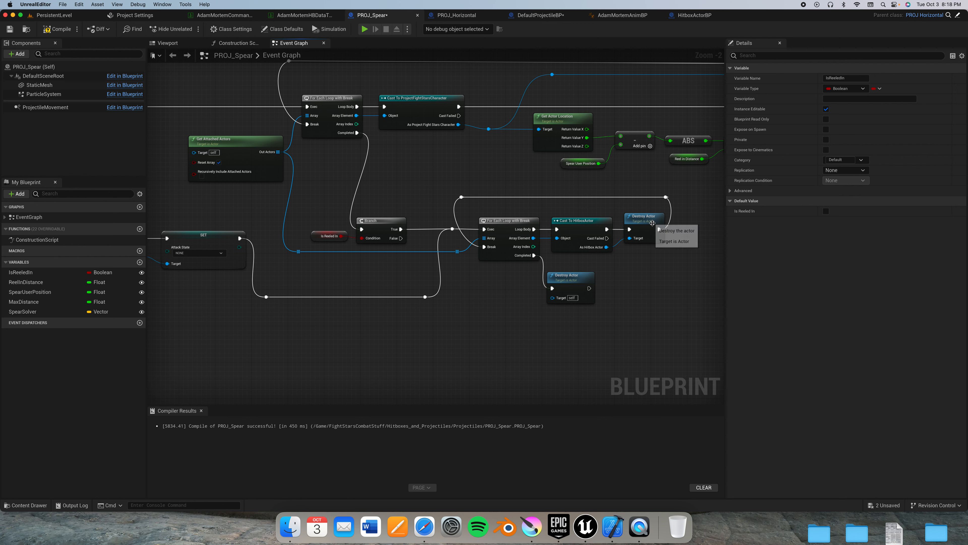
mouse_move(653, 230)
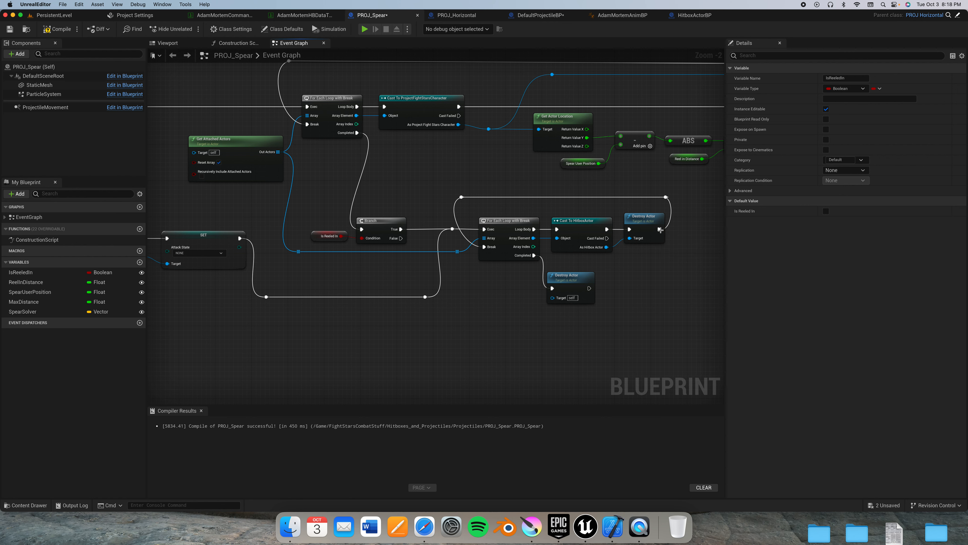
mouse_move(532, 255)
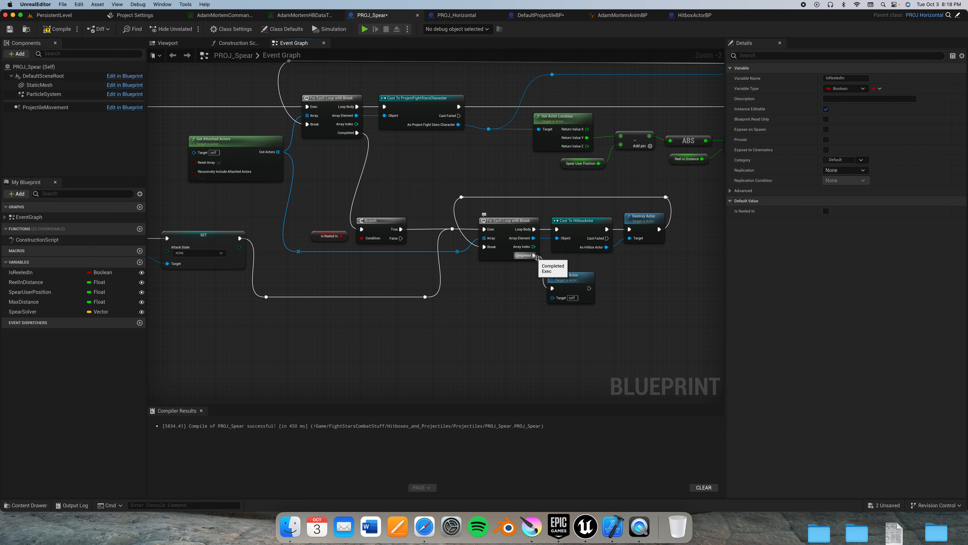
mouse_move(534, 247)
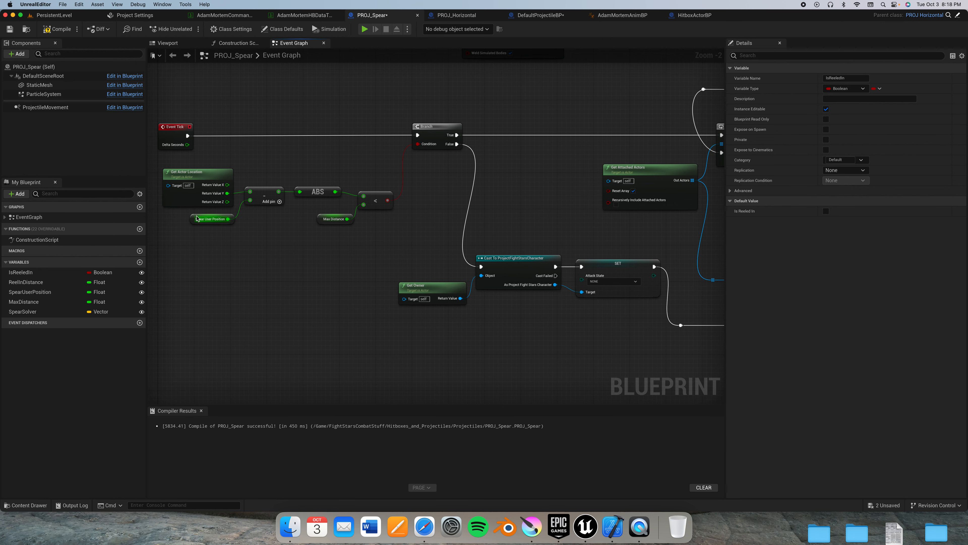
mouse_move(228, 221)
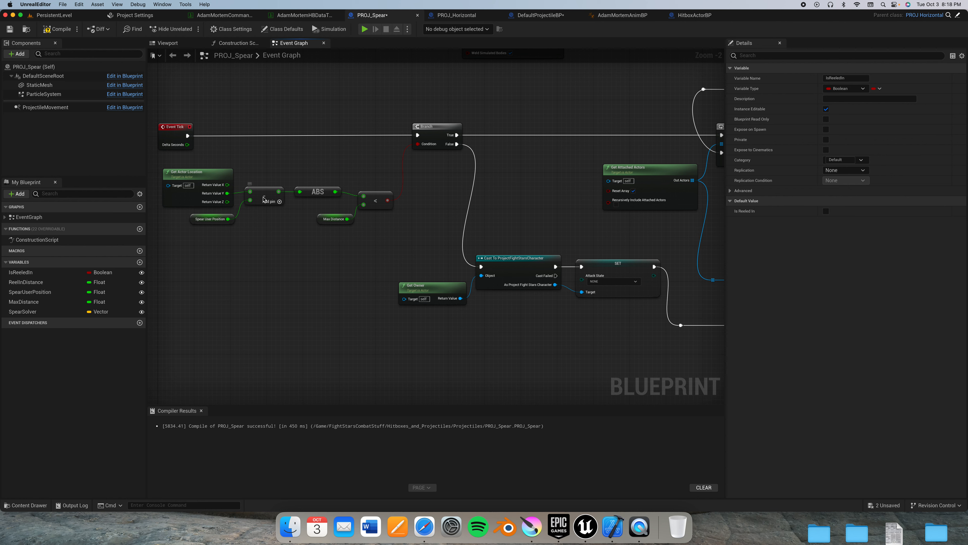
mouse_move(317, 191)
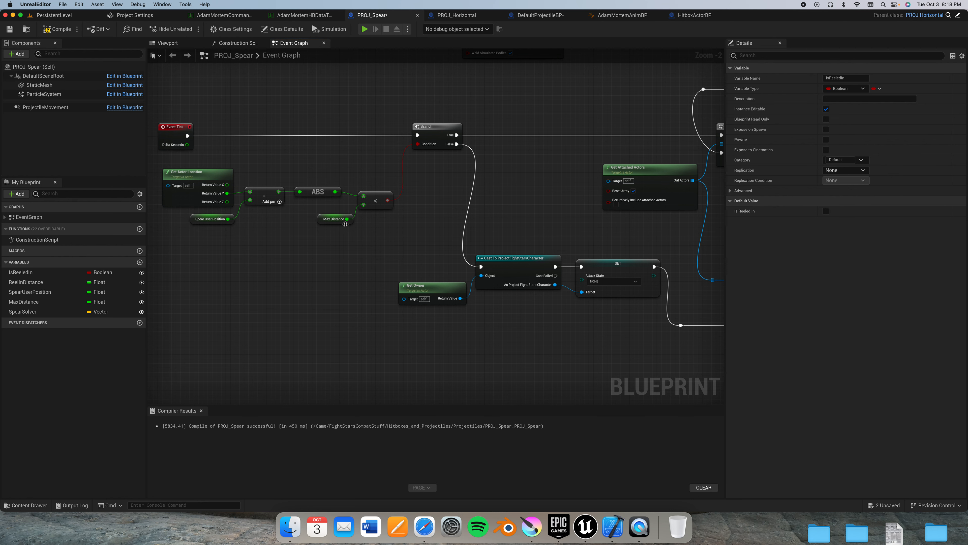
mouse_move(347, 223)
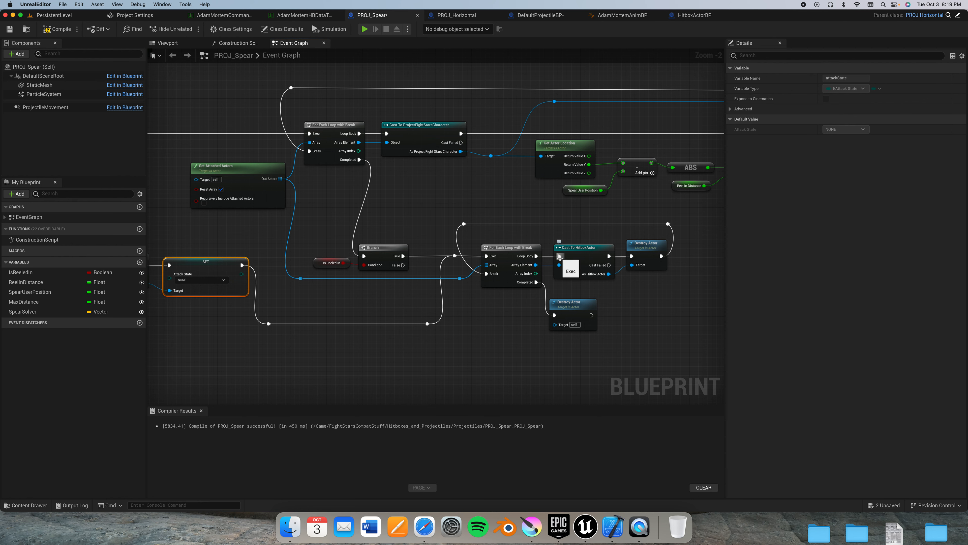
Step: Zoom around PROJ_Spear's spawn events, then switch to the HitboxActorBP blueprint
scroll(down, 3)
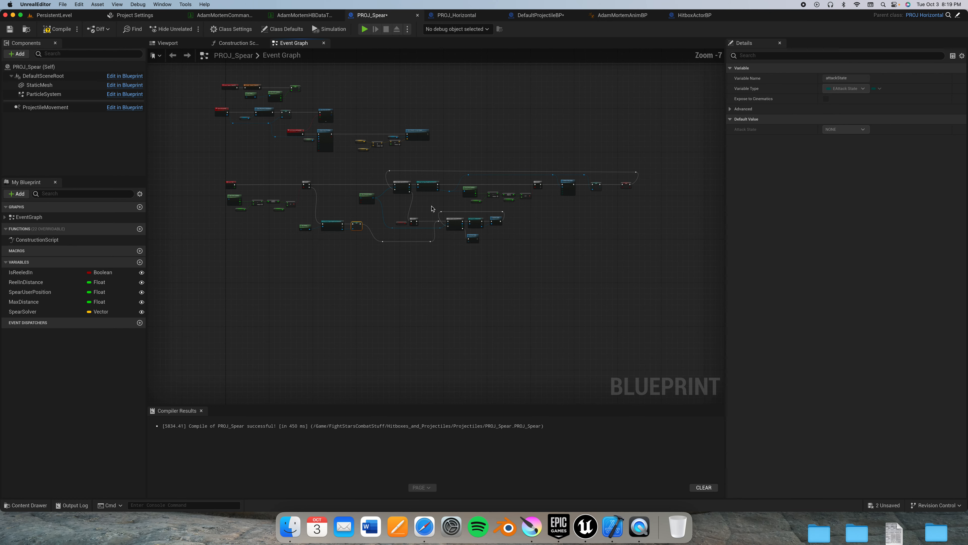
scroll(up, 3)
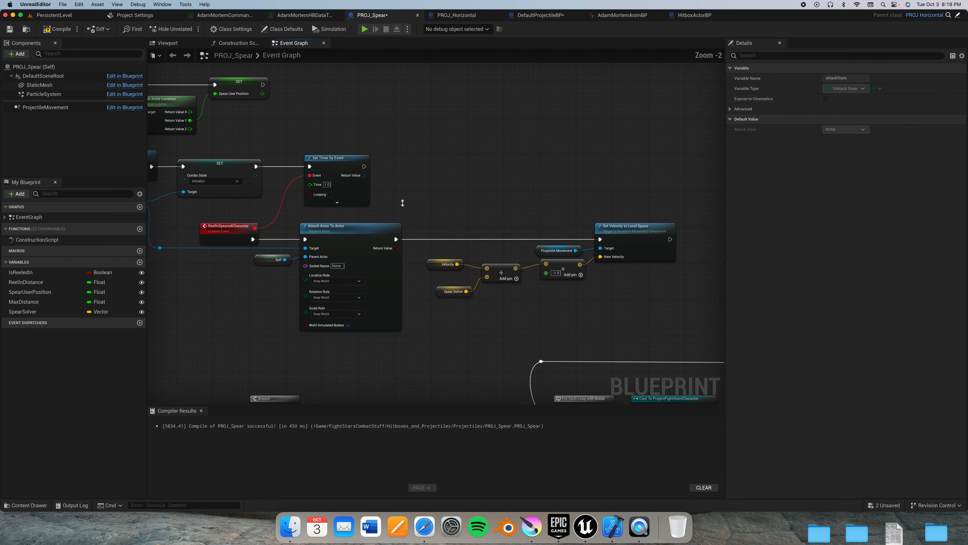
scroll(down, 3)
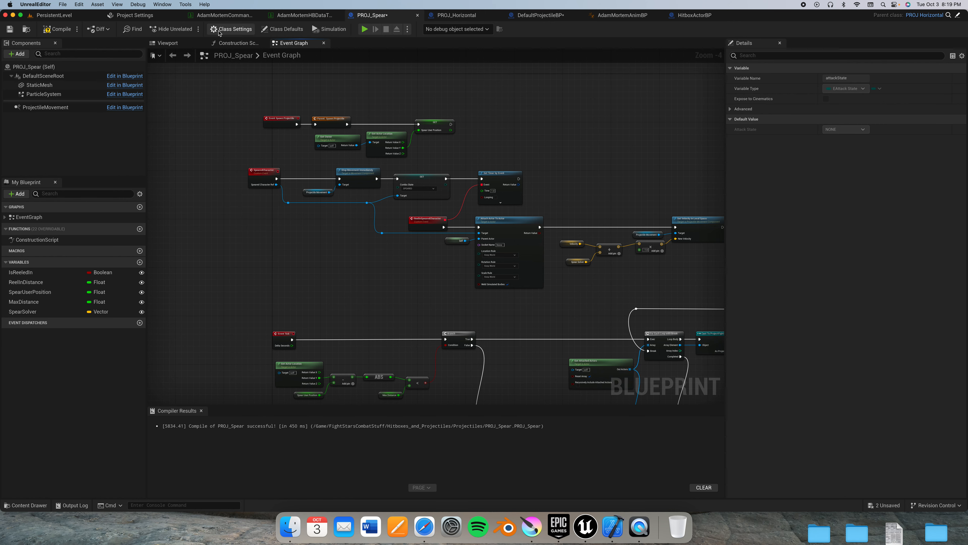
mouse_move(303, 15)
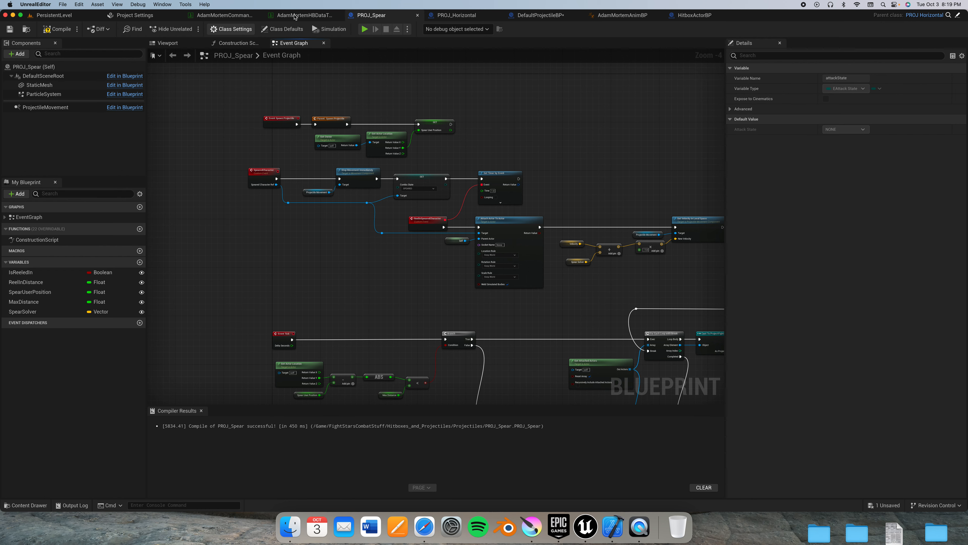
click(694, 15)
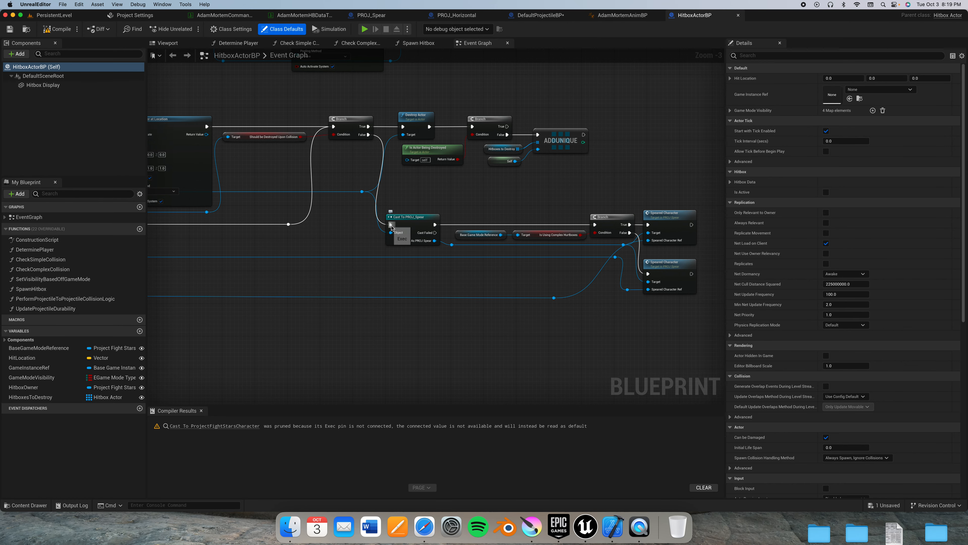
mouse_move(428, 230)
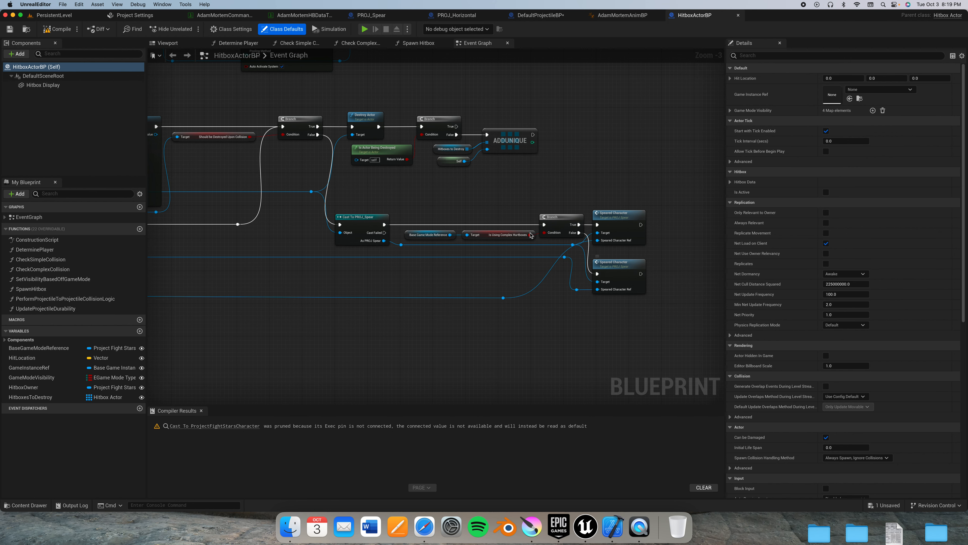
Step: Select HitboxActorBP's second Speared Character call and jump to the SpearedCharacter event in PROJ_Spear
click(499, 234)
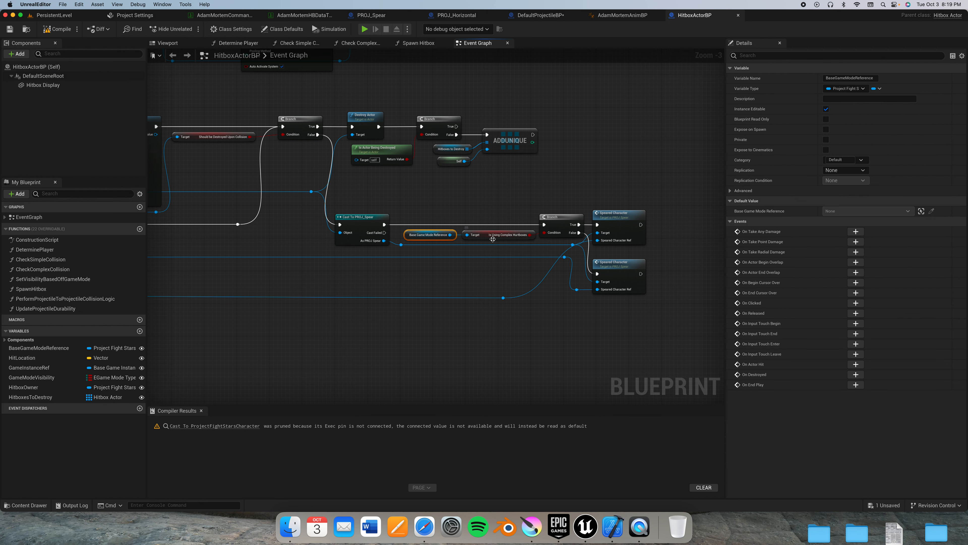
click(559, 234)
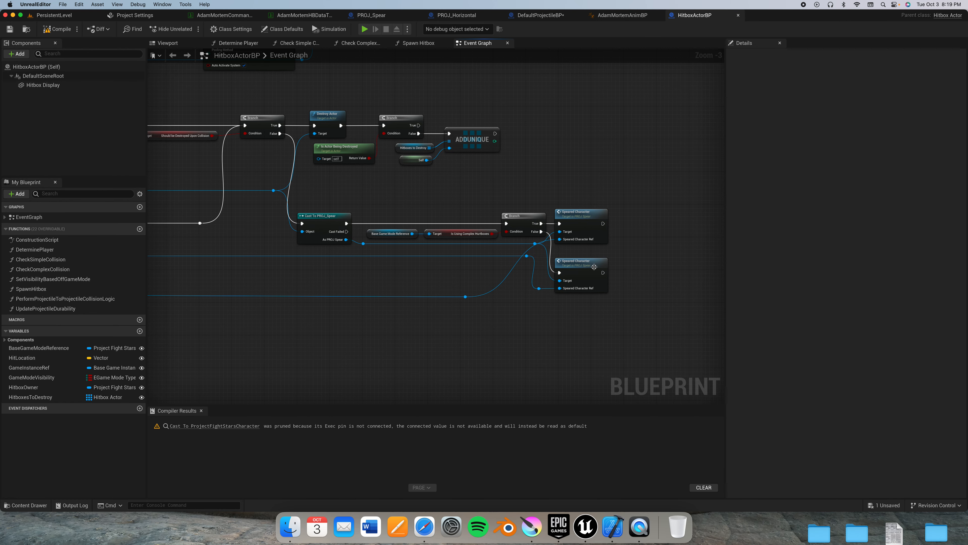
click(578, 261)
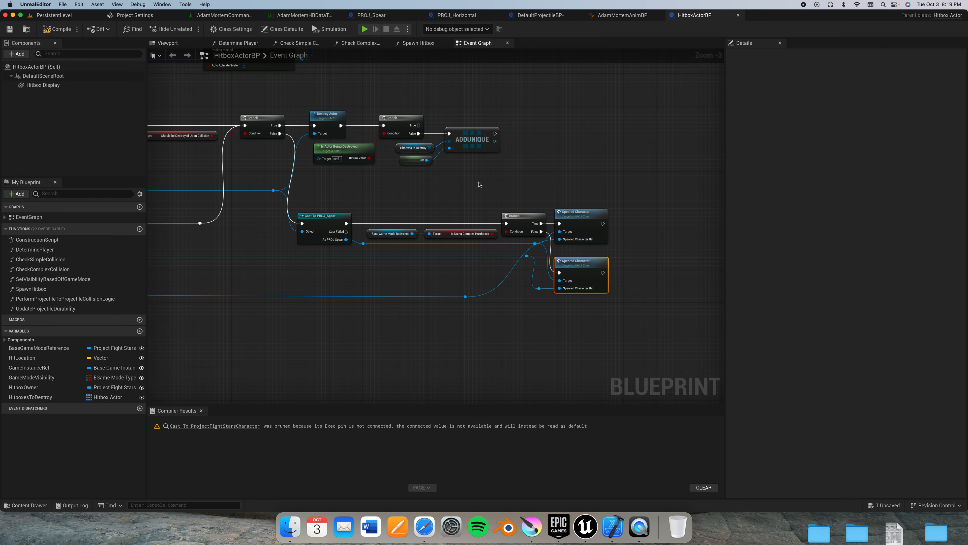
mouse_move(559, 262)
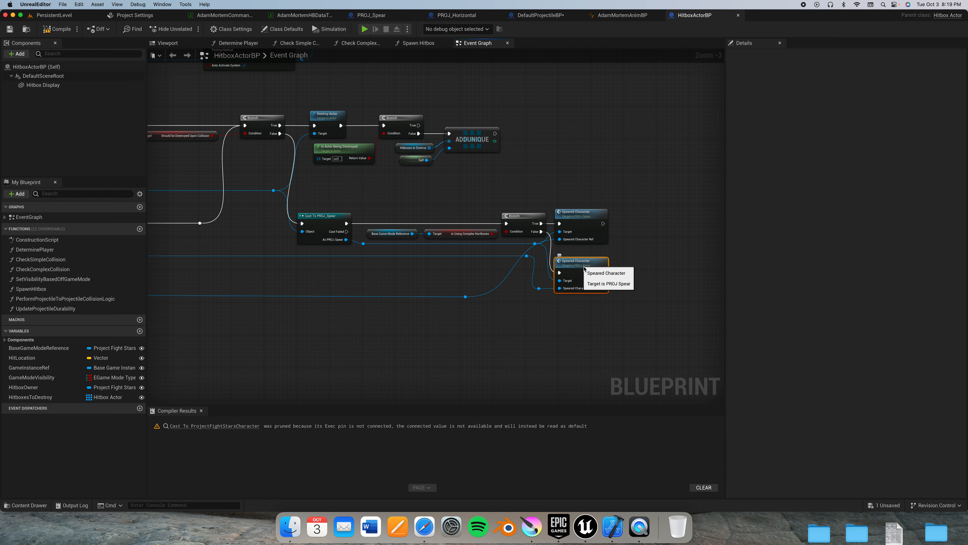
click(368, 14)
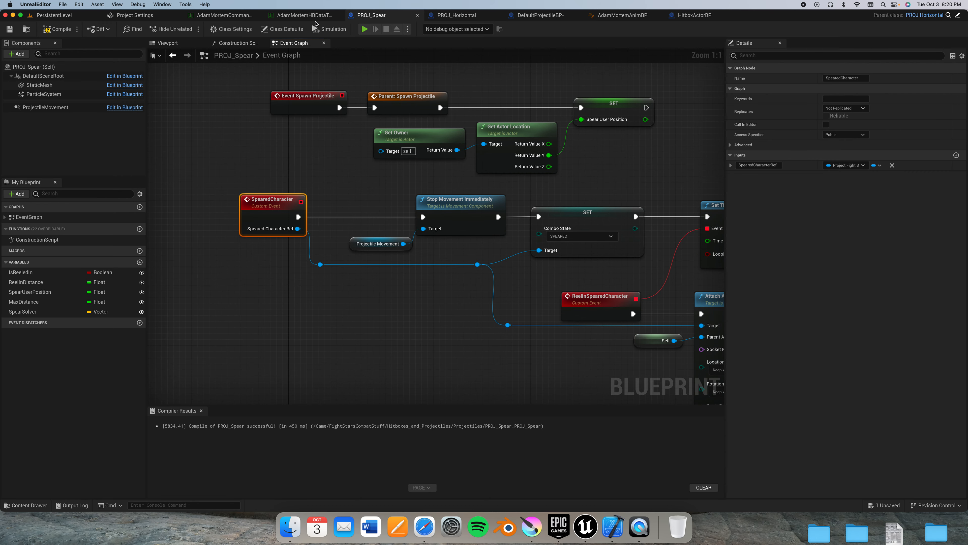
mouse_move(695, 15)
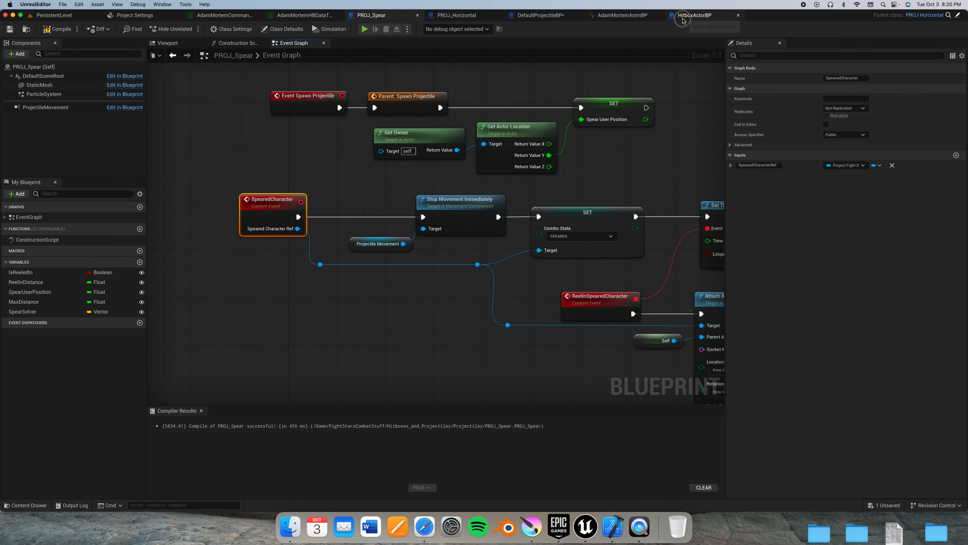
Step: Look over the HitboxActorBP graph, then bring up the AdamMortem command data table
click(694, 14)
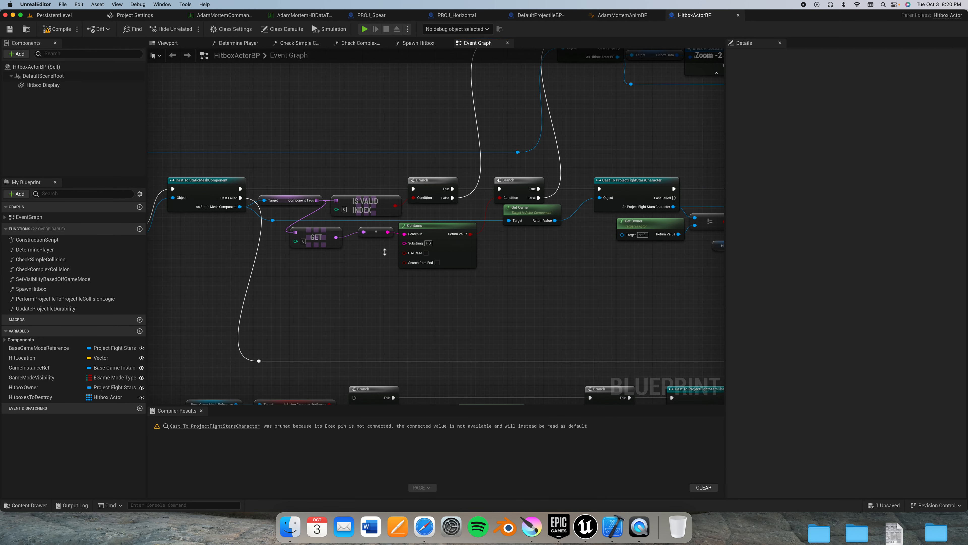
scroll(down, 3)
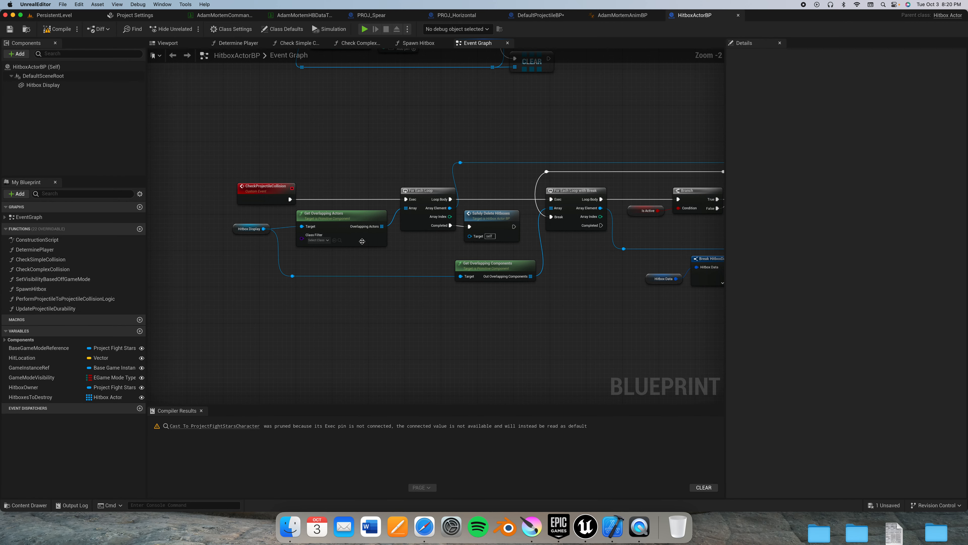
scroll(down, 3)
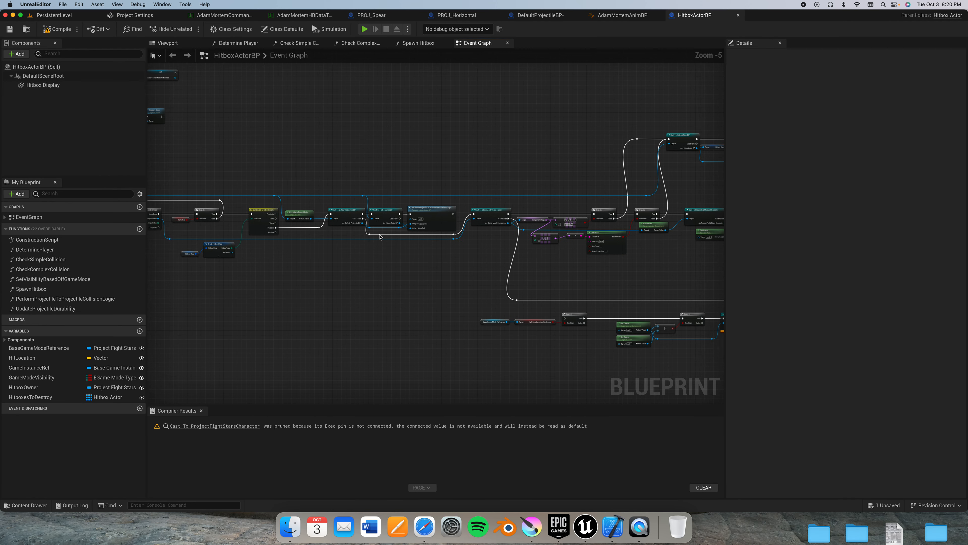
scroll(up, 3)
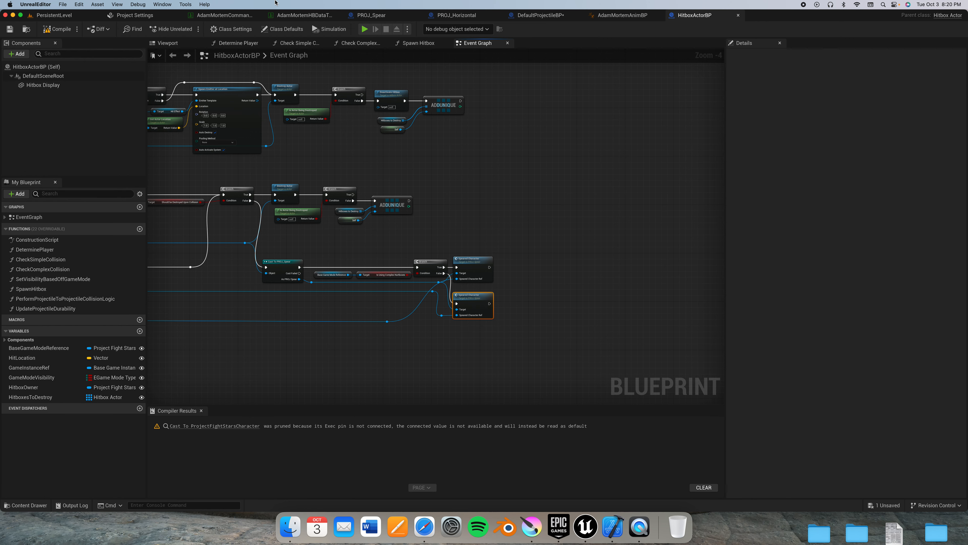
click(301, 14)
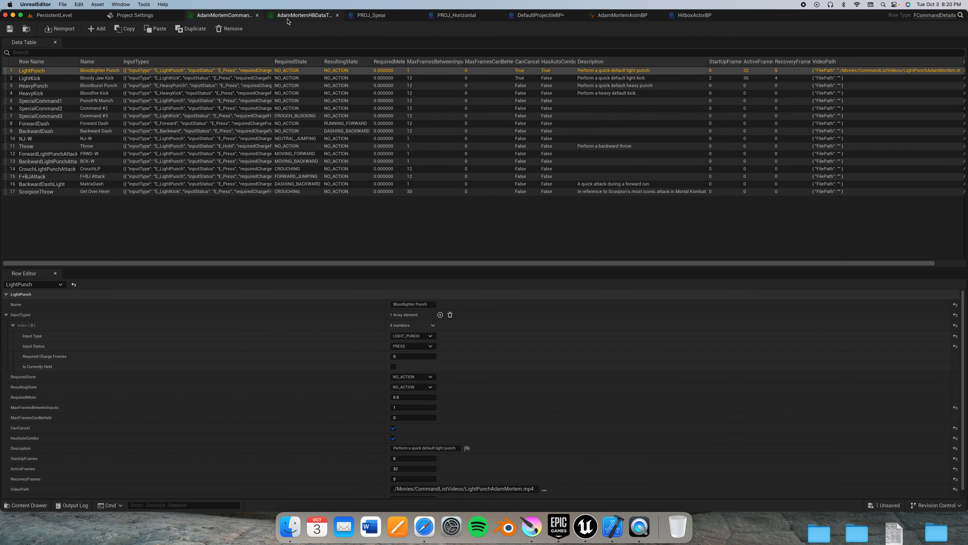
mouse_move(303, 15)
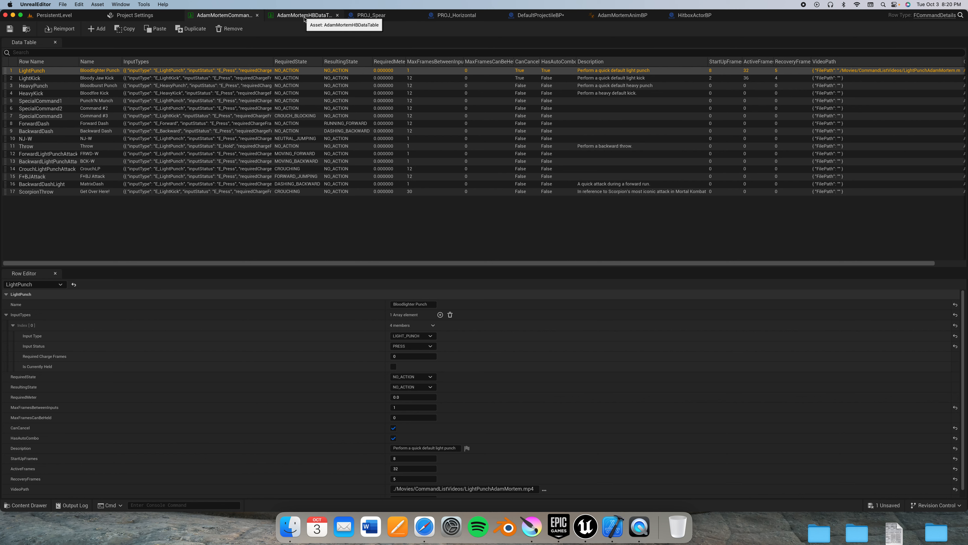
Step: Review the ScorpionThrow row's fields and description, then switch to AdamMortemHBDataTable
click(36, 191)
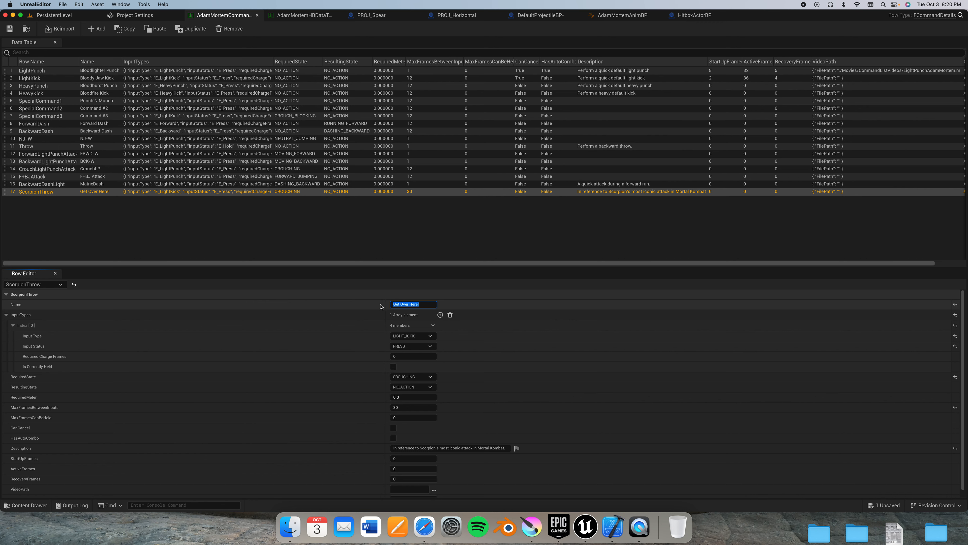
mouse_move(379, 362)
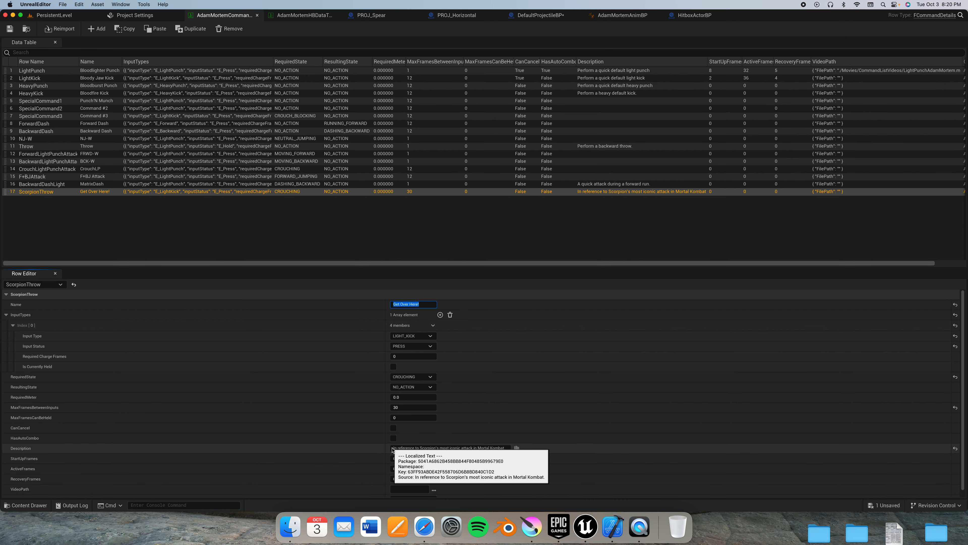
click(449, 447)
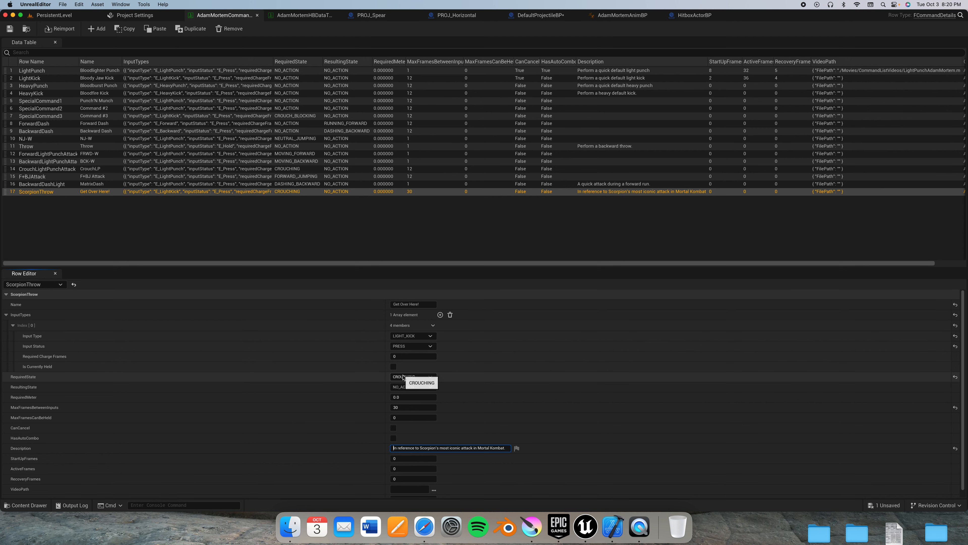
click(422, 383)
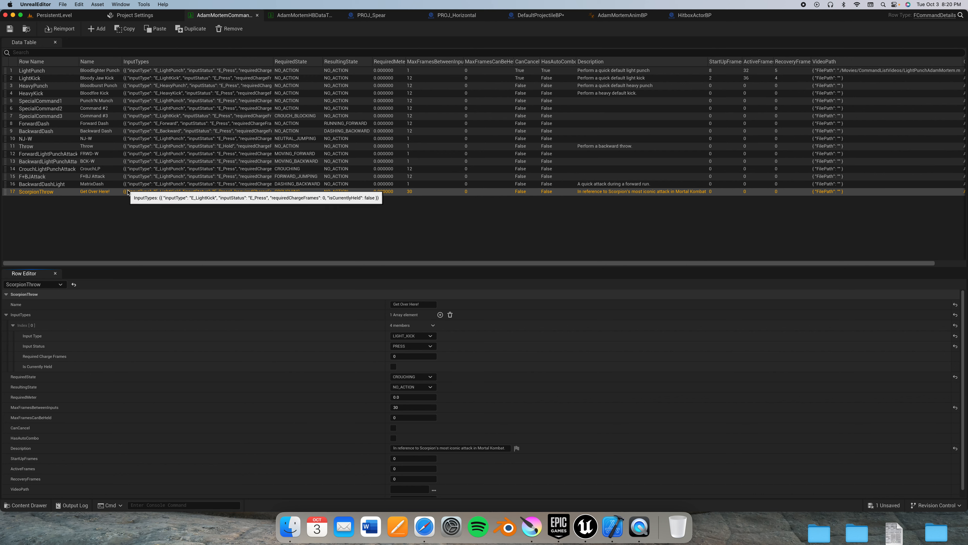
mouse_move(375, 334)
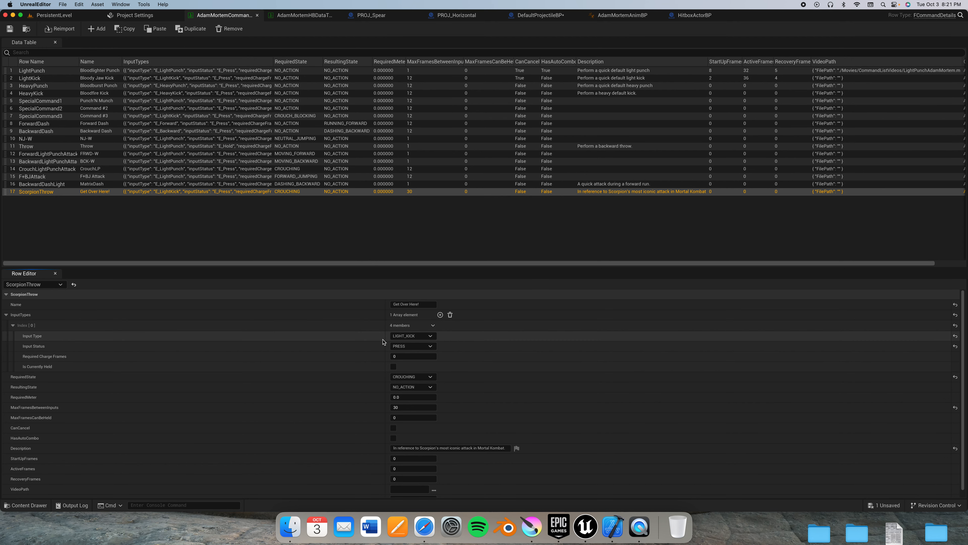
mouse_move(384, 340)
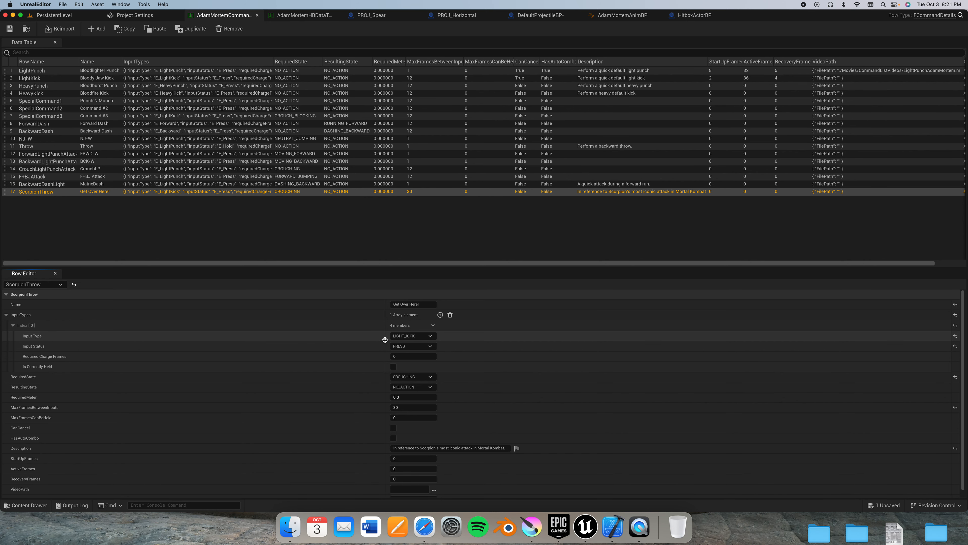
mouse_move(209, 120)
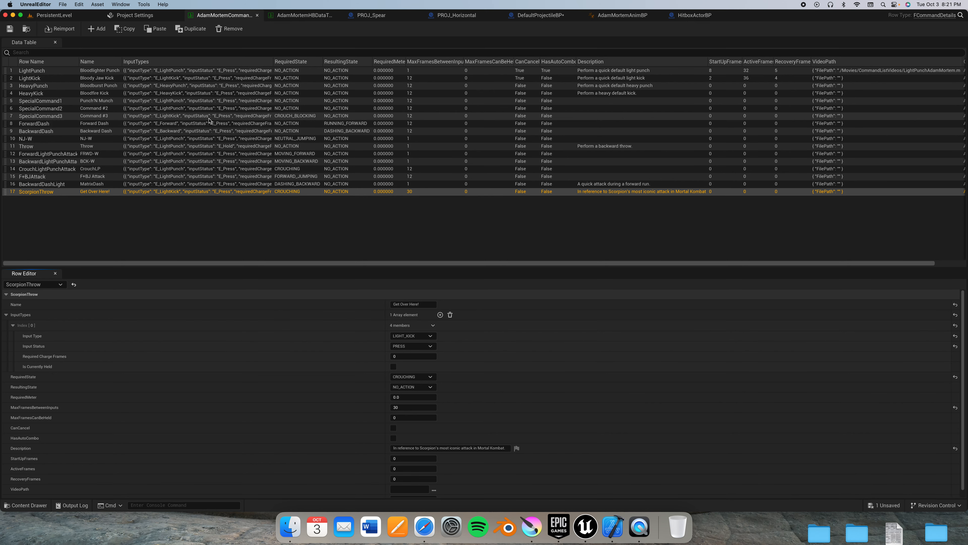
click(300, 15)
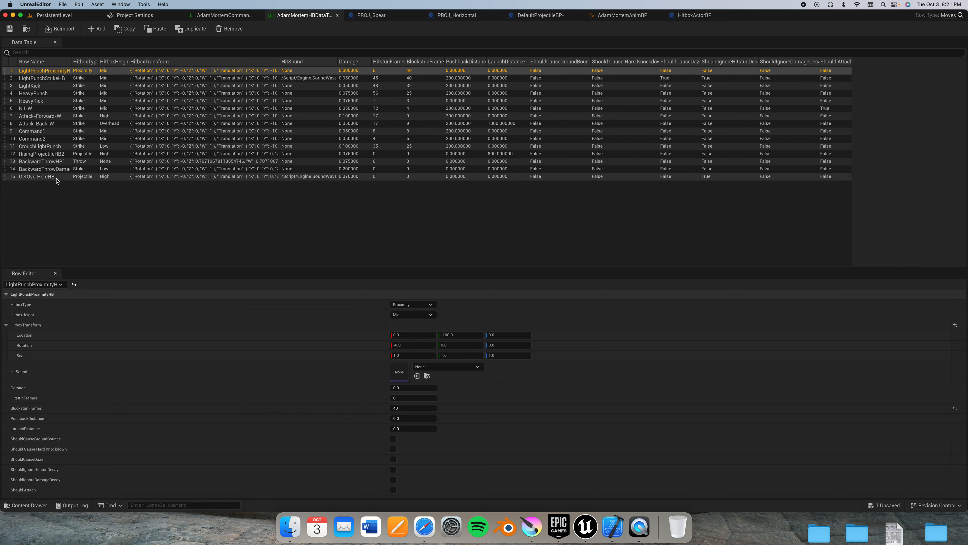
Step: Review GetOverHereHB1's projectile type, high height and 0.07 damage, then return to PROJ_Spear
click(37, 176)
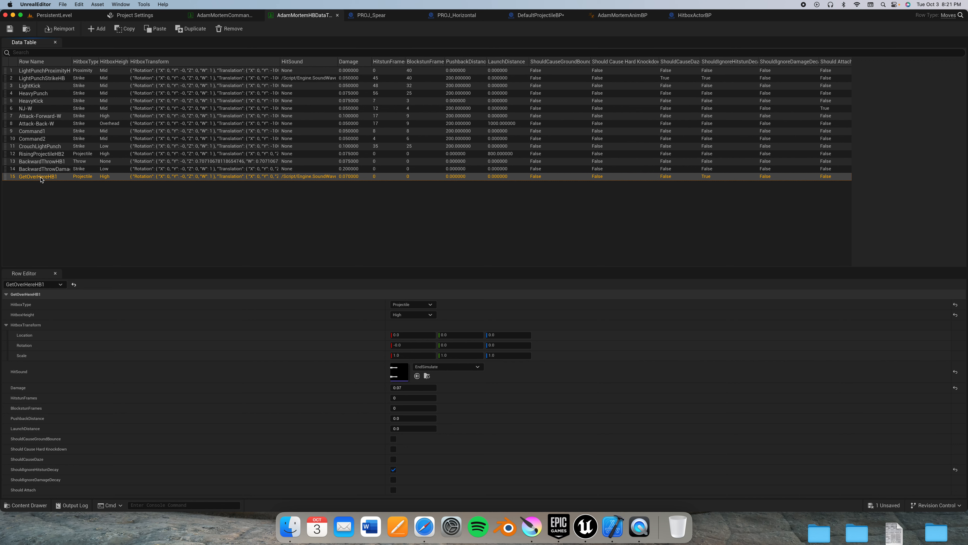
mouse_move(374, 307)
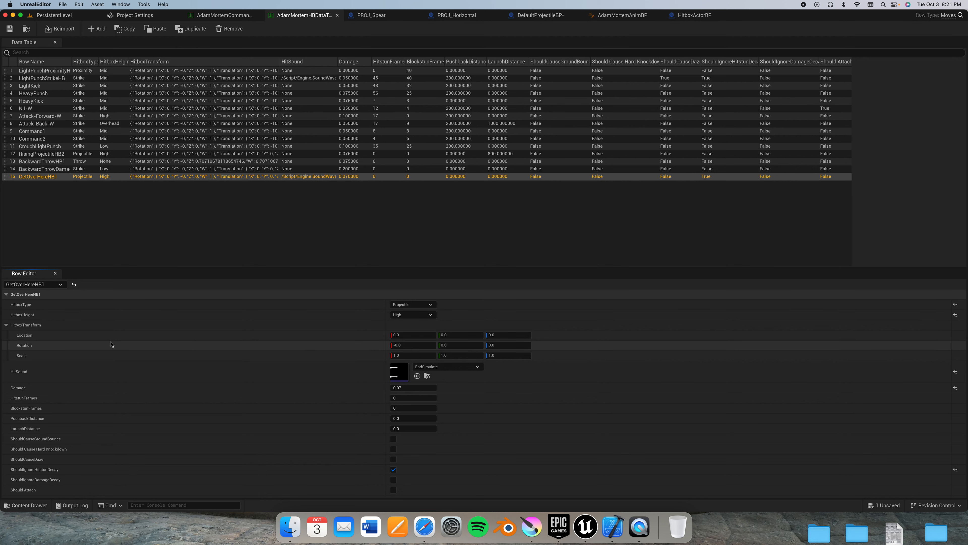
mouse_move(464, 366)
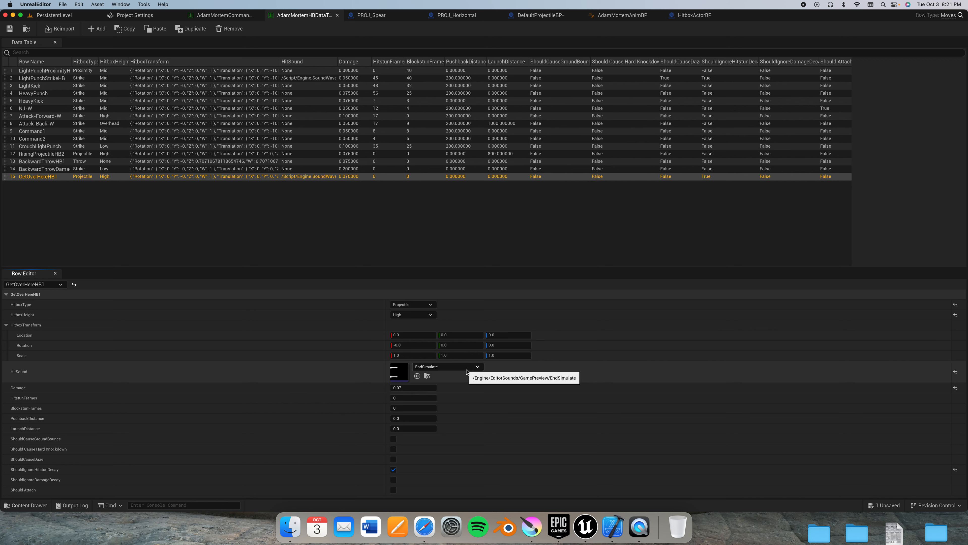
mouse_move(428, 387)
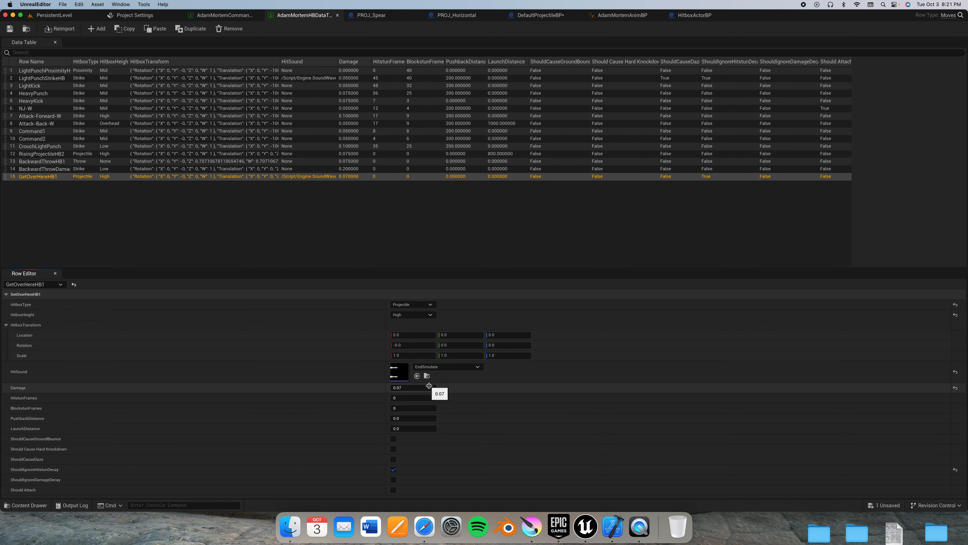
mouse_move(72, 460)
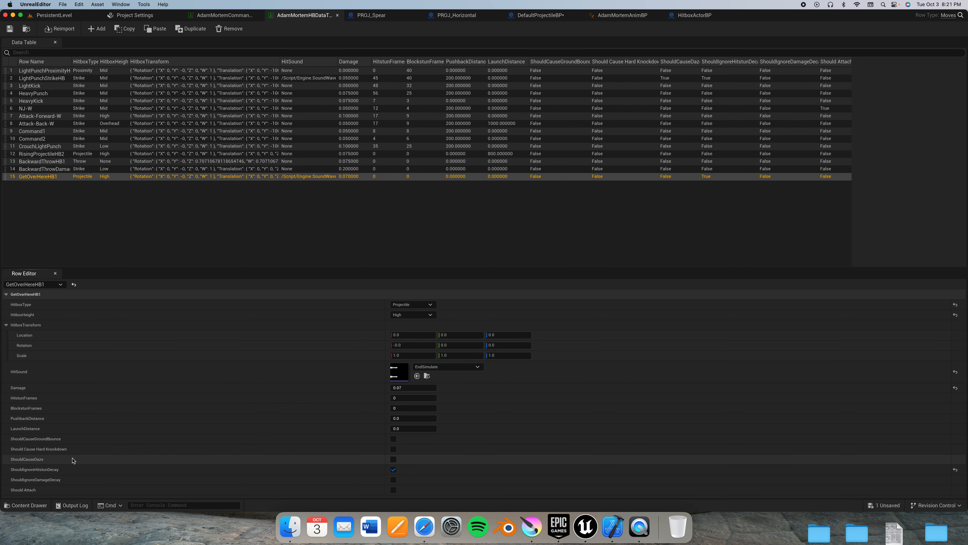
mouse_move(217, 259)
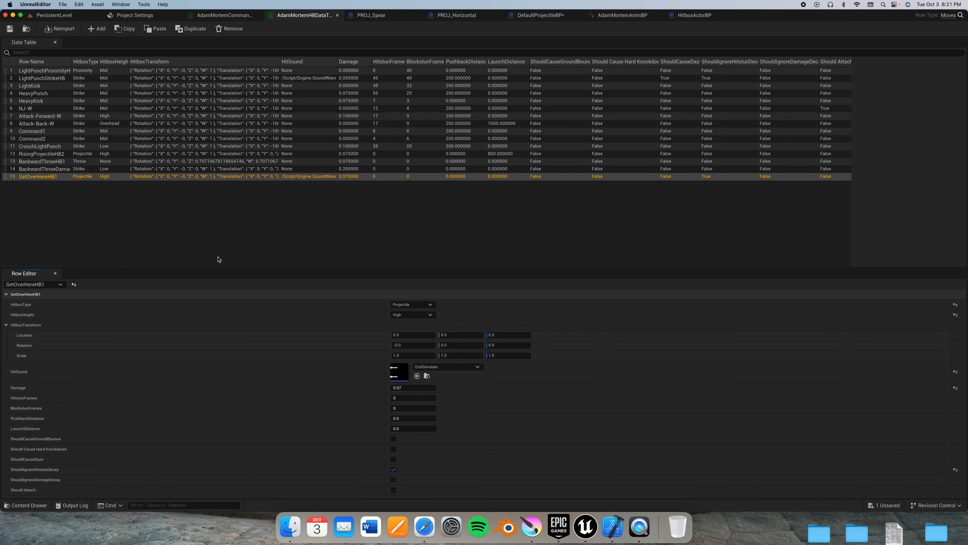
mouse_move(371, 14)
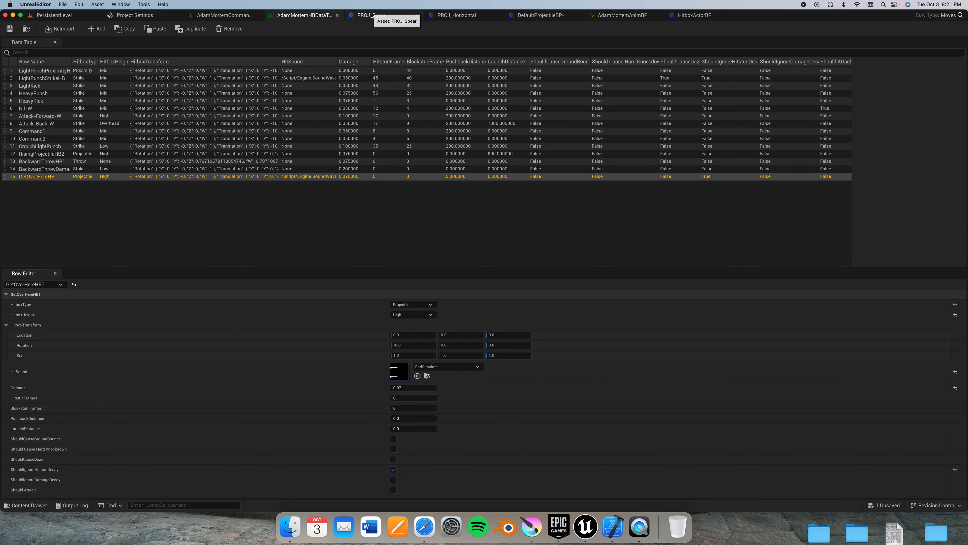
click(369, 15)
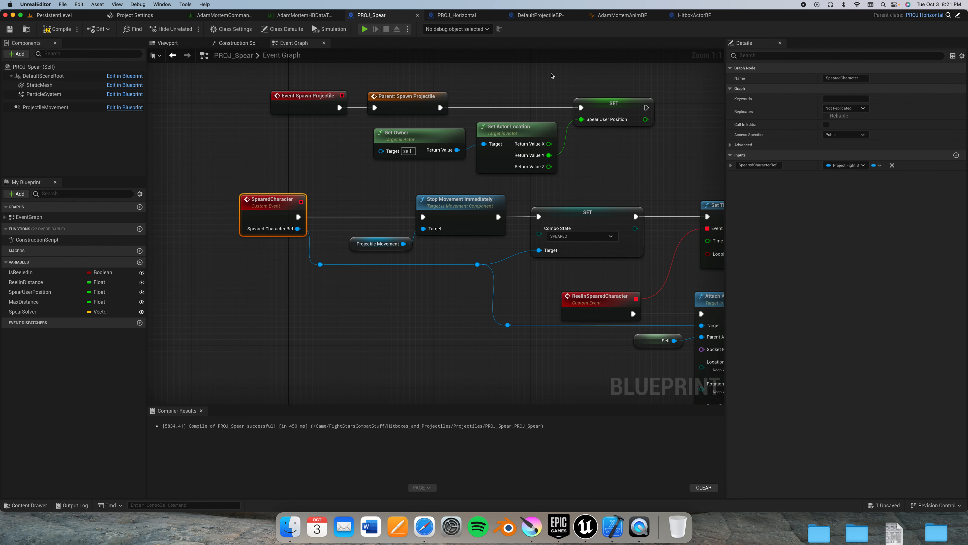
mouse_move(307, 28)
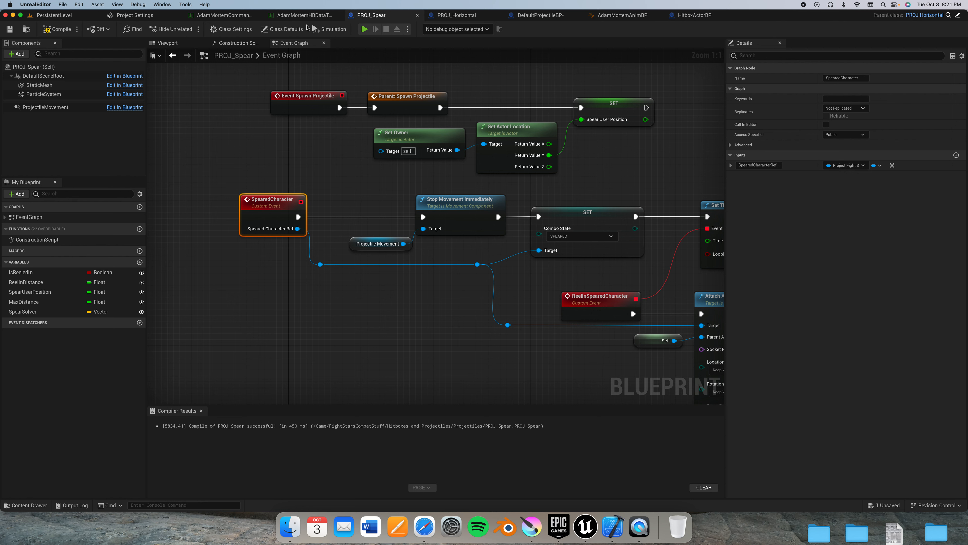
Step: Show PROJ_Spear's class defaults and inspect ReelInDistance, SpearUserPosition and MaxDistance
click(285, 29)
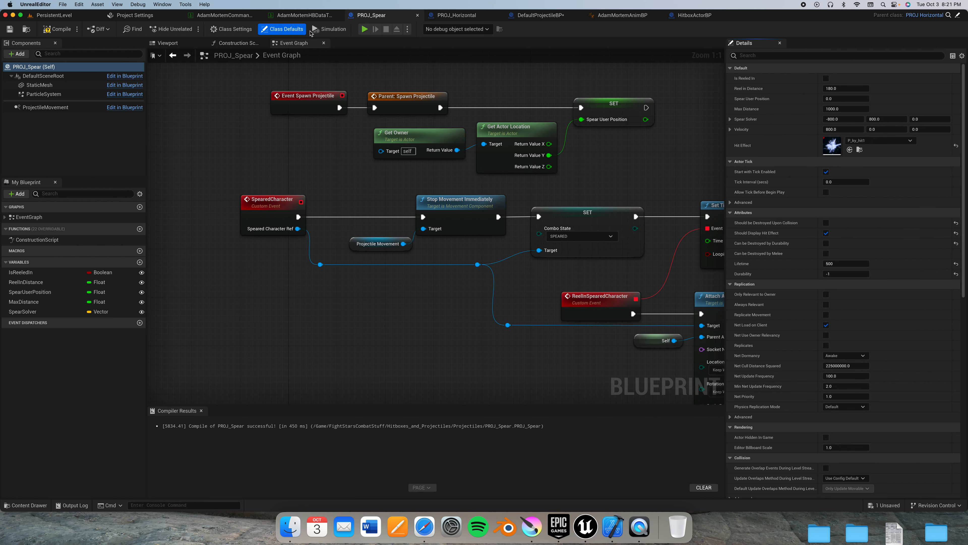
mouse_move(766, 93)
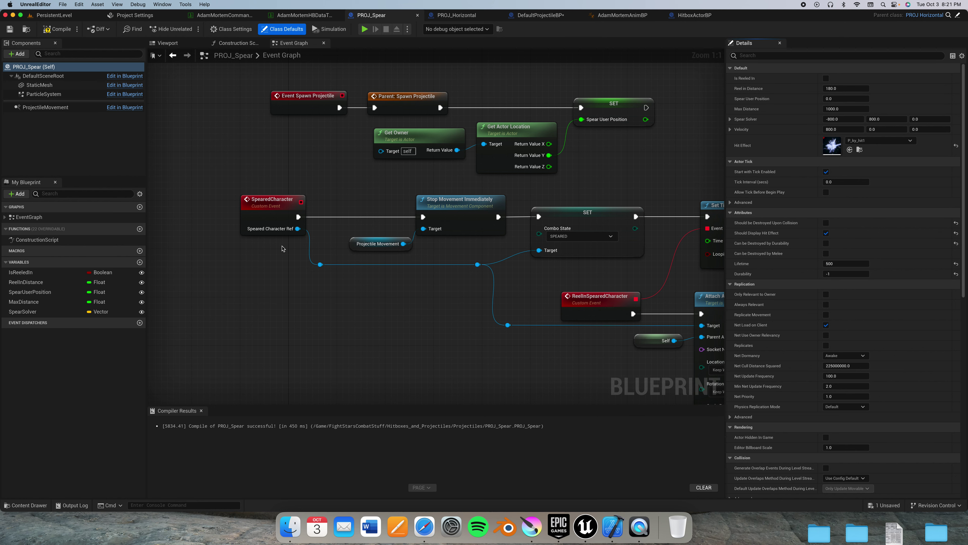
scroll(down, 3)
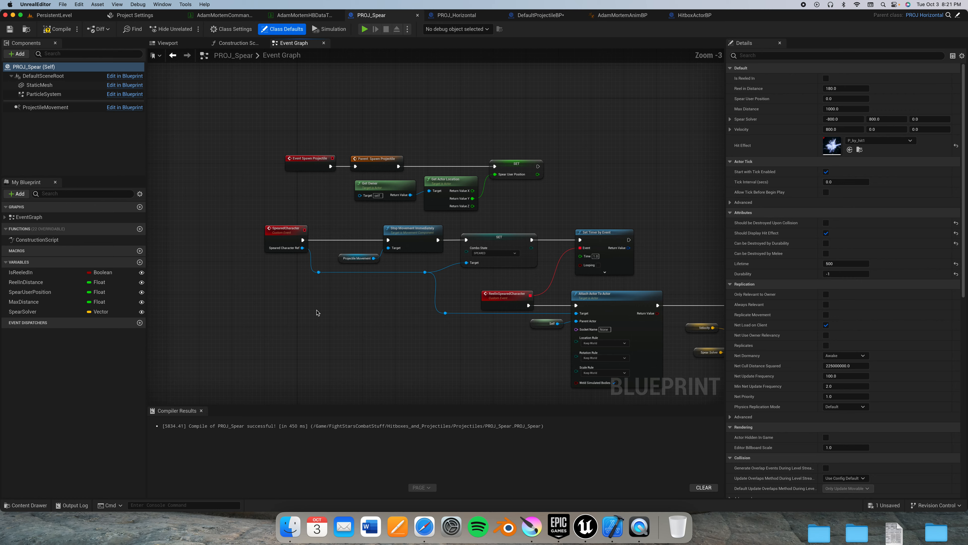
click(26, 283)
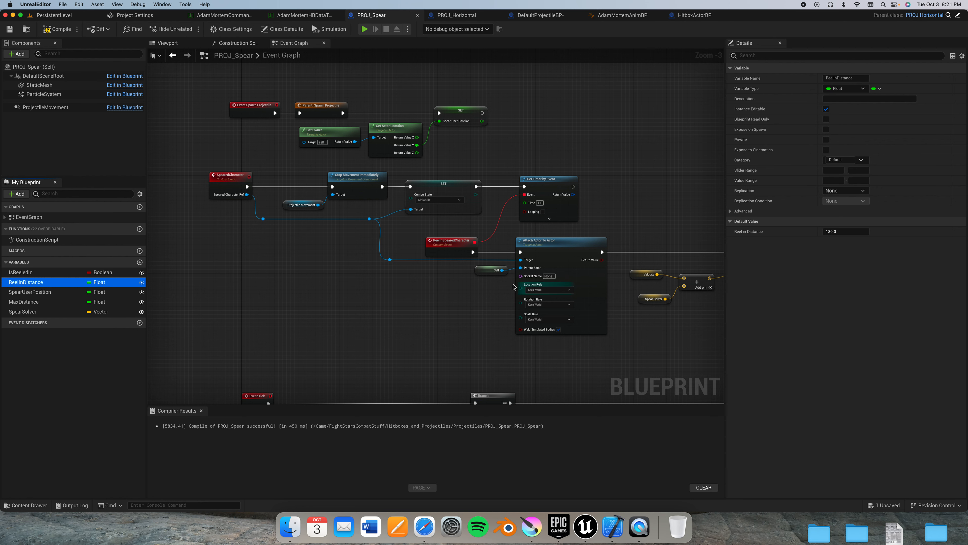
mouse_move(64, 292)
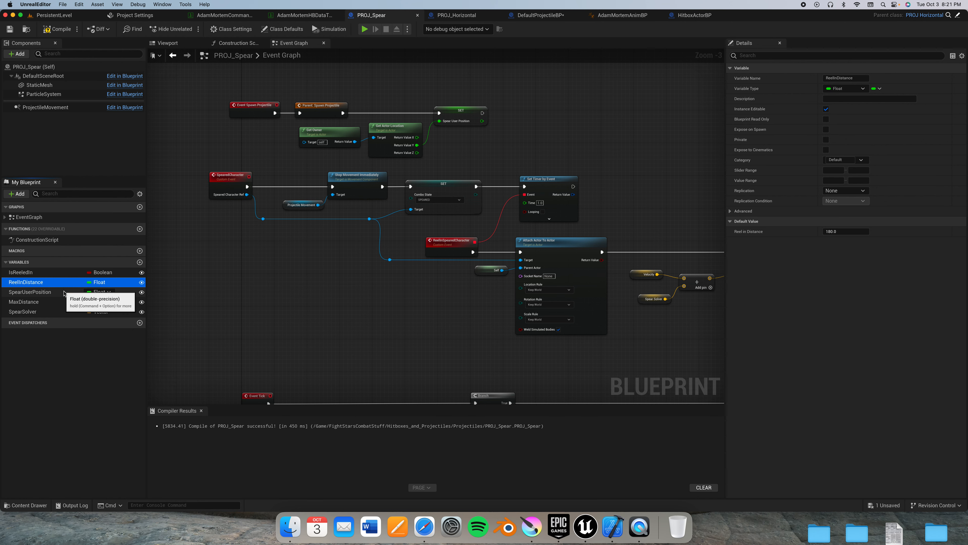
click(30, 291)
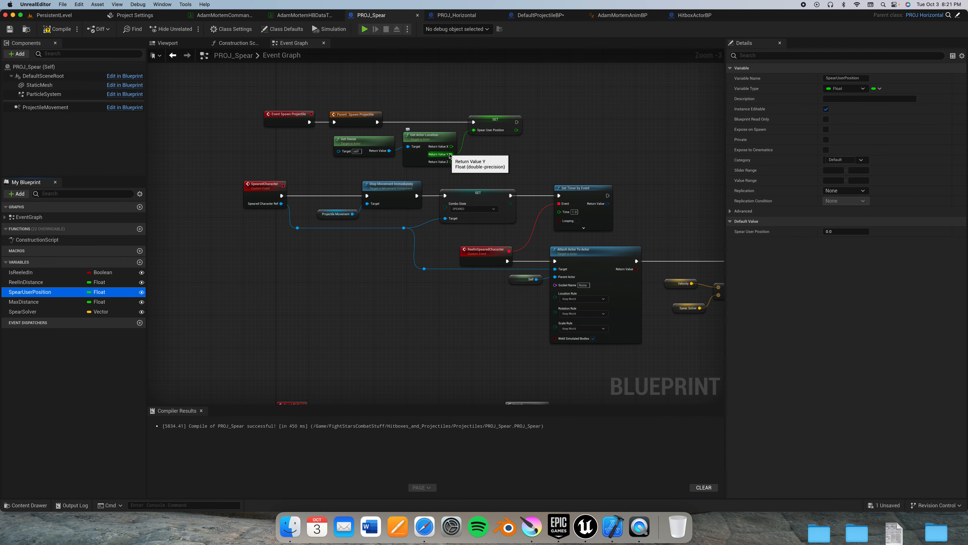
mouse_move(461, 165)
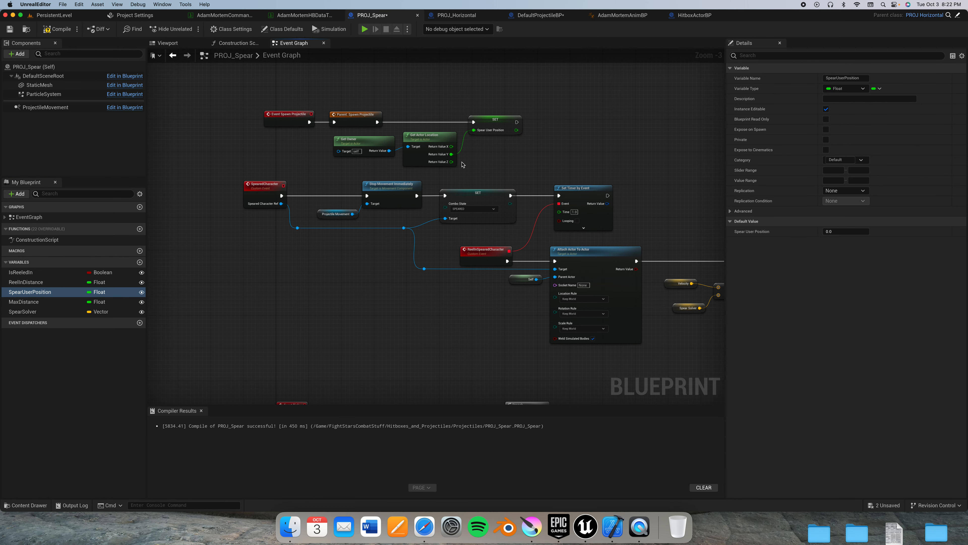
click(25, 302)
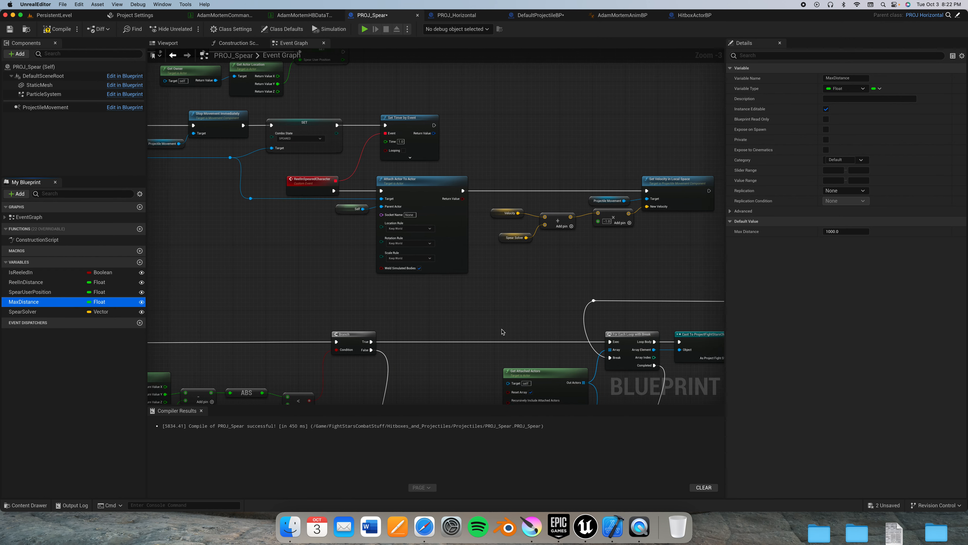
scroll(down, 3)
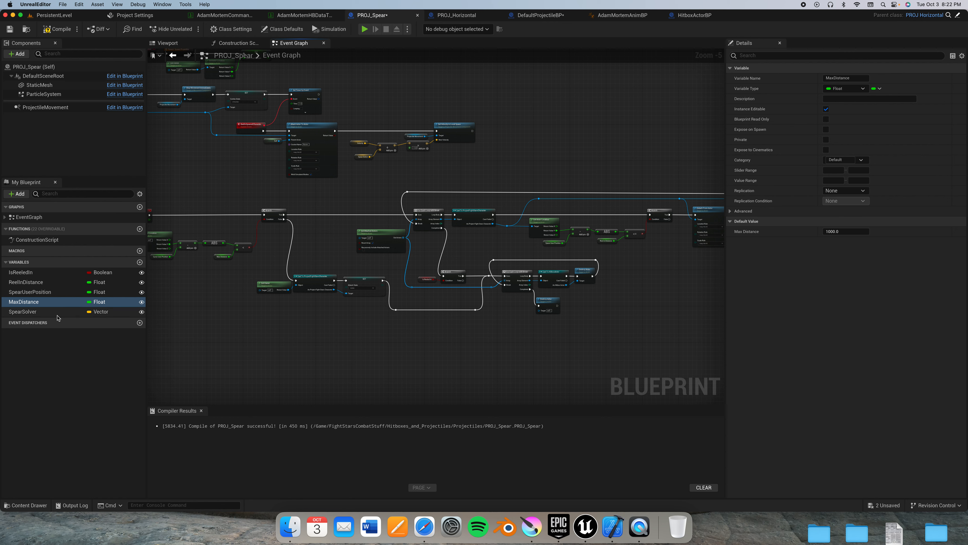
Step: Check SpearSolver and the Velocity default of 800, 0, 0, then switch to DefaultProjectileBP
click(24, 311)
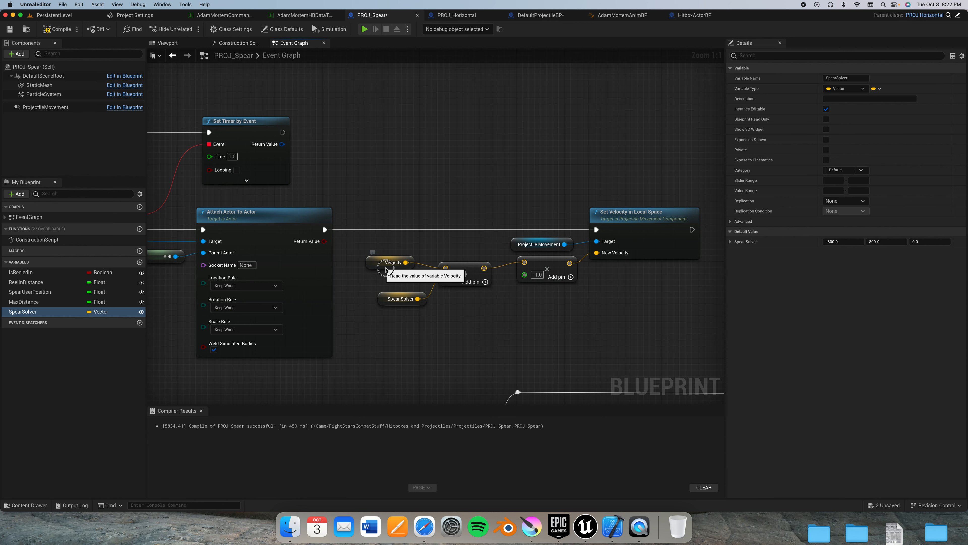
click(395, 262)
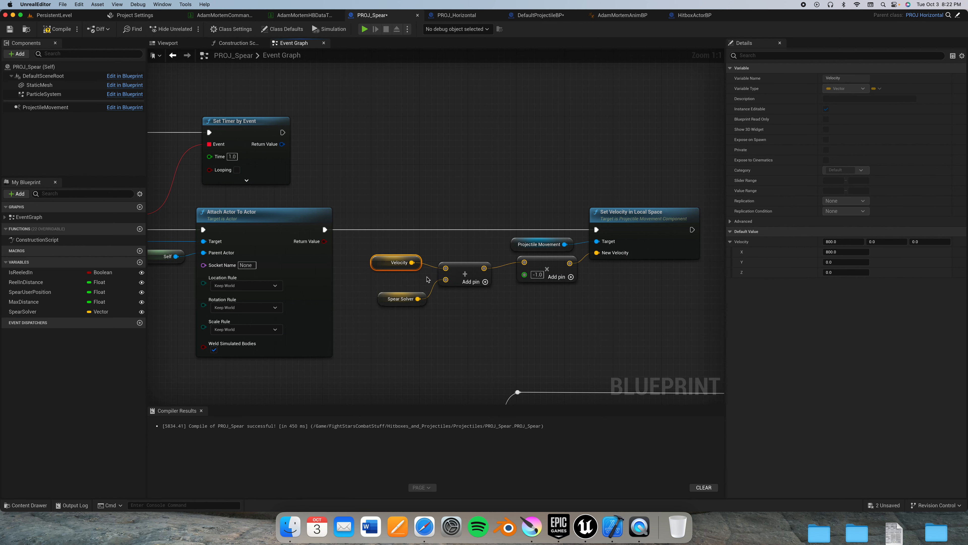
mouse_move(473, 211)
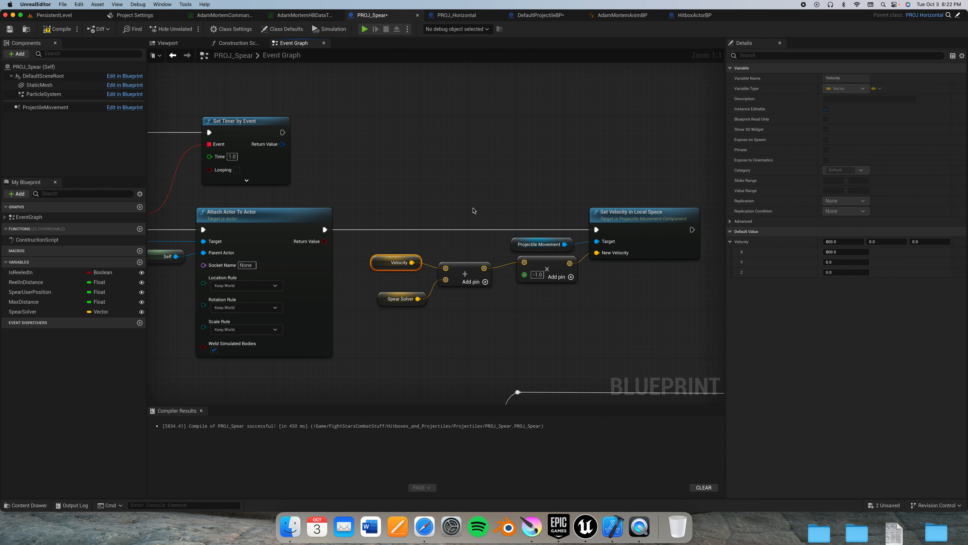
click(537, 15)
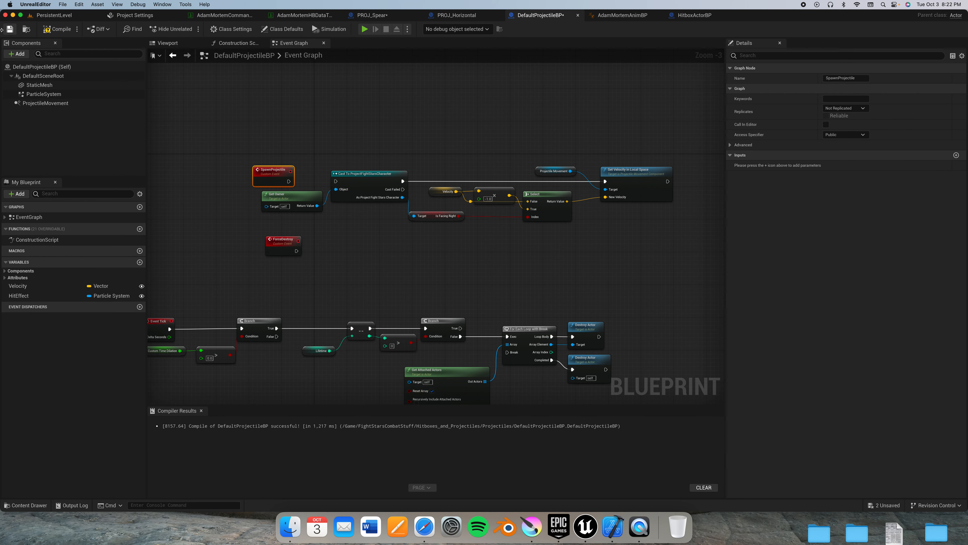
Step: View the Idle to Command (Get Over Here!) transition rule in AdamMortemAnimBP's state machine
click(621, 15)
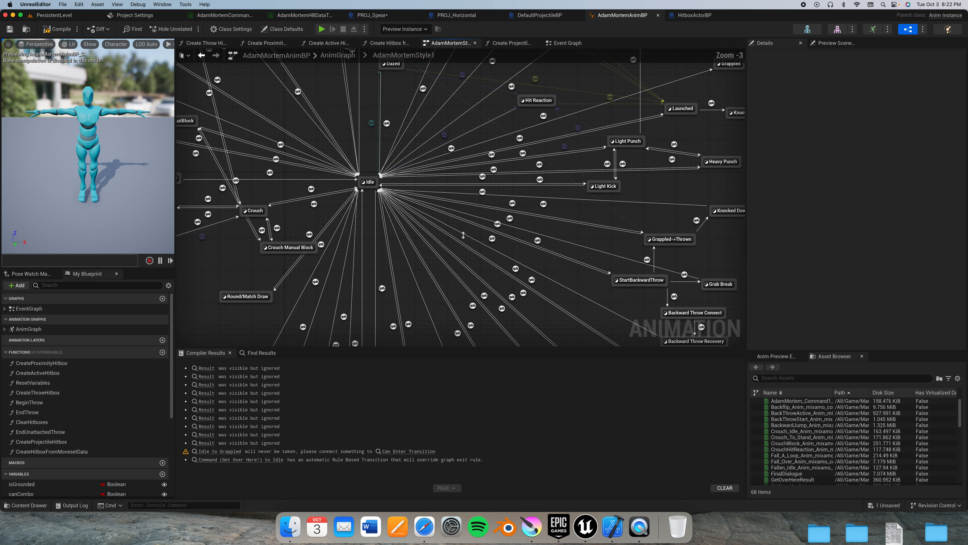
scroll(down, 3)
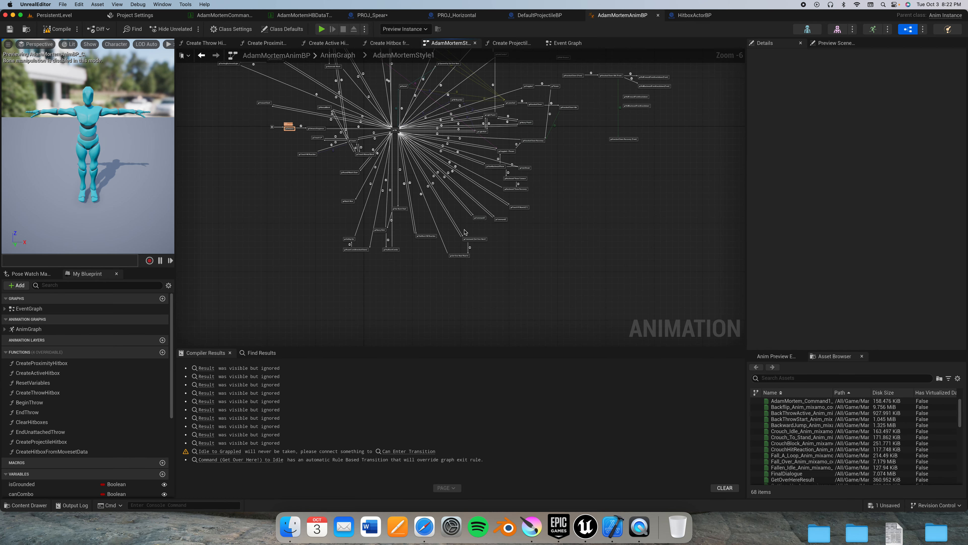
scroll(up, 3)
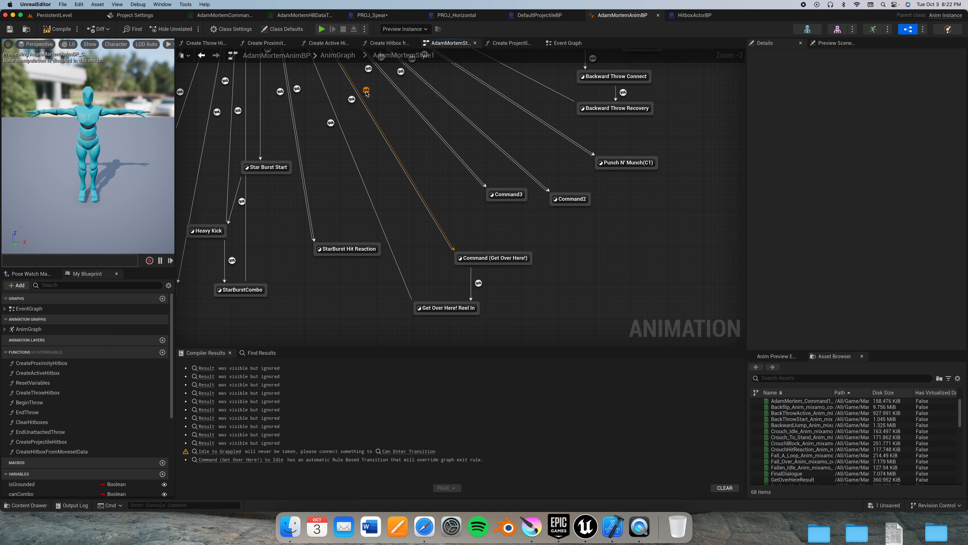
click(366, 91)
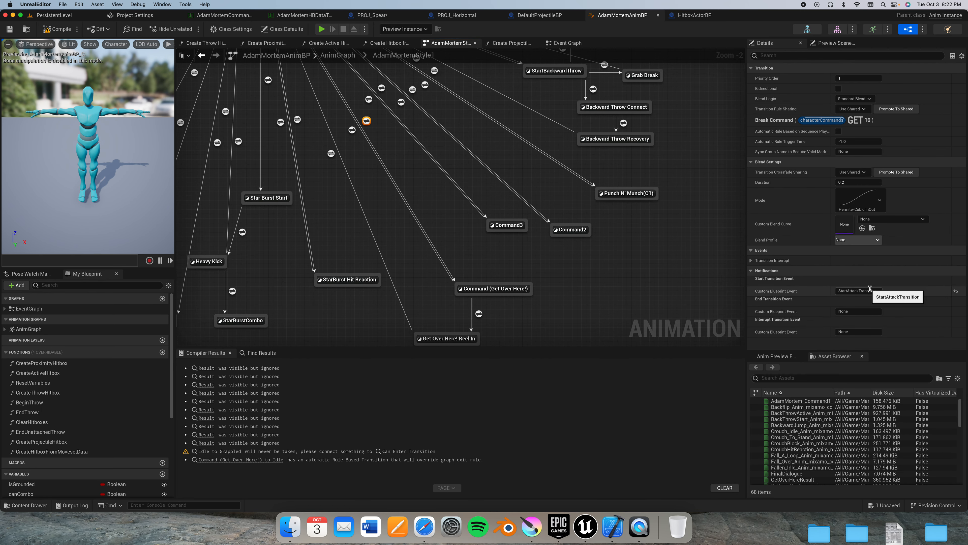
mouse_move(366, 121)
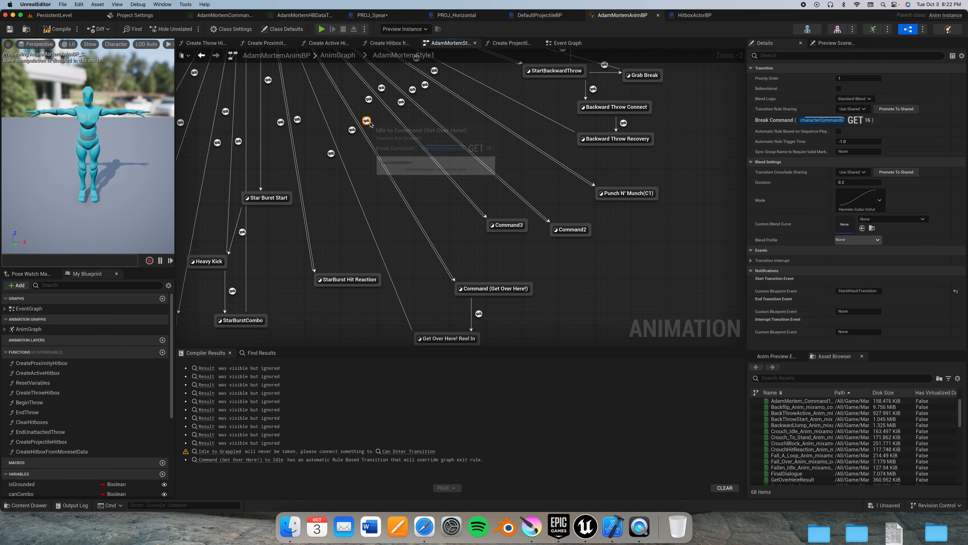
double_click(368, 121)
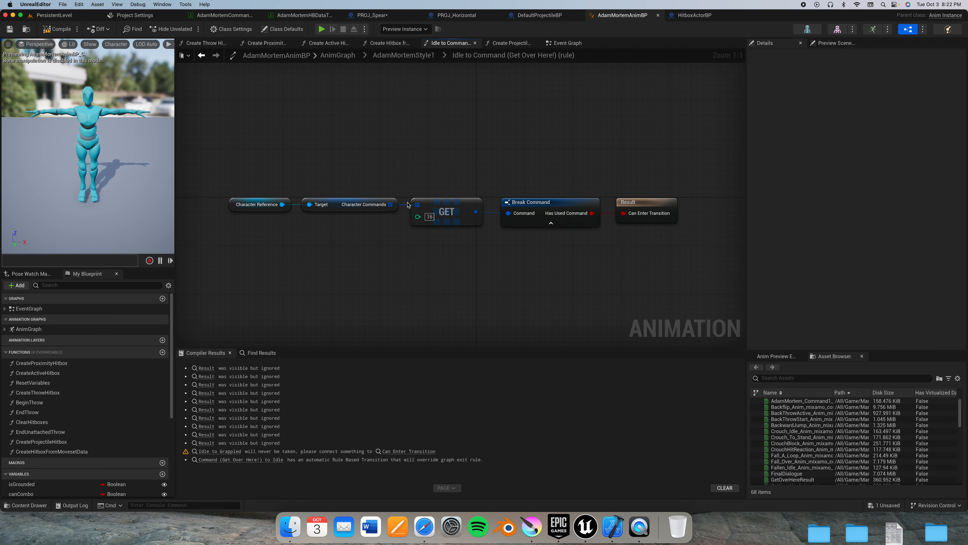
Step: Go back up from the rule graph and bring up the AdamMortem command data table
click(404, 55)
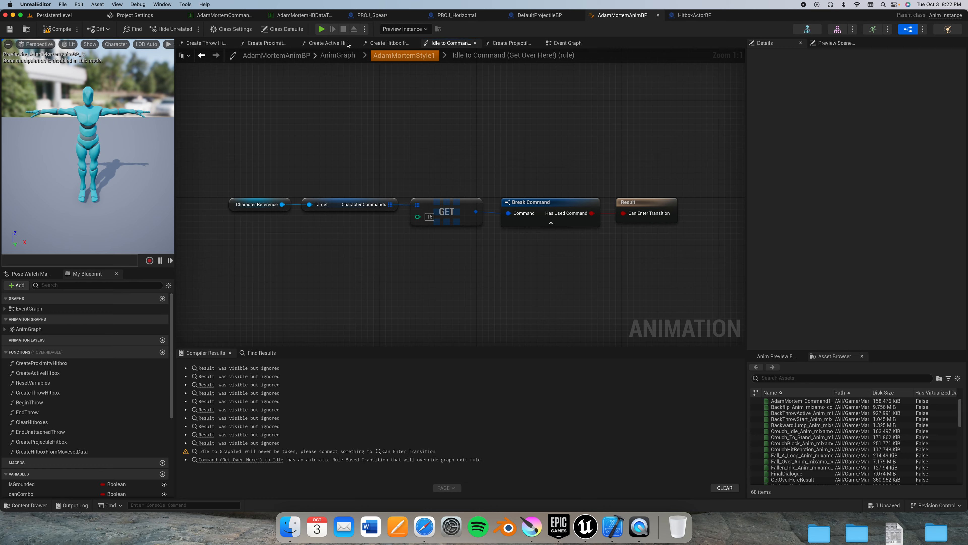
click(222, 15)
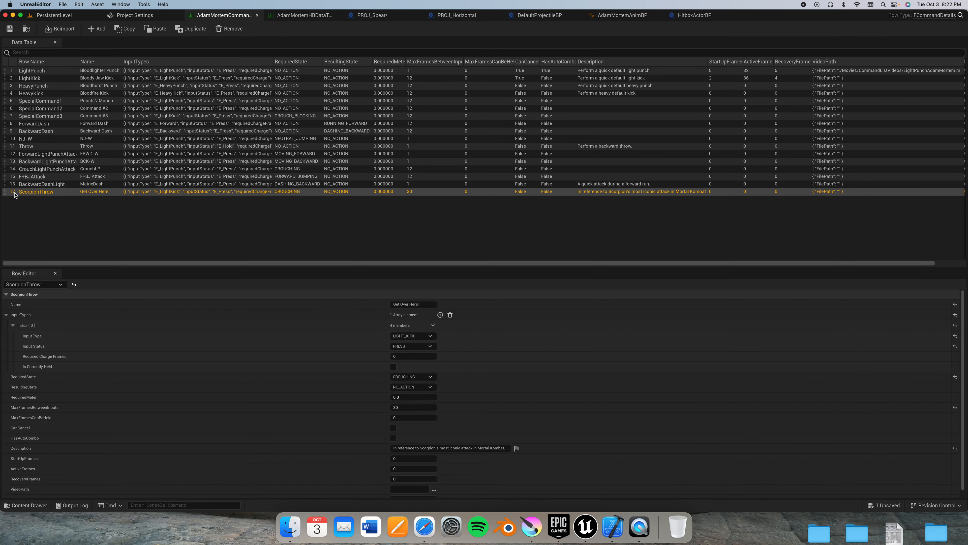
Step: Review the LightPunch and LightKick command rows, the hitbox table, and the PROJ_Spear and PROJ_Horizontal blueprints
click(33, 70)
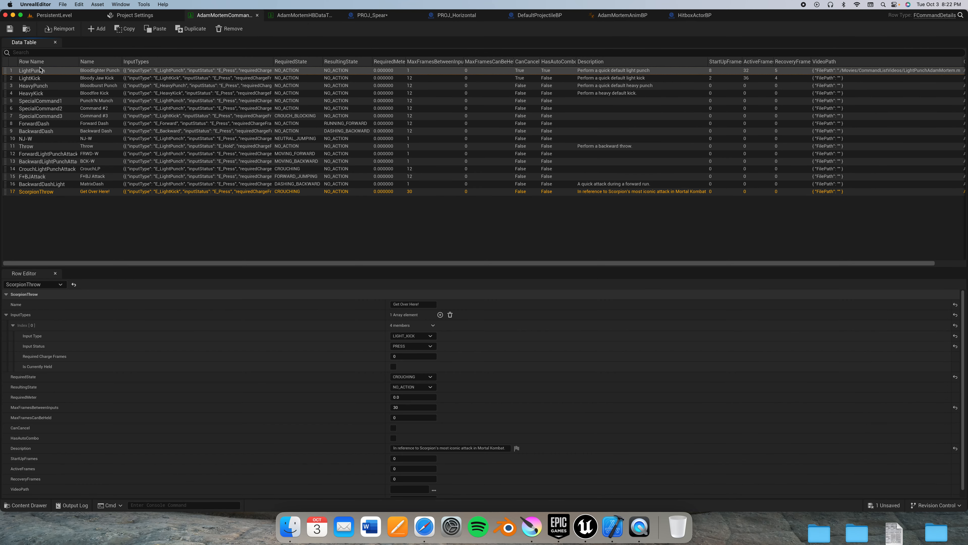
click(31, 69)
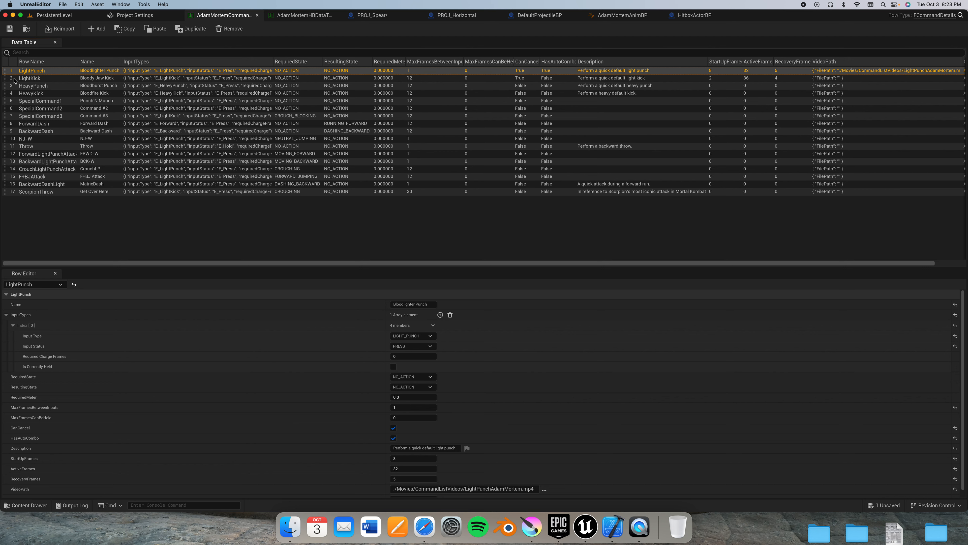
click(29, 77)
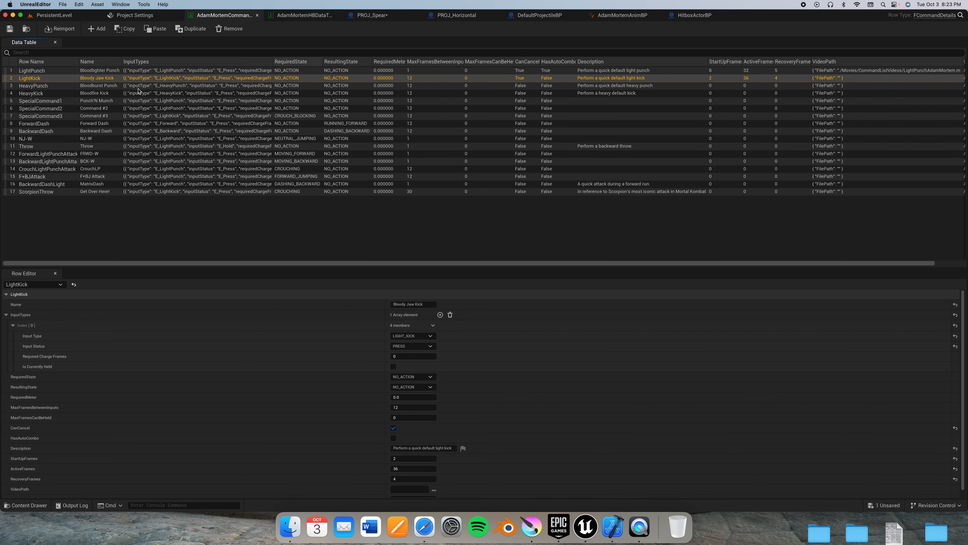
click(303, 15)
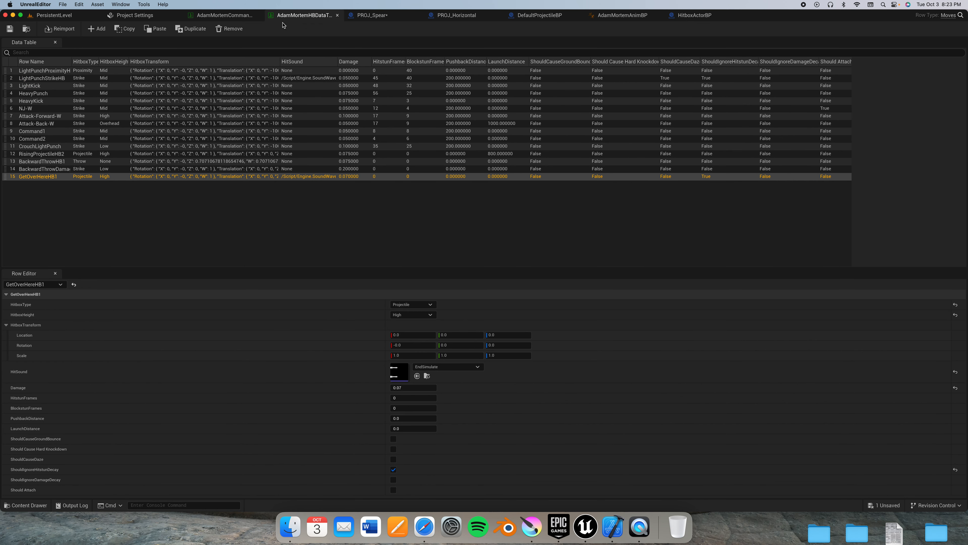
click(369, 15)
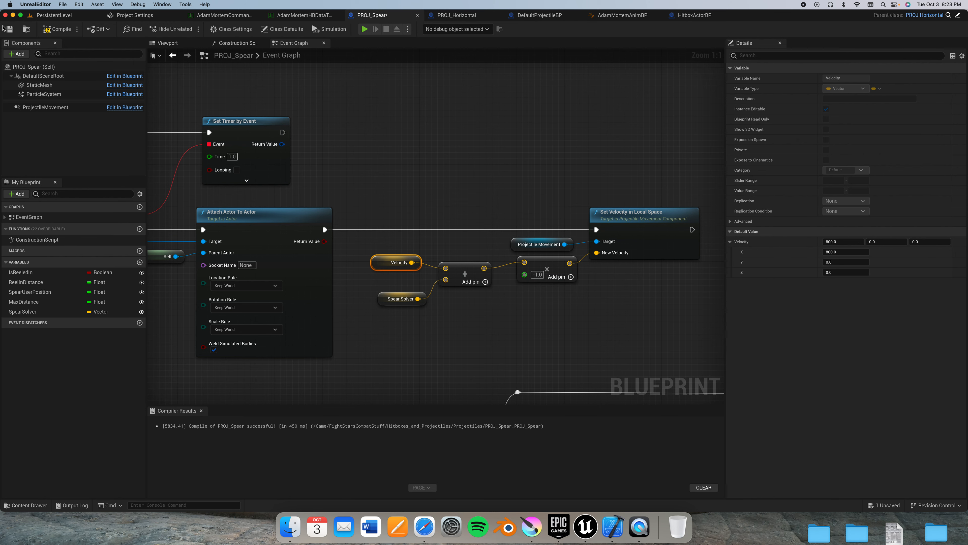
click(456, 15)
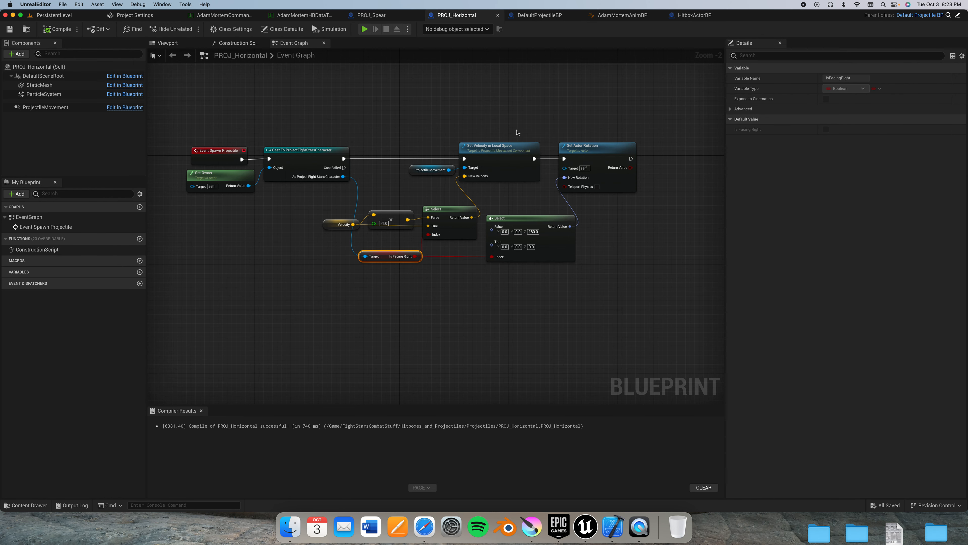
Step: Open the Command (Get Over Here!) state in AdamMortemAnimBP to reach the Gunplay_Anim_GetOverHere animation
click(621, 14)
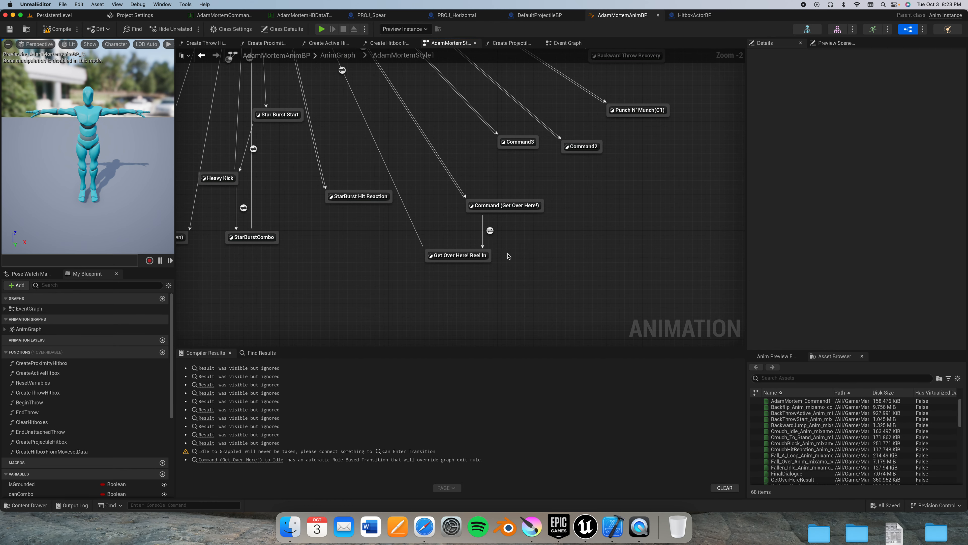
click(504, 206)
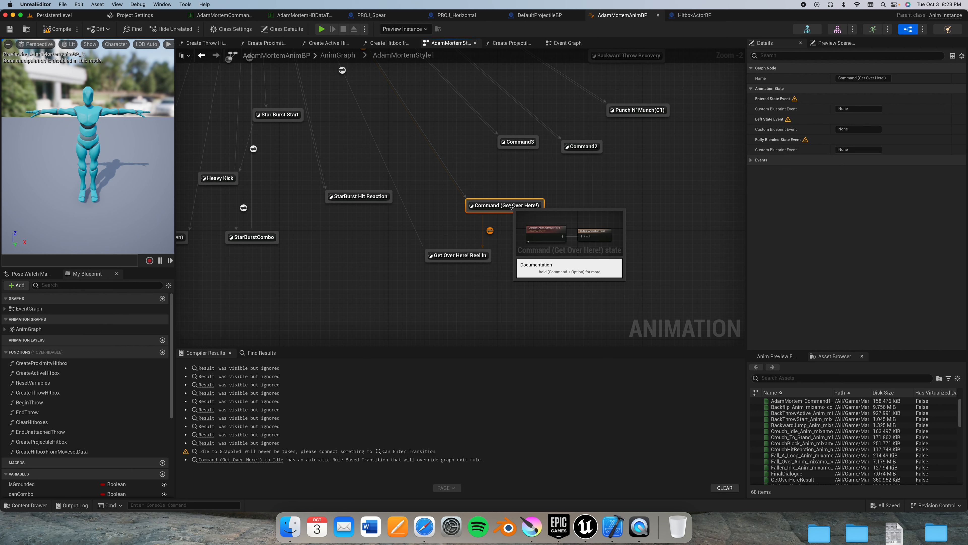
double_click(504, 205)
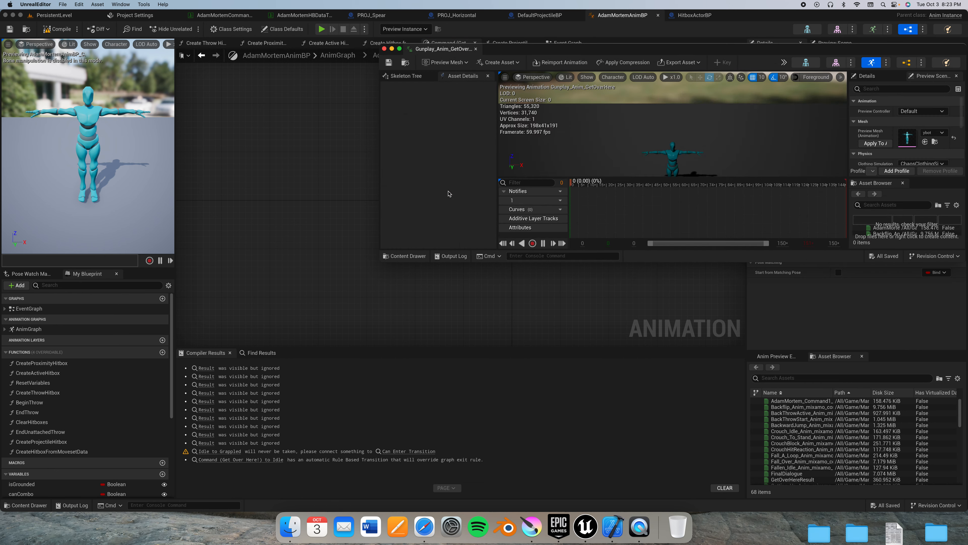
Step: Inspect the SpawnSpear notify on Gunplay_Anim_GetOverHere, then return to the AdamMortemStyle1 state machine overview
click(701, 14)
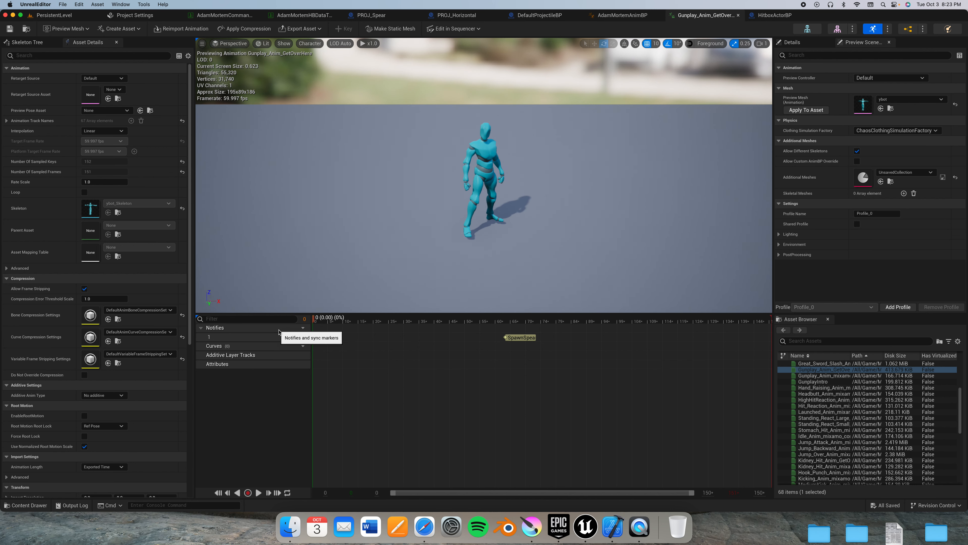
mouse_move(415, 383)
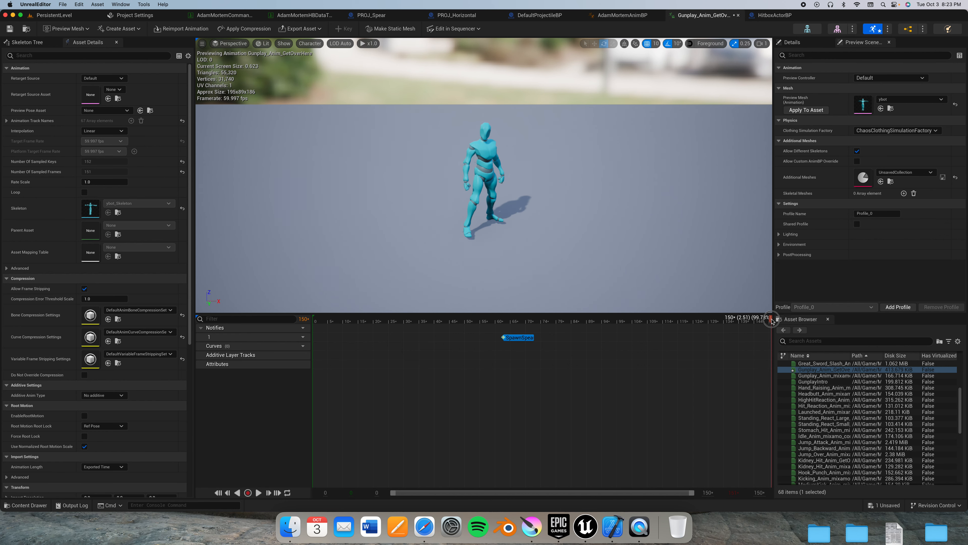
click(617, 15)
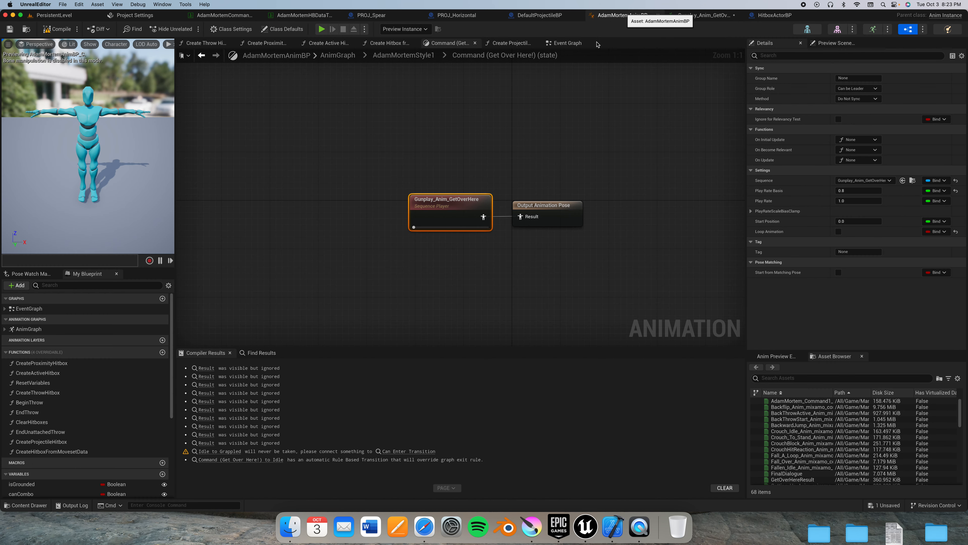
click(401, 55)
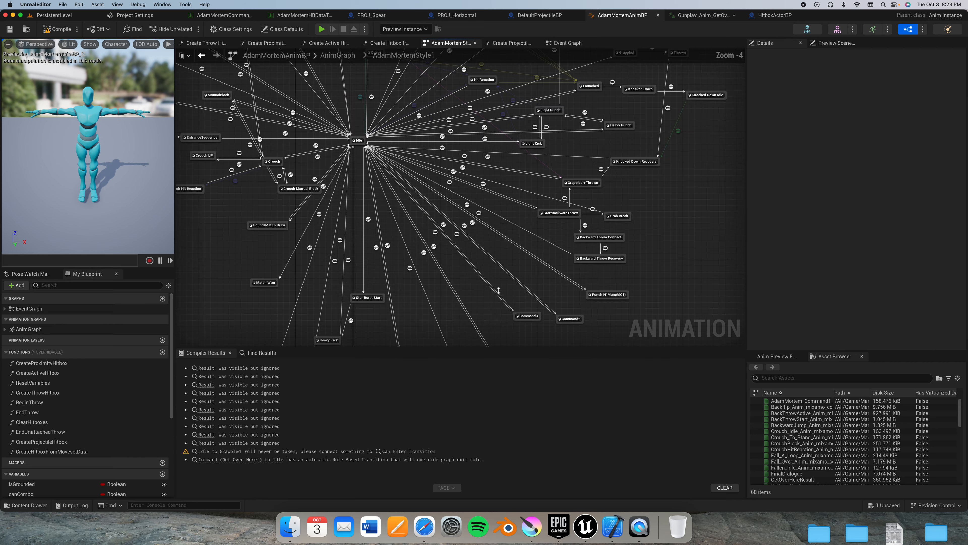
click(565, 42)
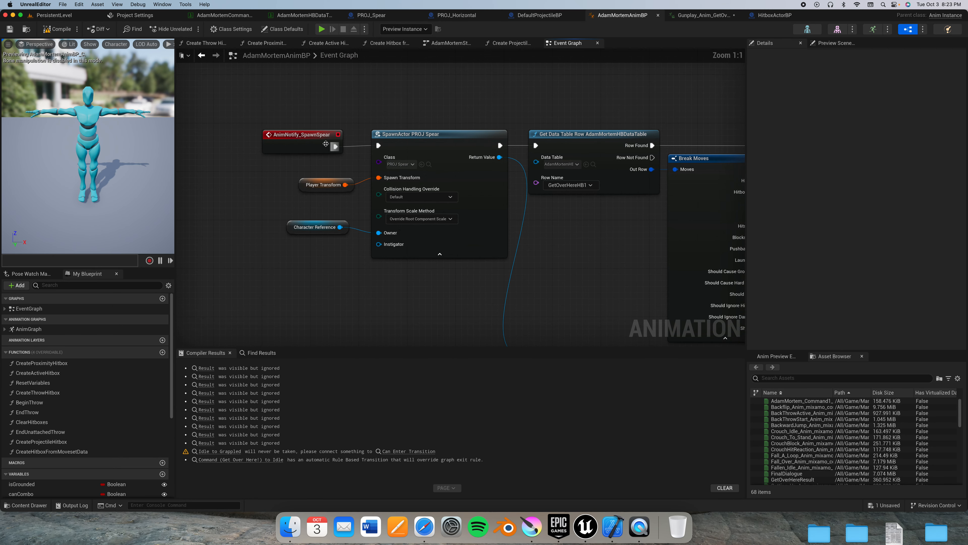
scroll(down, 3)
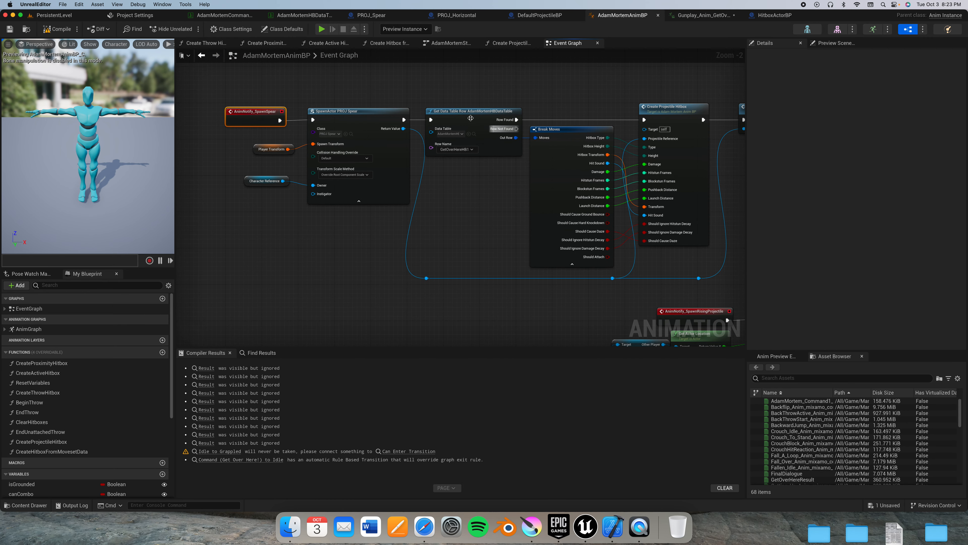
click(266, 180)
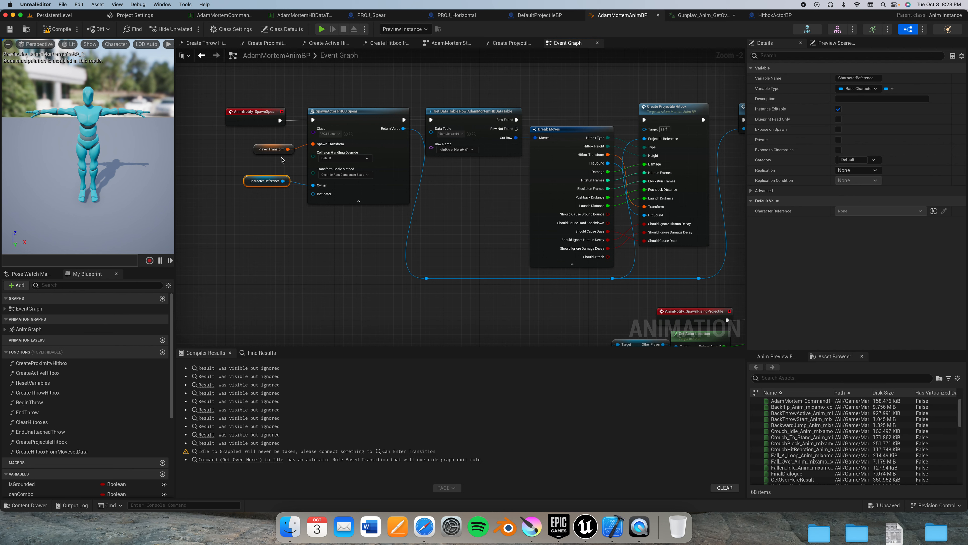
click(271, 149)
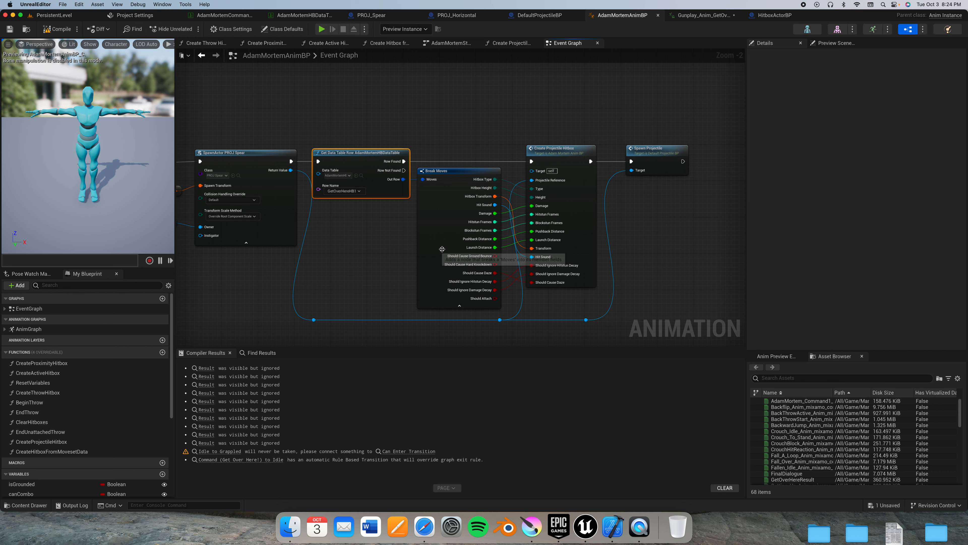
click(343, 190)
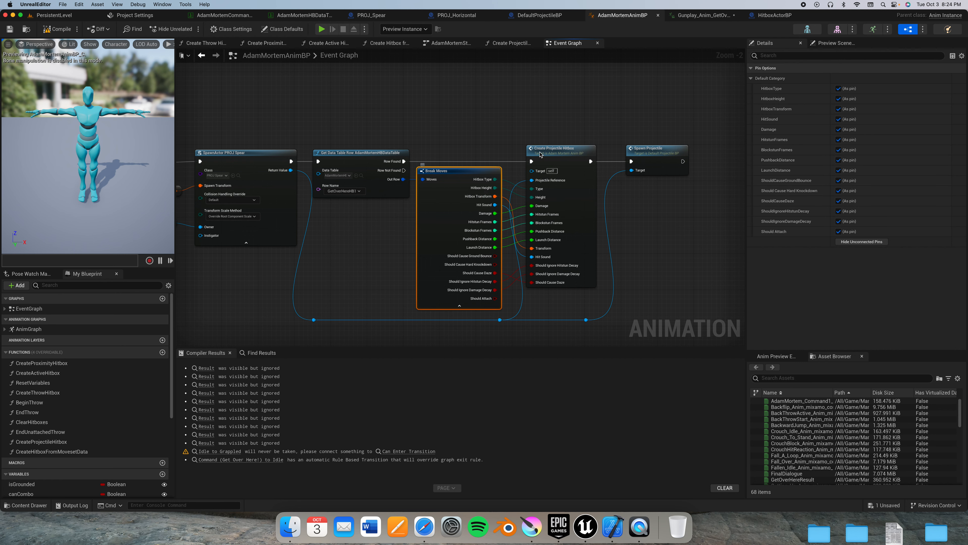
click(531, 147)
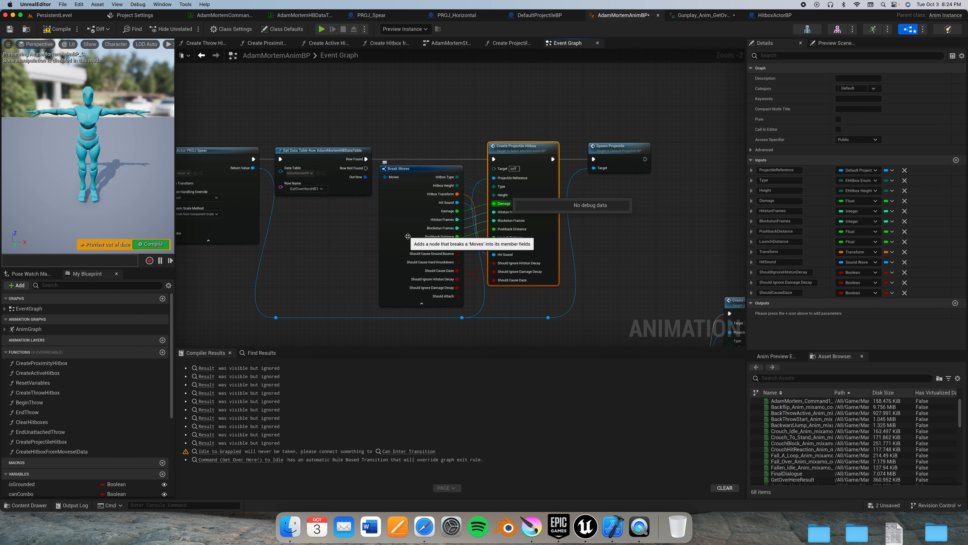
click(400, 168)
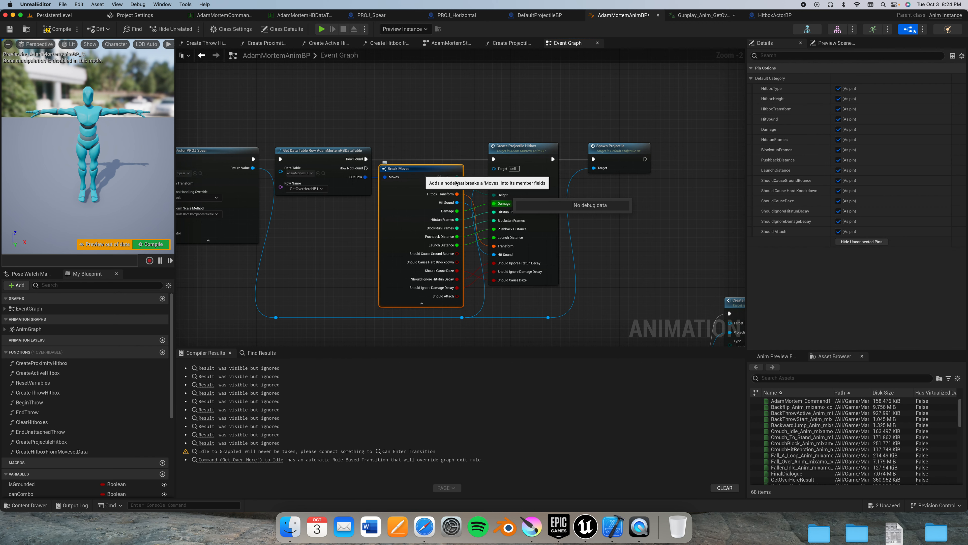
mouse_move(593, 165)
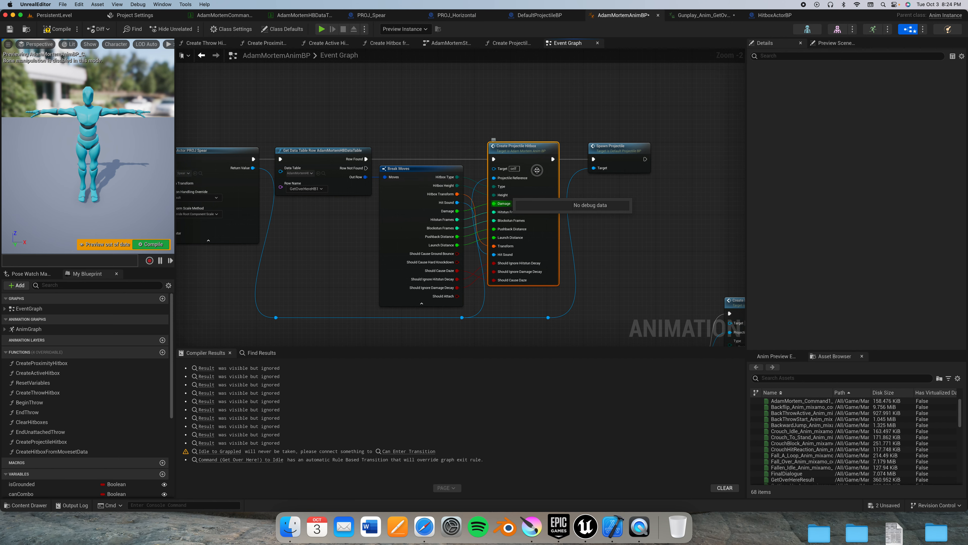
click(507, 43)
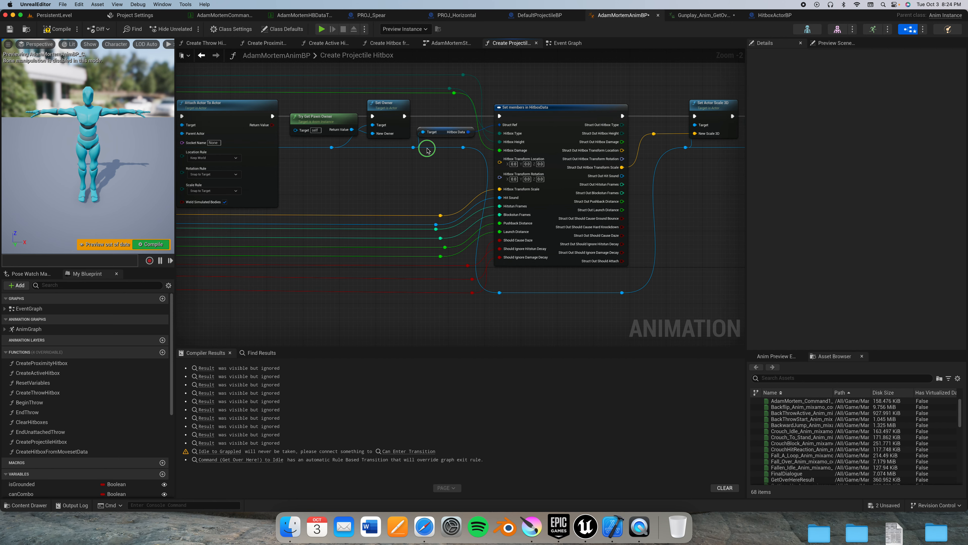
scroll(down, 3)
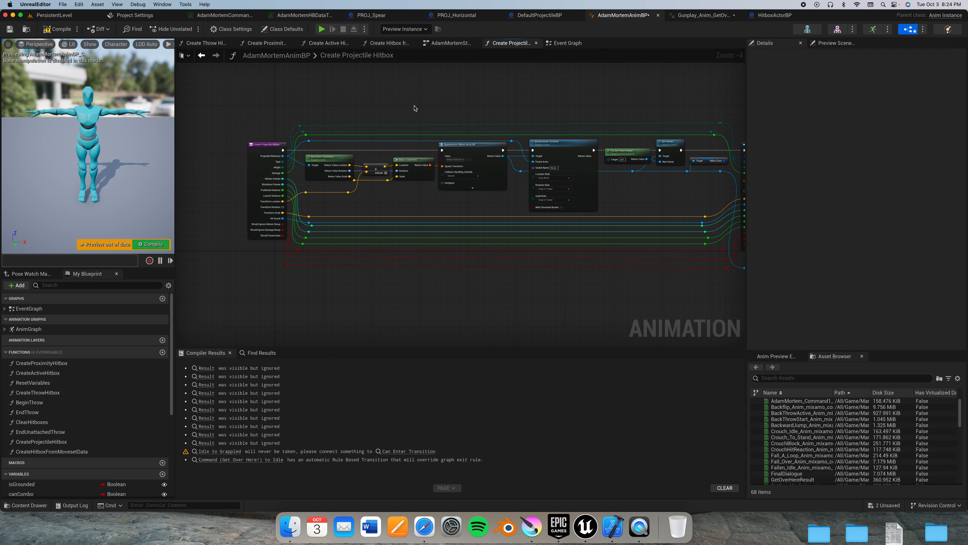
click(565, 42)
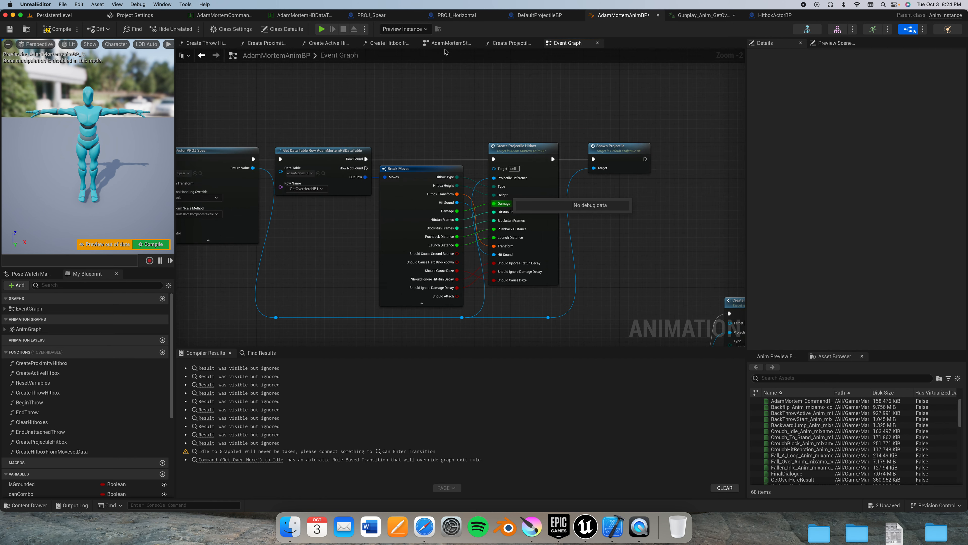
Step: View the Command to Get Over Here! Reel In rule, then the automatic Reel In to Idle transition with EndAttackTransition
click(449, 43)
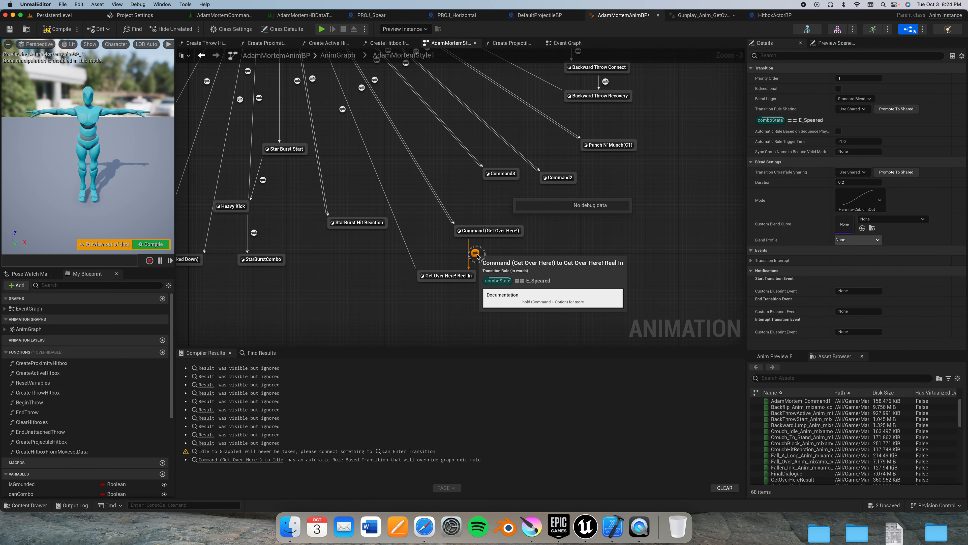
double_click(475, 254)
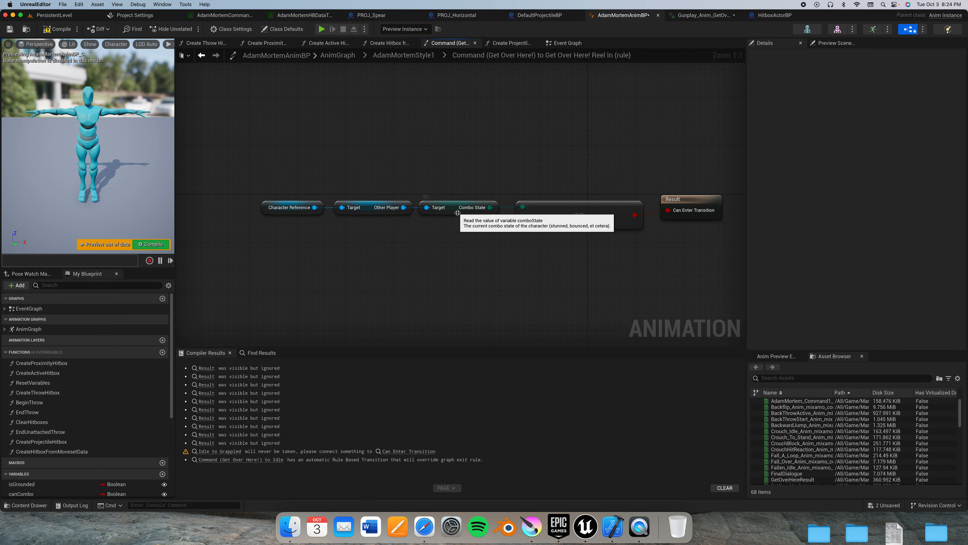
click(457, 207)
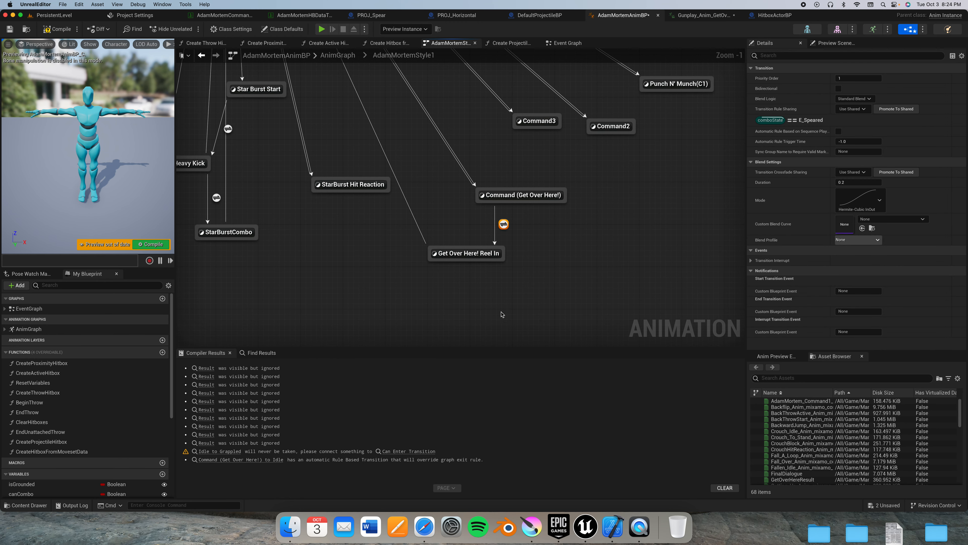
mouse_move(466, 253)
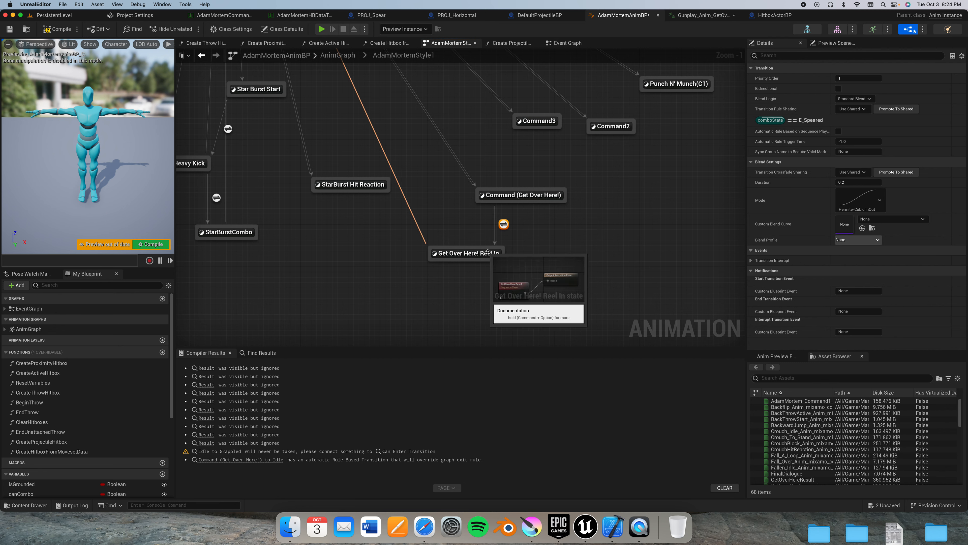
mouse_move(797, 213)
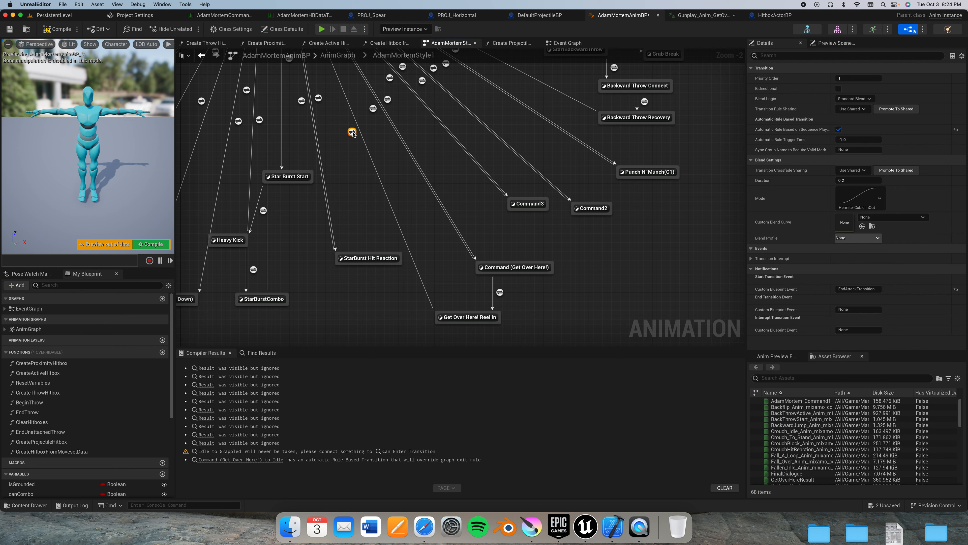
mouse_move(352, 133)
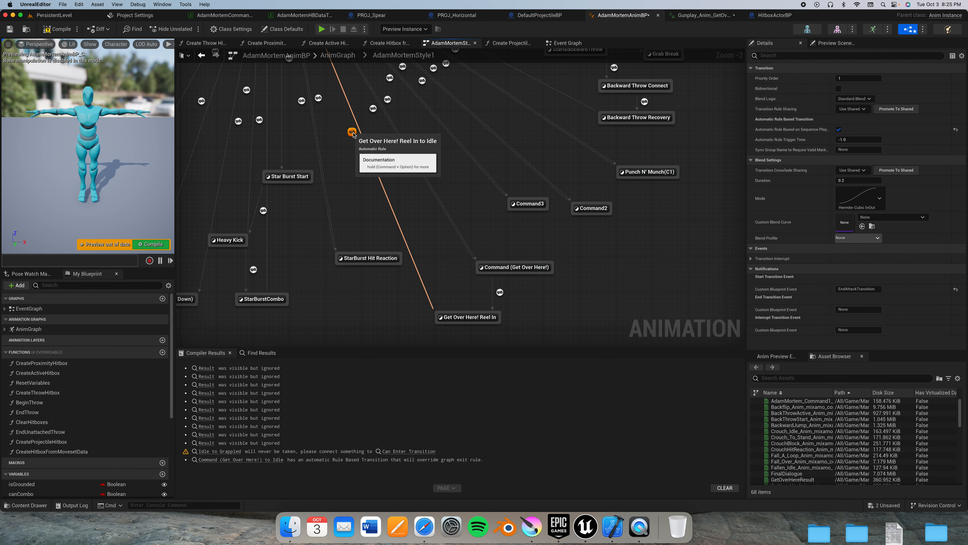
mouse_move(327, 94)
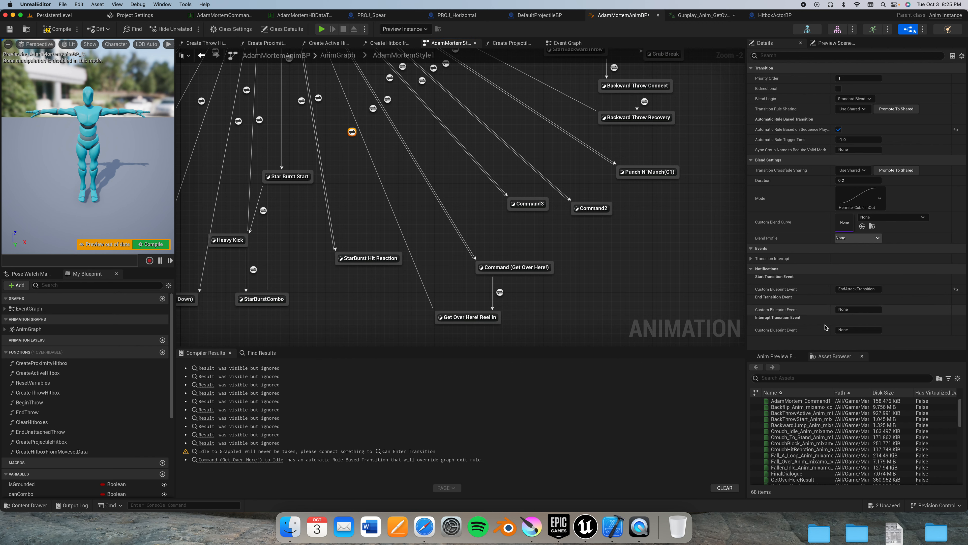
mouse_move(858, 289)
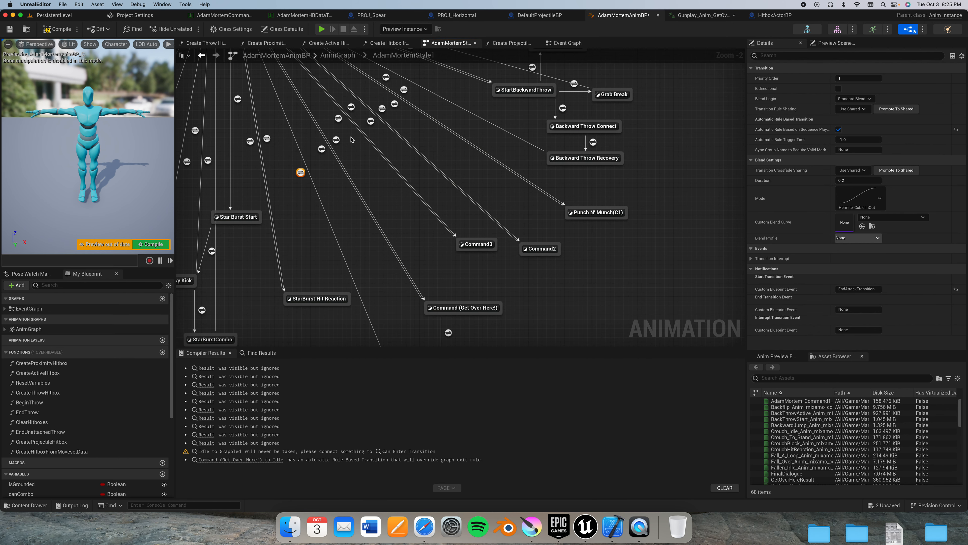
mouse_move(468, 182)
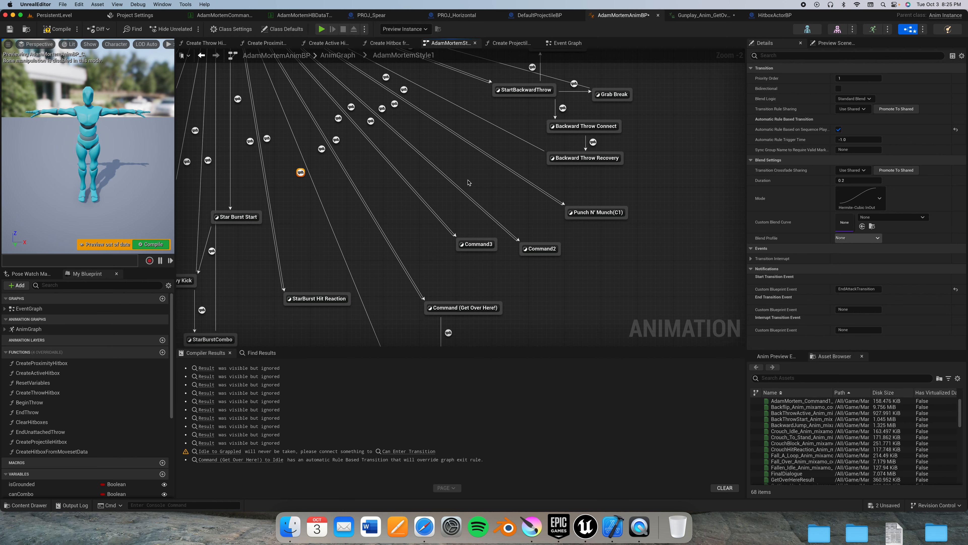
scroll(down, 3)
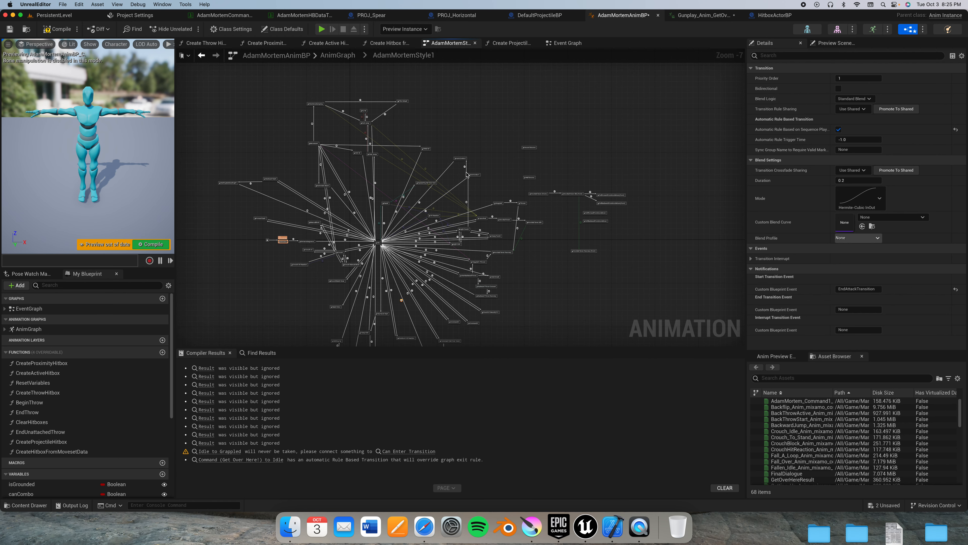
scroll(up, 3)
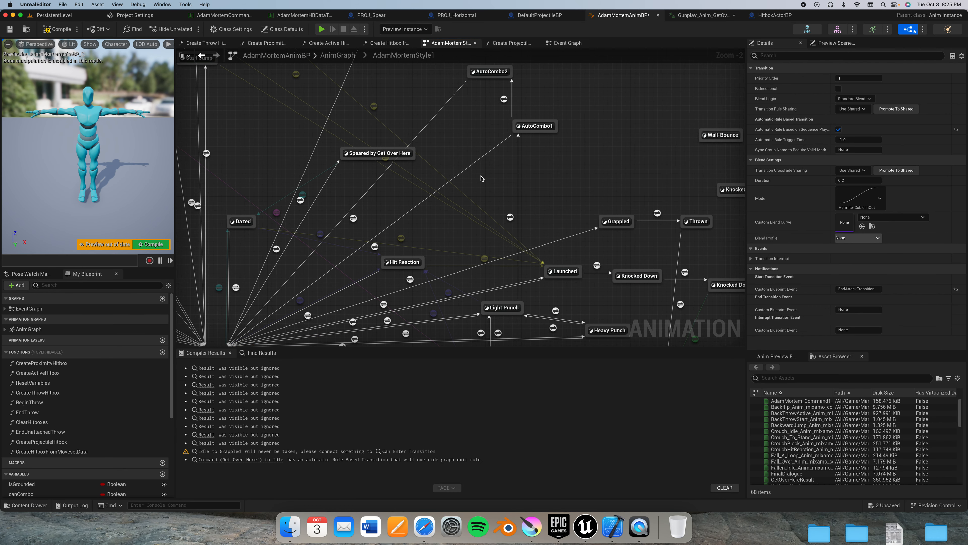
click(377, 152)
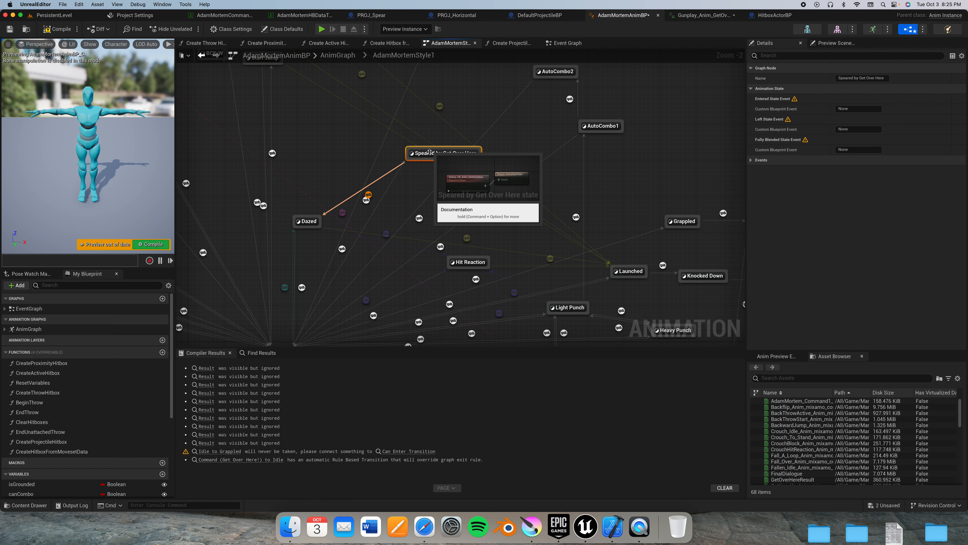
mouse_move(343, 254)
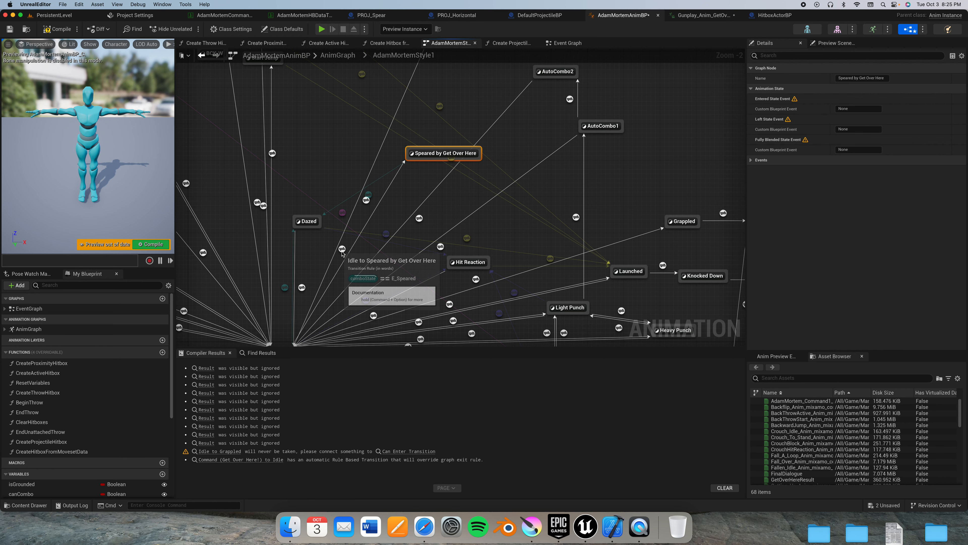
click(343, 250)
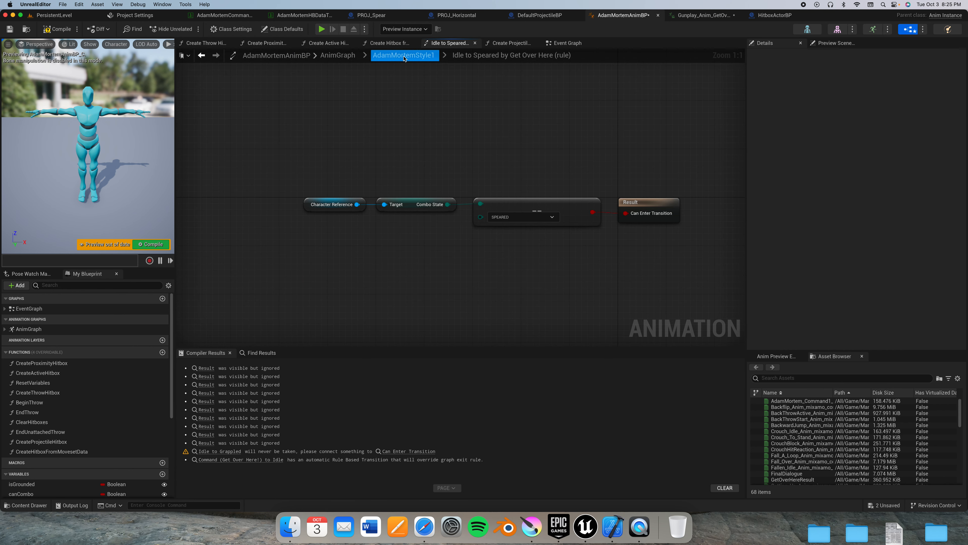
click(404, 55)
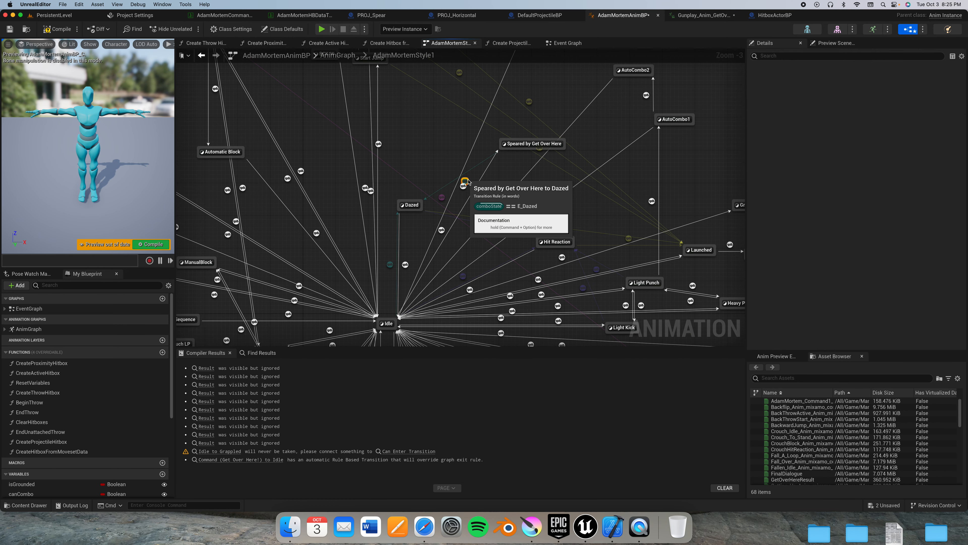
click(464, 182)
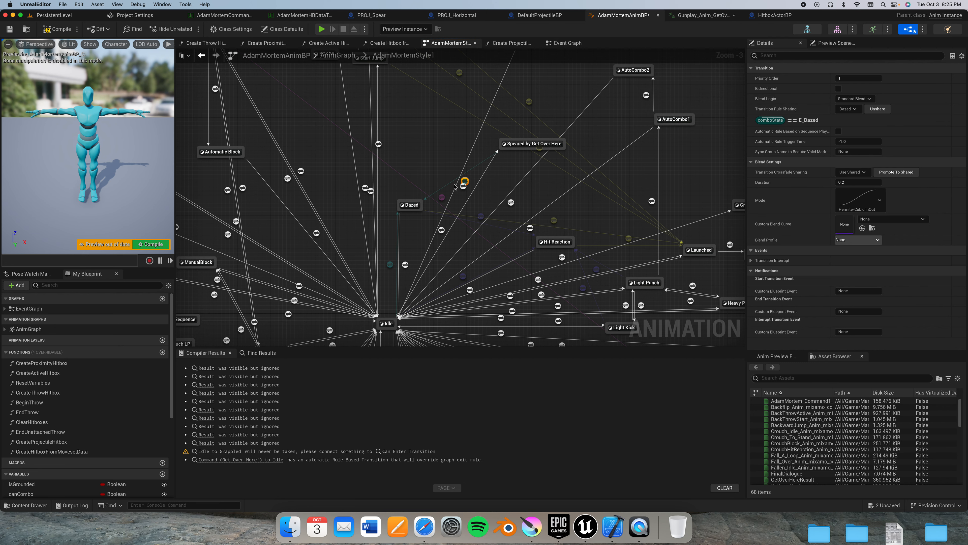
click(848, 109)
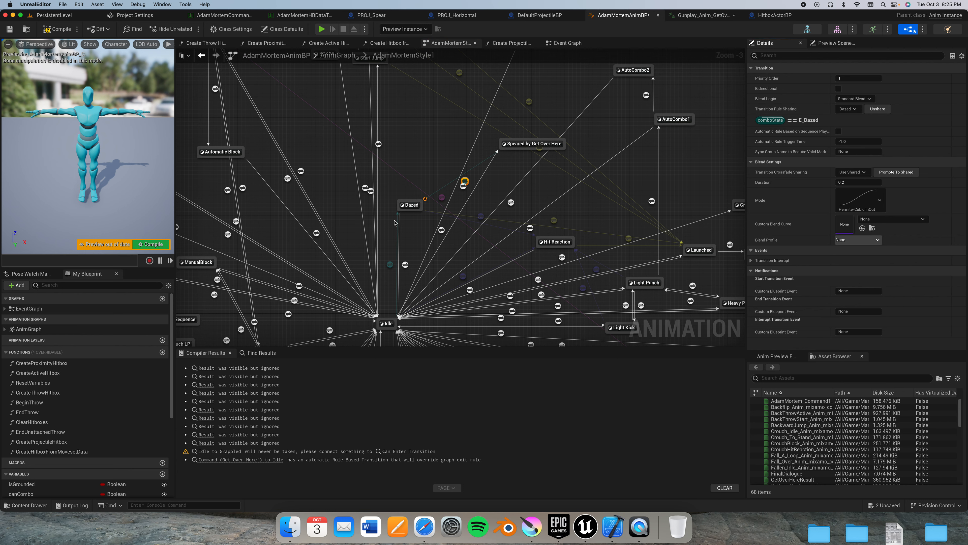
click(410, 205)
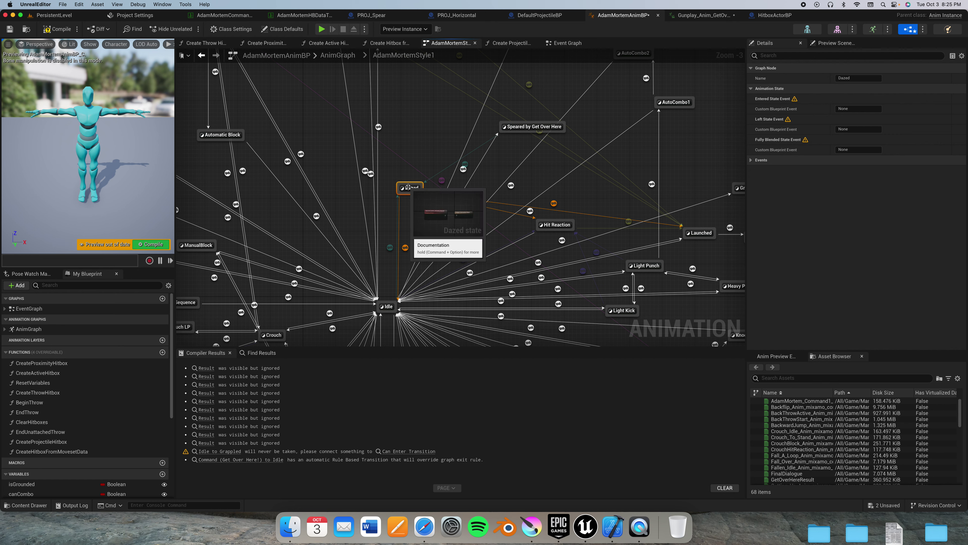
mouse_move(402, 246)
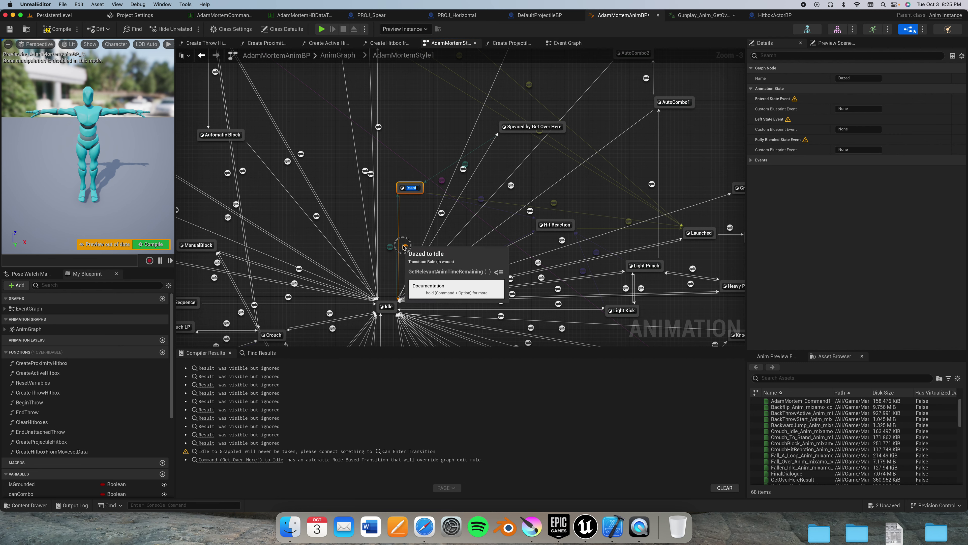
click(404, 245)
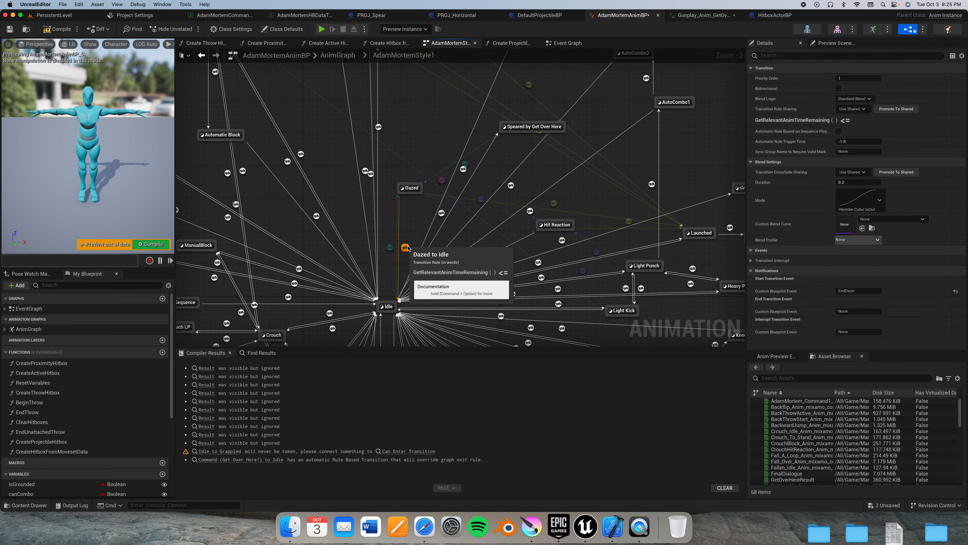
mouse_move(510, 56)
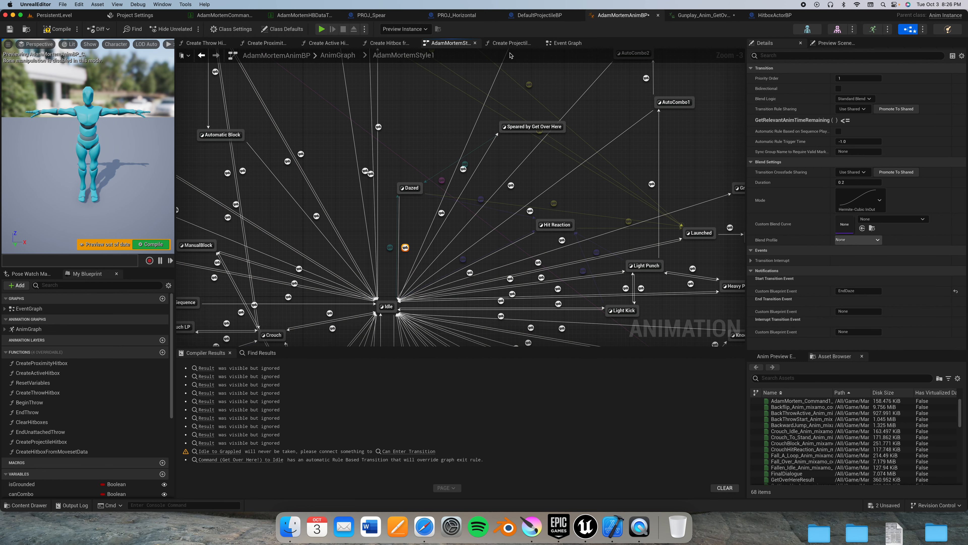
click(566, 42)
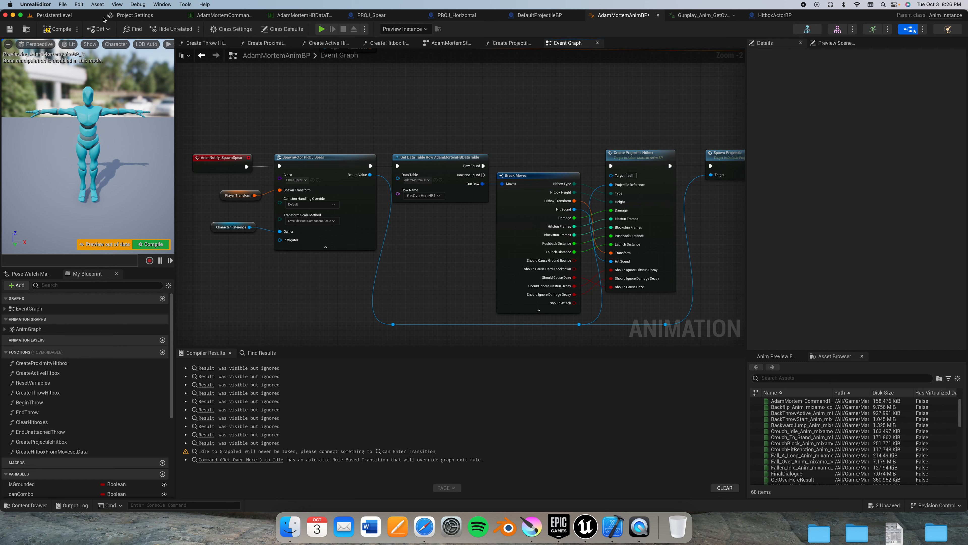
mouse_move(53, 15)
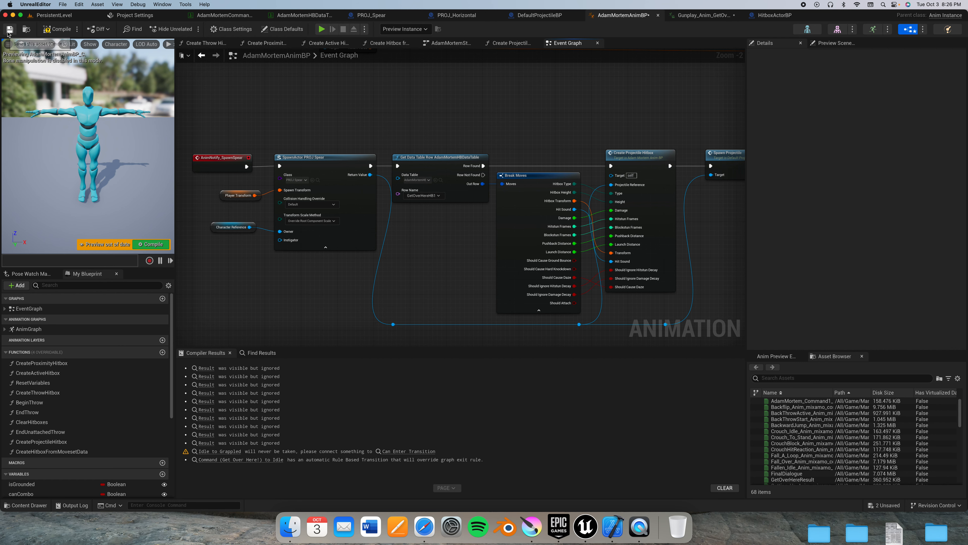
mouse_move(59, 29)
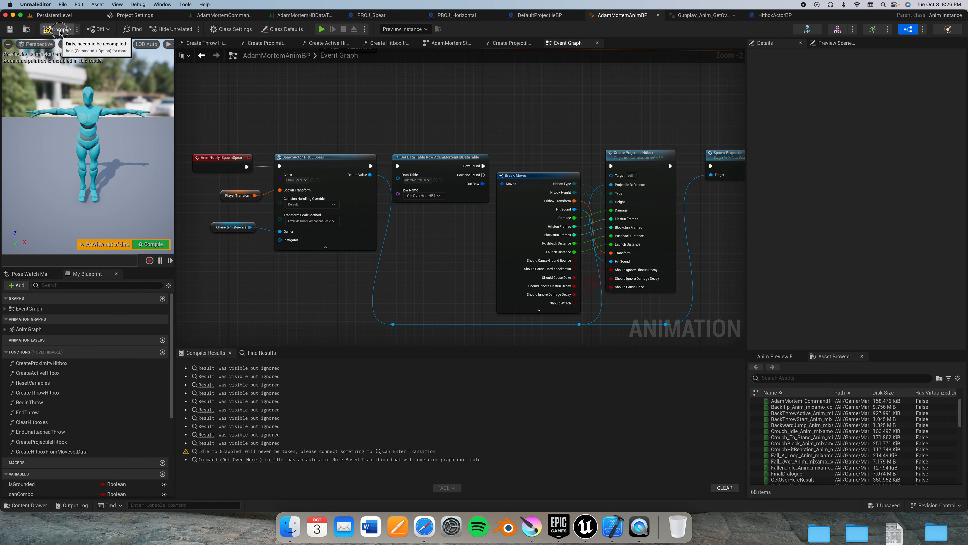
Step: Compile AdamMortemAnimBP, building successfully with one warning
click(59, 29)
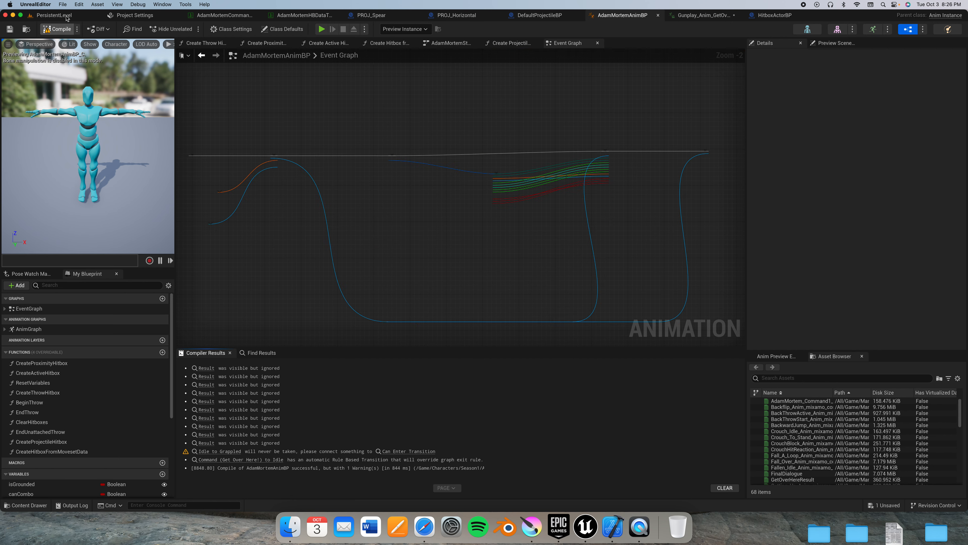
Step: Play-test PersistentLevel in the editor with the spear, then close the session's Blueprint runtime error log
click(52, 15)
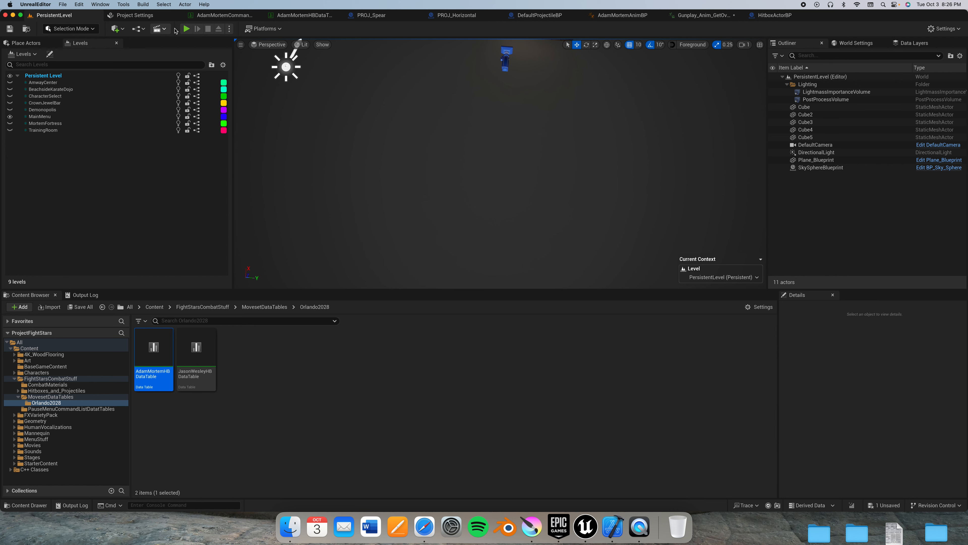
mouse_move(187, 28)
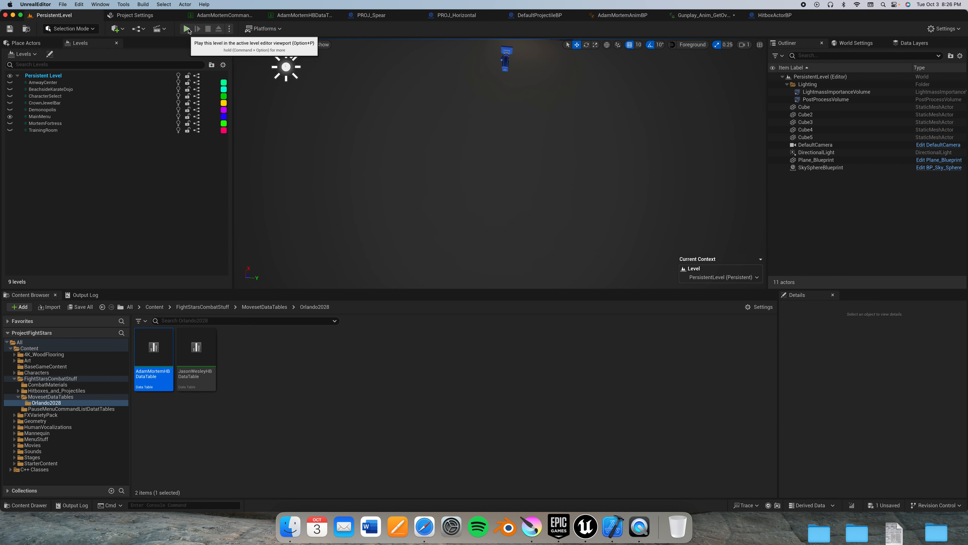
mouse_move(379, 87)
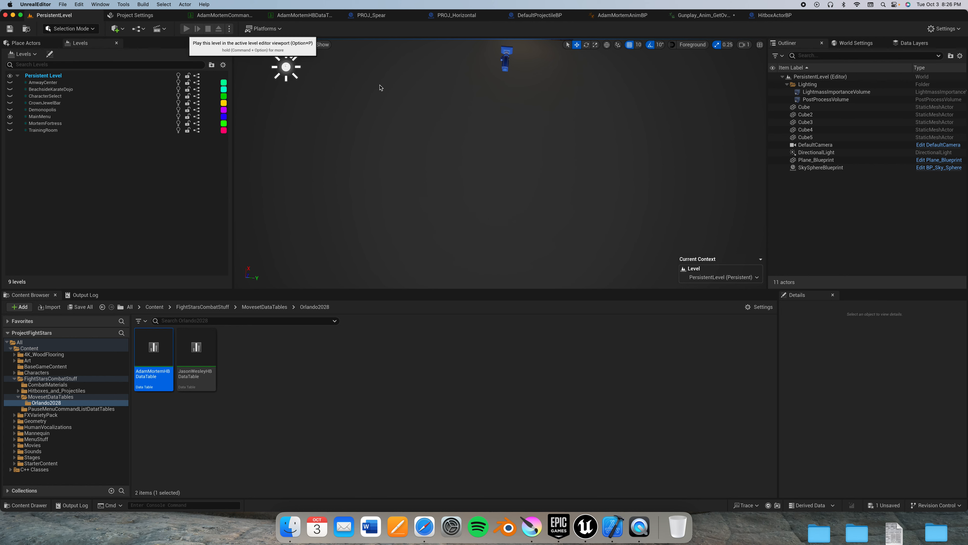
click(187, 28)
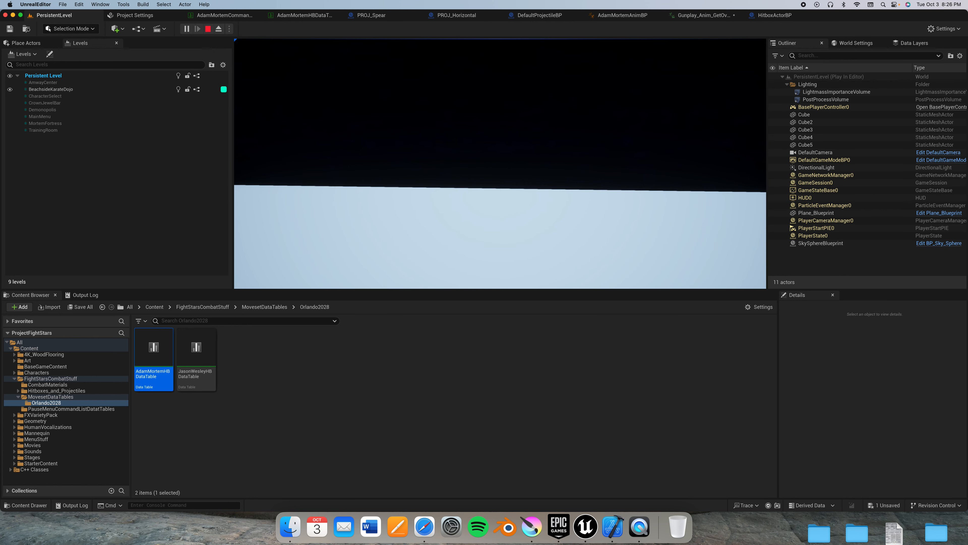
click(186, 29)
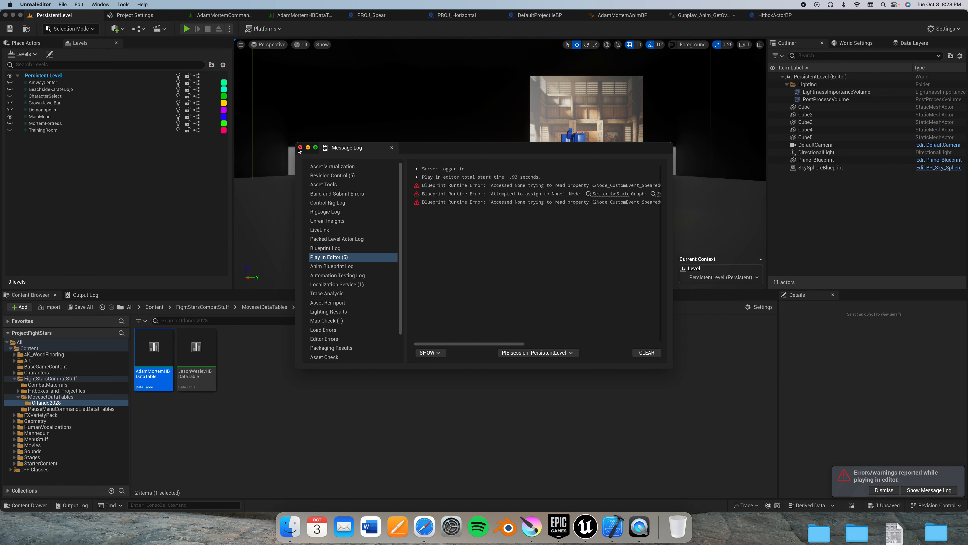
click(300, 150)
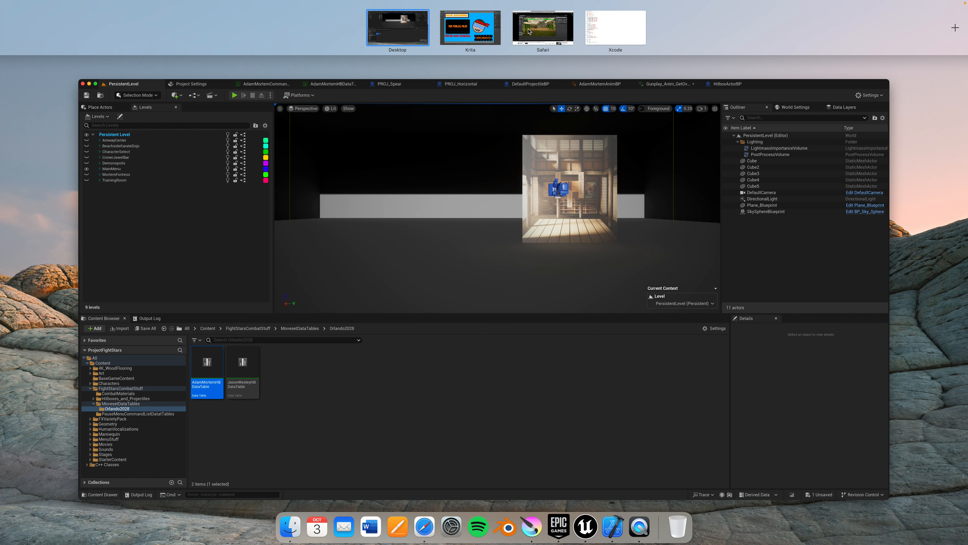
Step: Go from the tutorial video to the Shawnthebro channel home page showing its latest videos
click(542, 28)
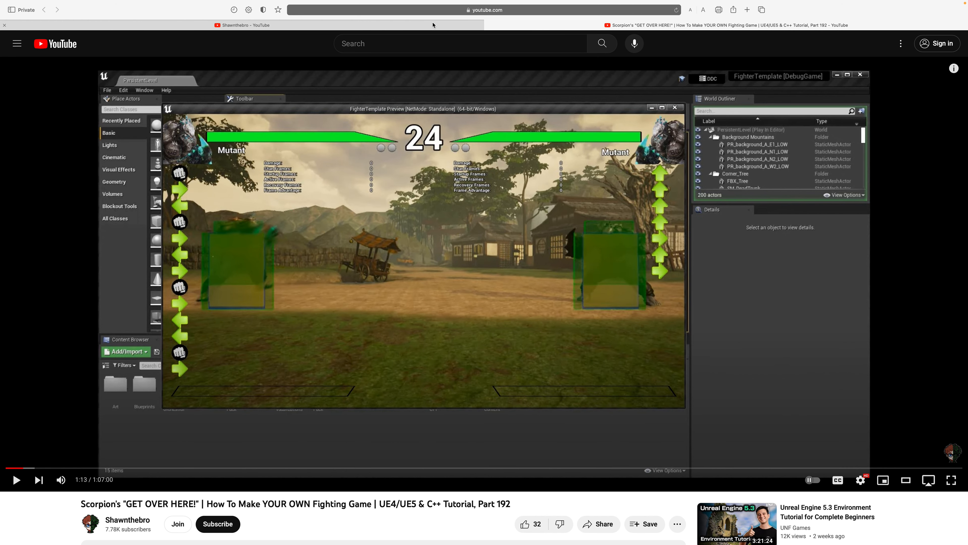
mouse_move(243, 24)
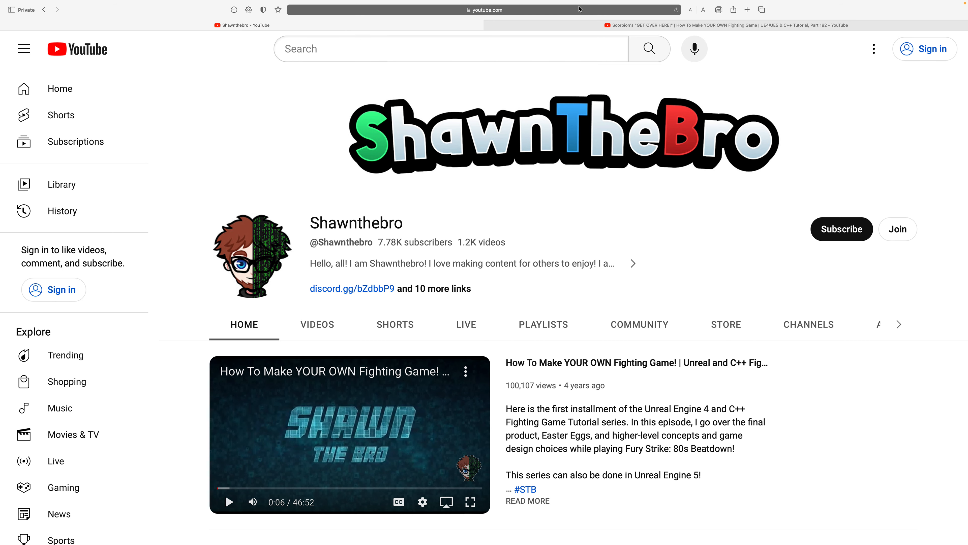
mouse_move(530, 212)
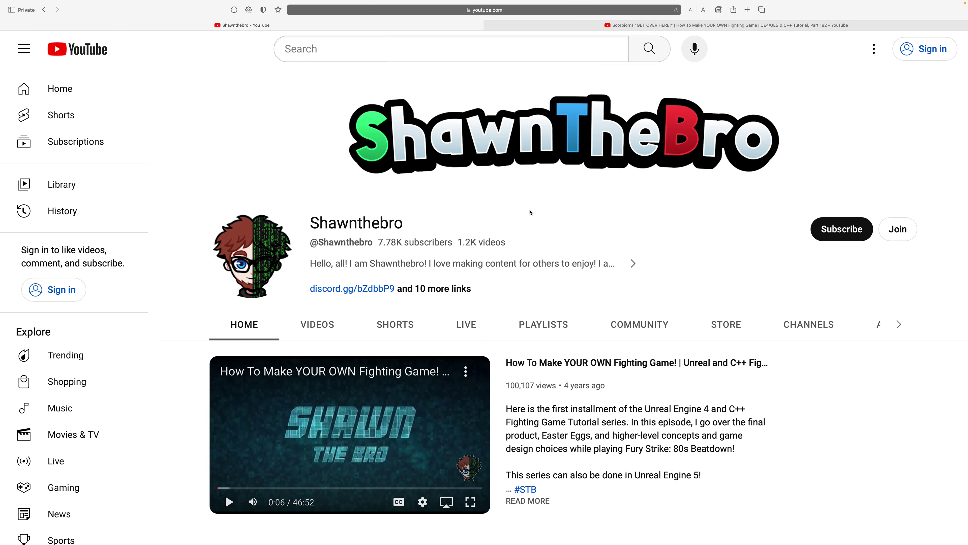
scroll(down, 3)
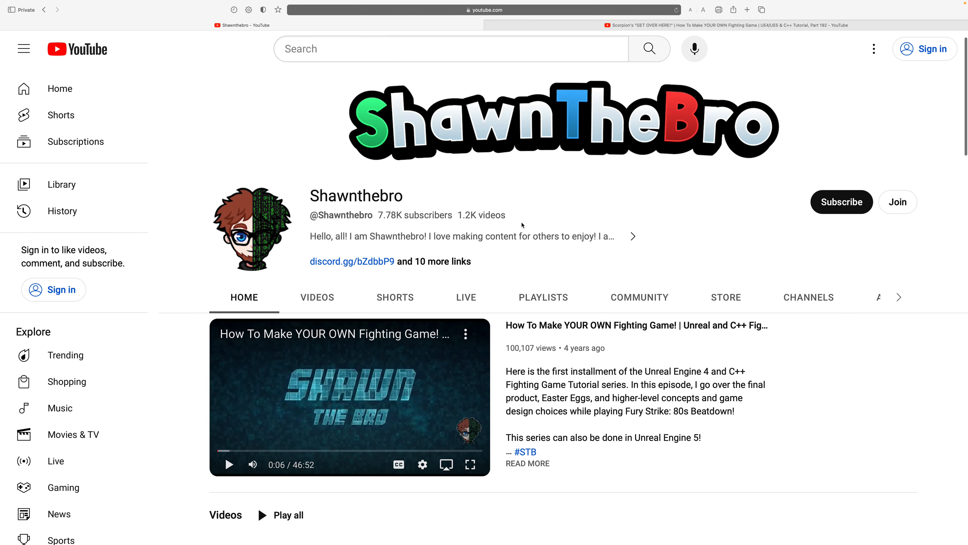
scroll(down, 3)
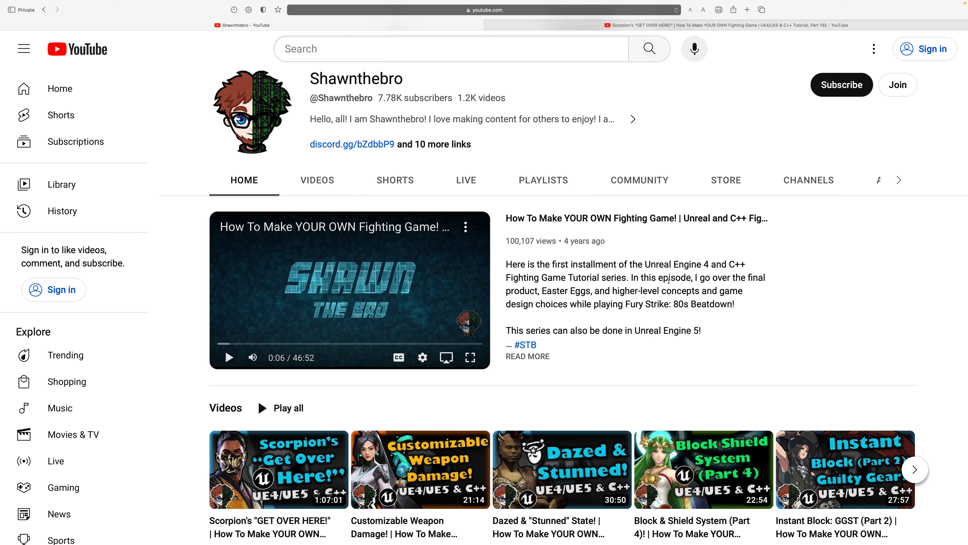
mouse_move(278, 470)
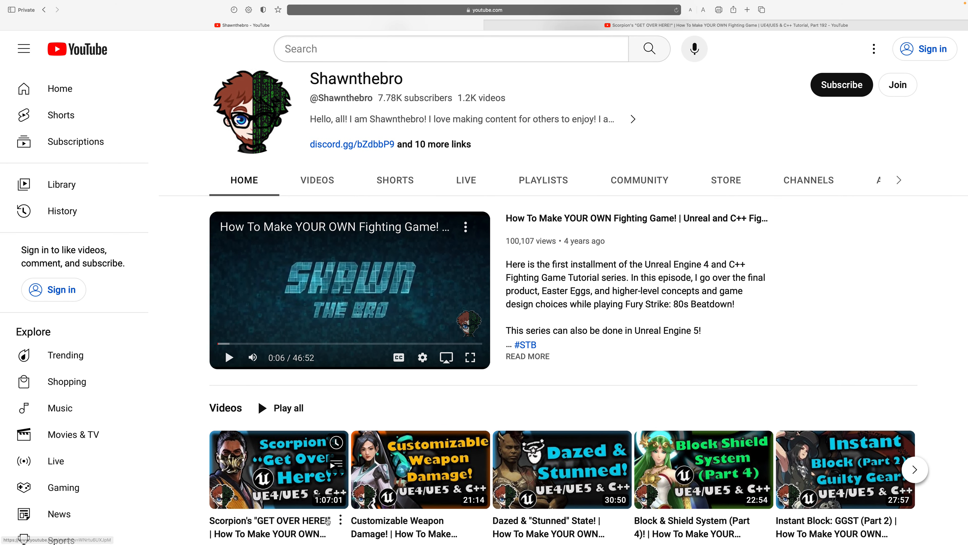
mouse_move(314, 522)
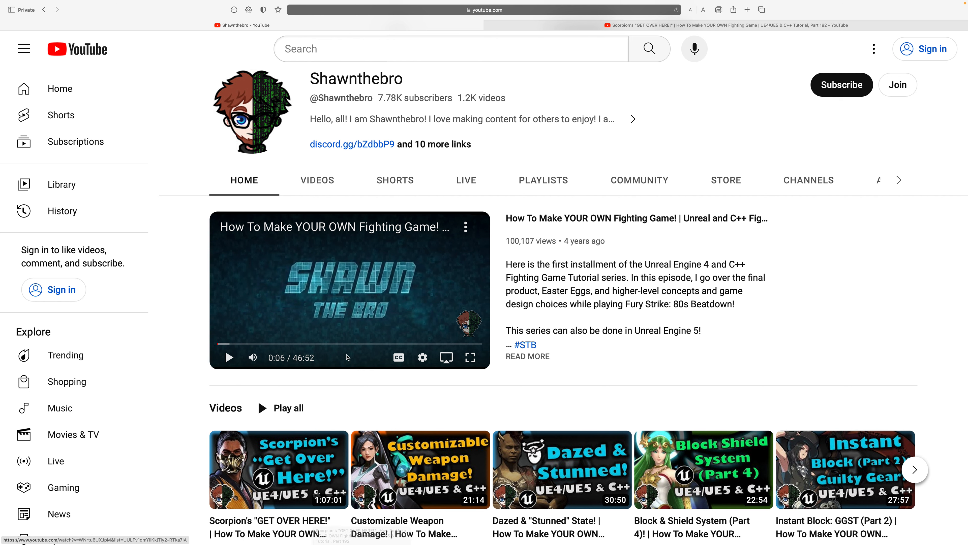
mouse_move(470, 322)
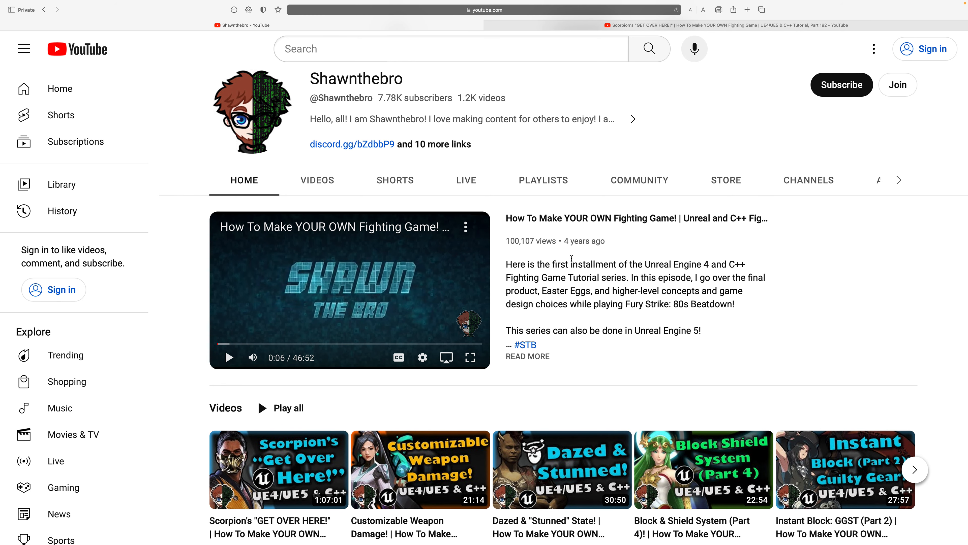
mouse_move(641, 247)
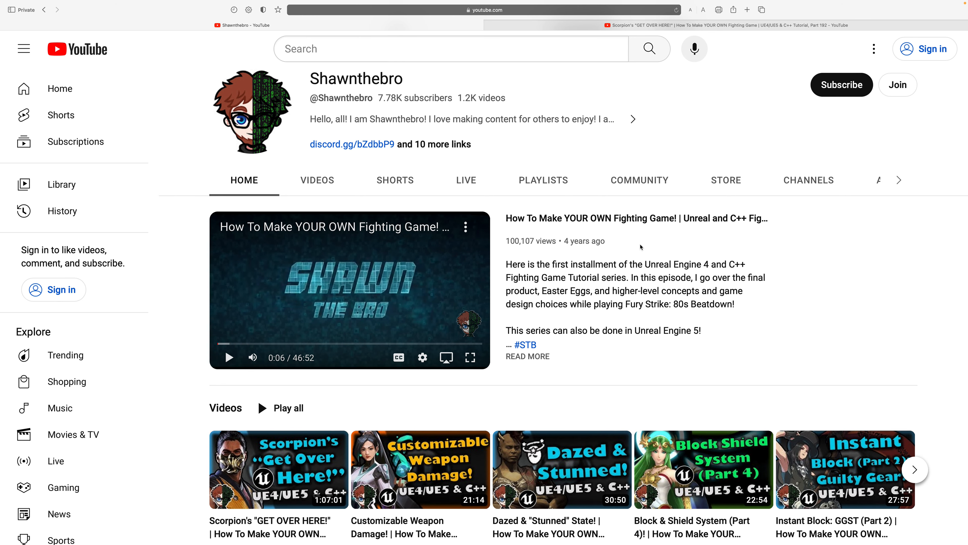
mouse_move(631, 251)
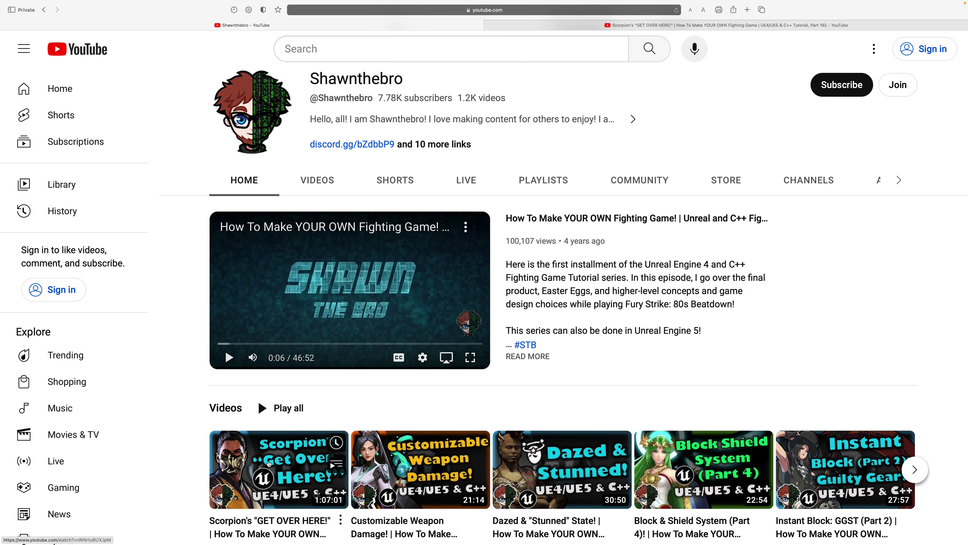
mouse_move(615, 366)
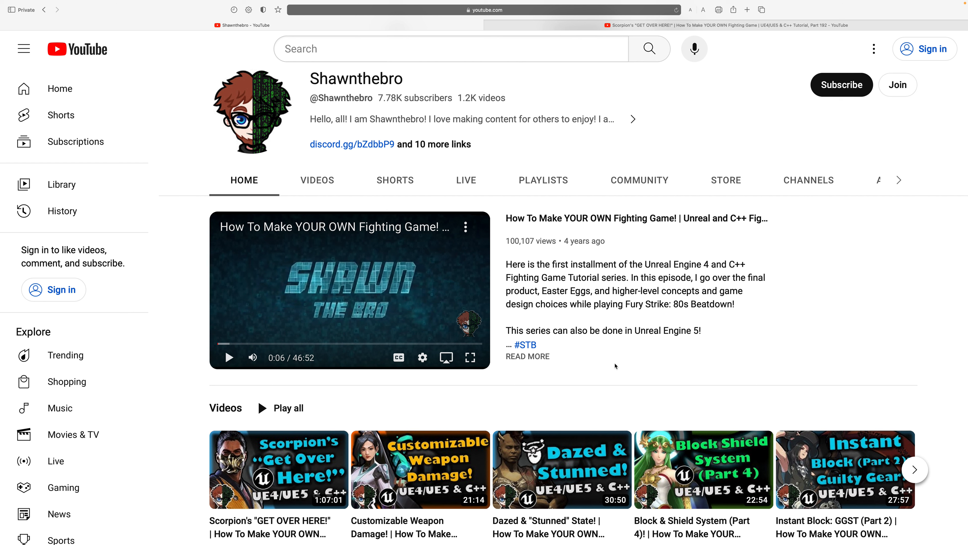
mouse_move(605, 325)
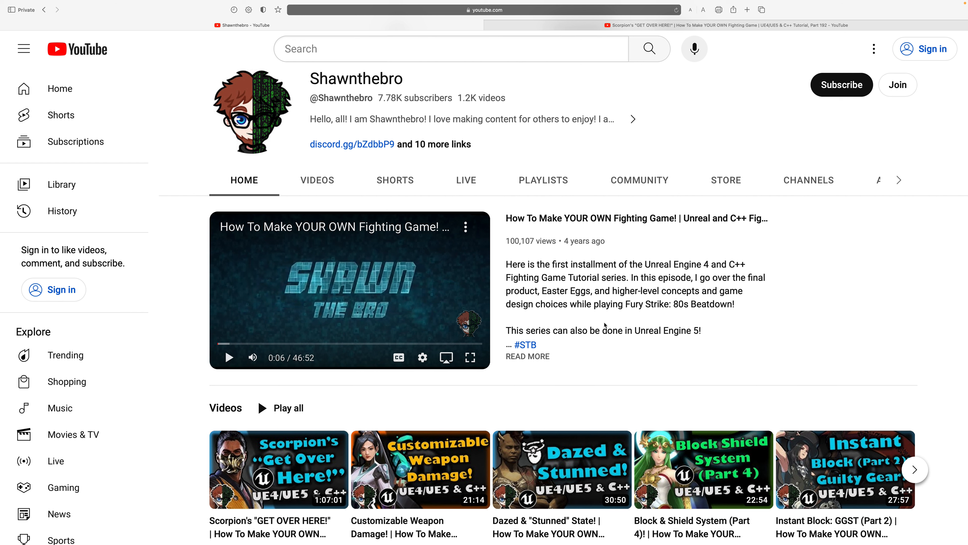
mouse_move(636, 305)
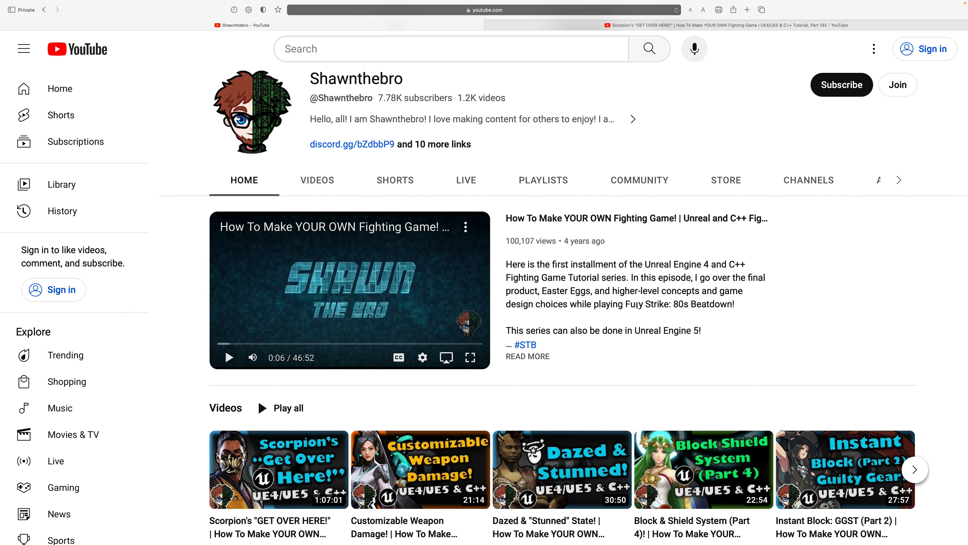